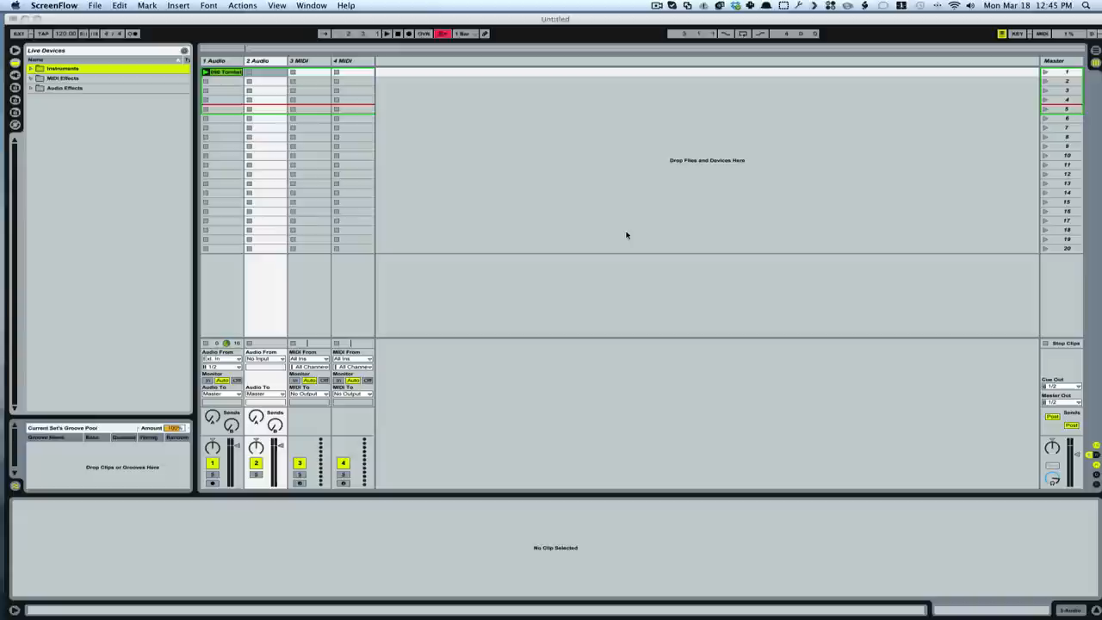
{"action": "mouse_move", "coordinate": [540, 210]}
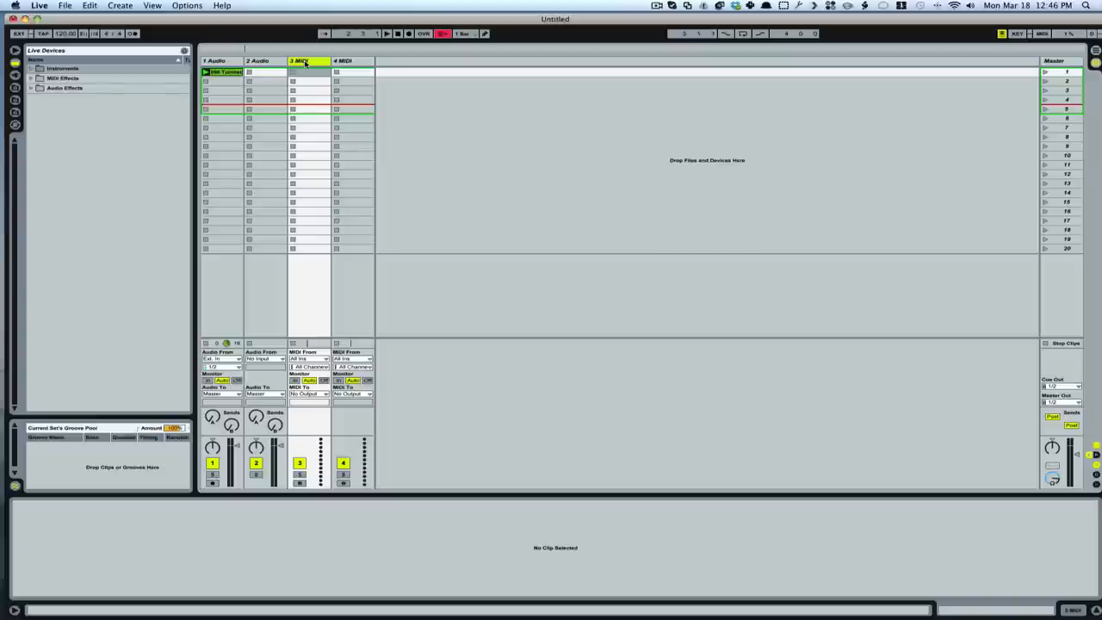
- Switch the set from Session View to the Arrangement timeline
{"action": "left_click", "coordinate": [216, 62]}
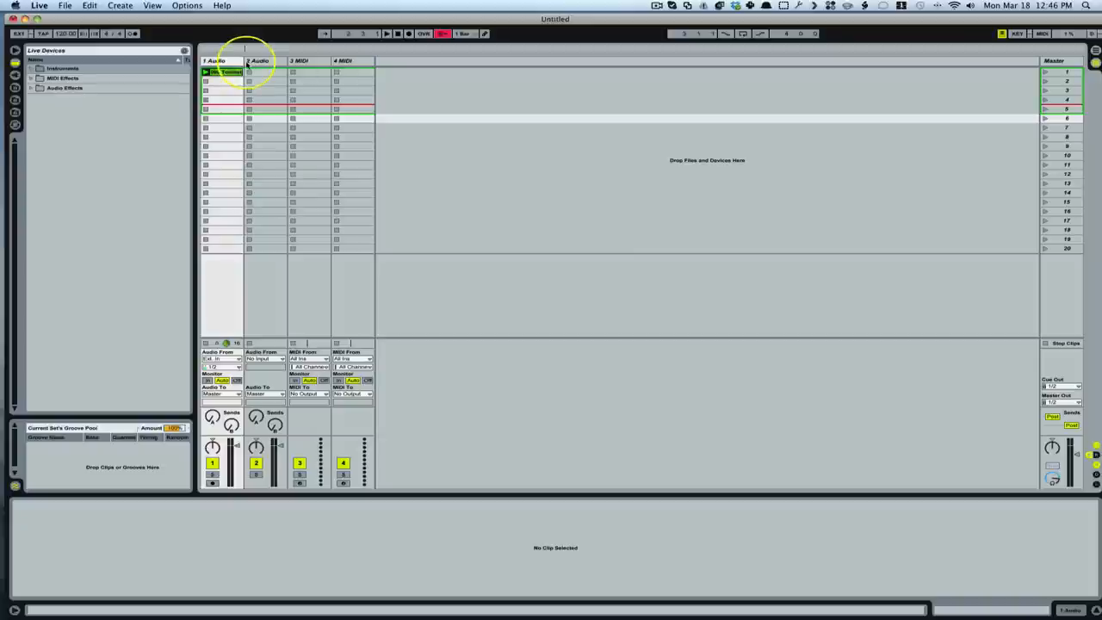
{"action": "mouse_move", "coordinate": [404, 360]}
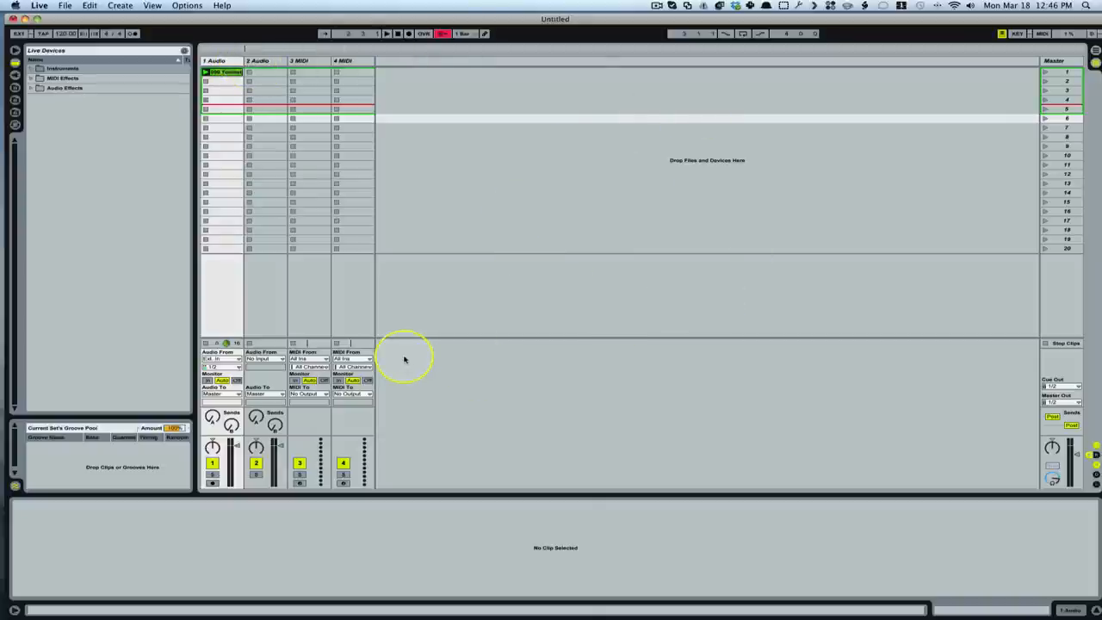
{"action": "mouse_move", "coordinate": [564, 124]}
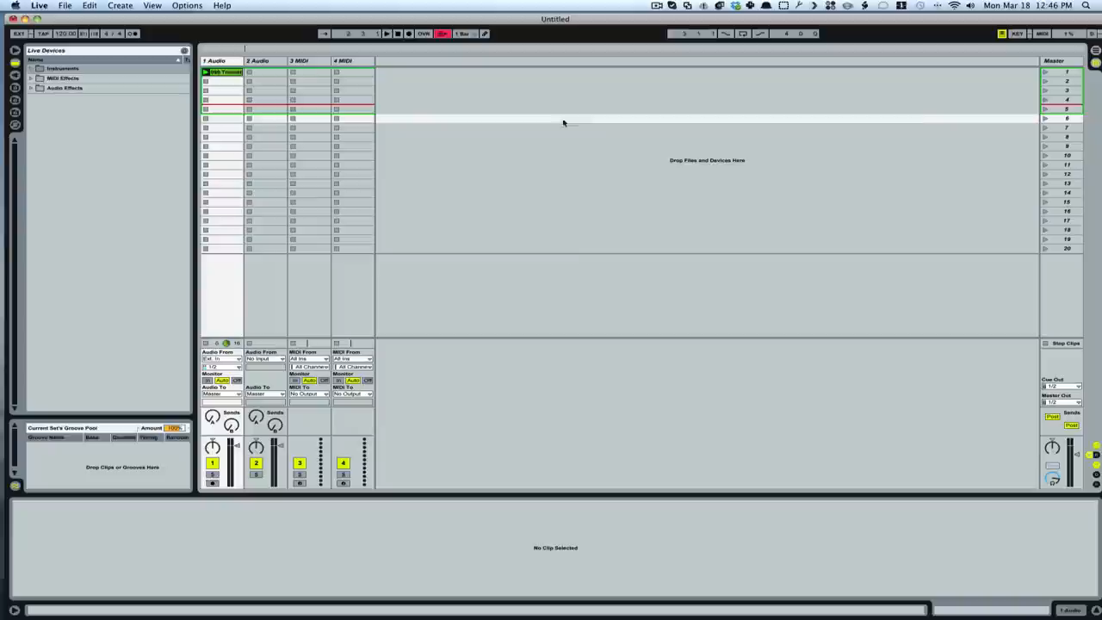
{"action": "mouse_move", "coordinate": [592, 111]}
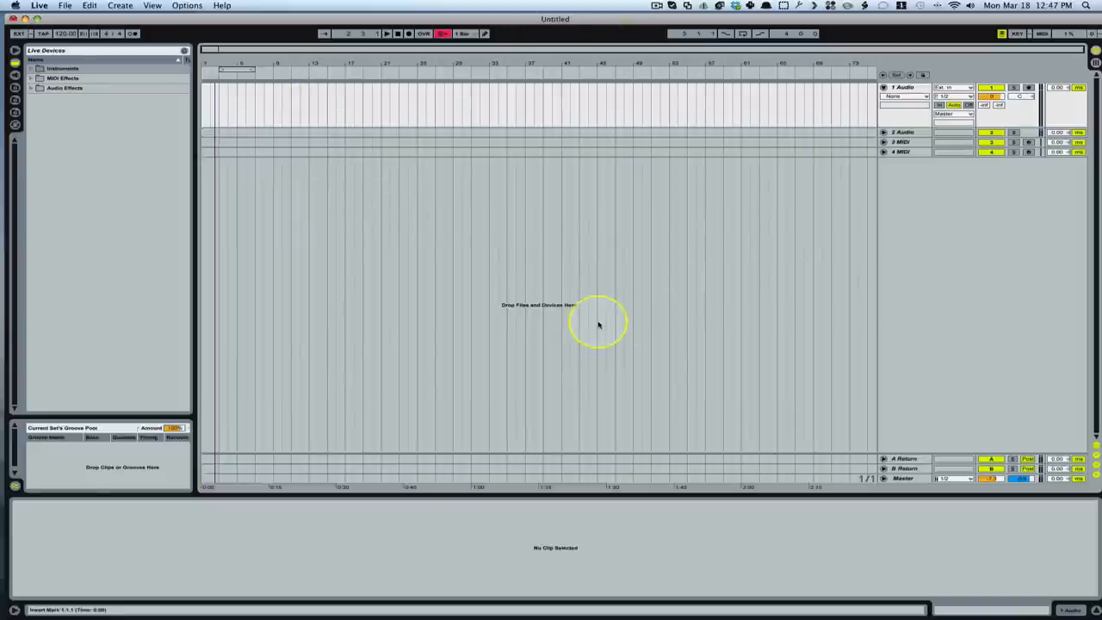
{"action": "mouse_move", "coordinate": [203, 112]}
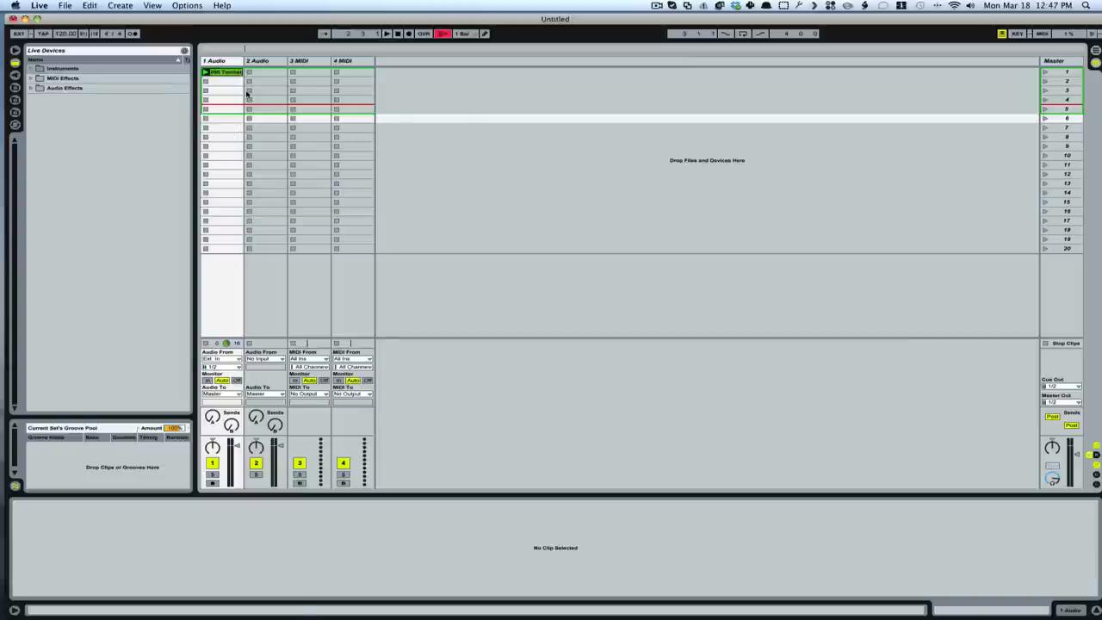
{"action": "mouse_move", "coordinate": [351, 79]}
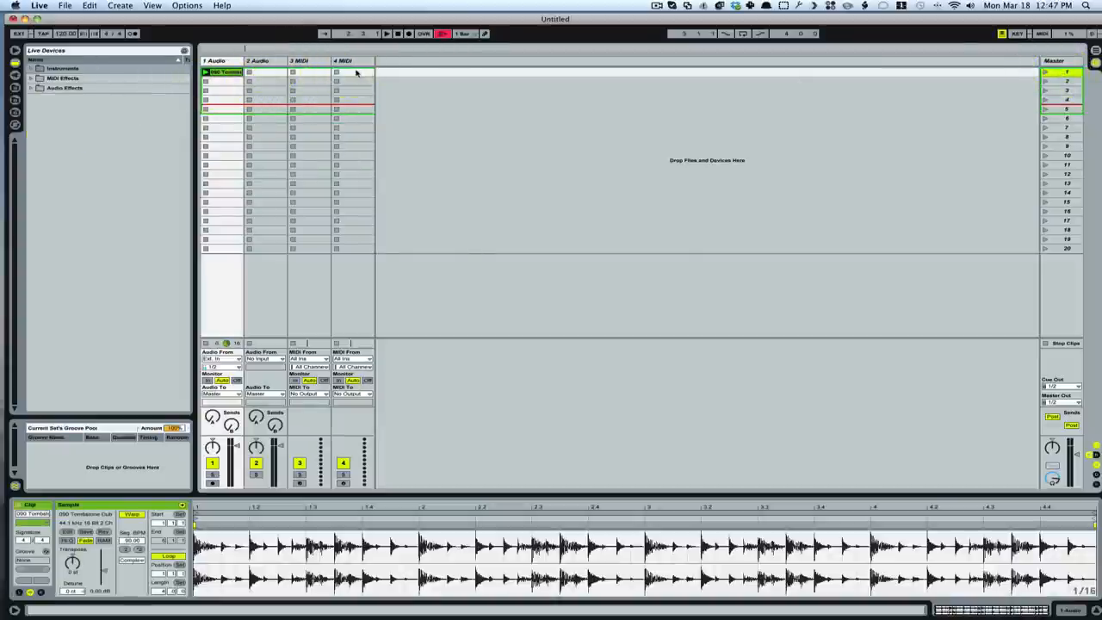
- Return to Session View and launch Scene 4 from the Master column
{"action": "left_click", "coordinate": [224, 73]}
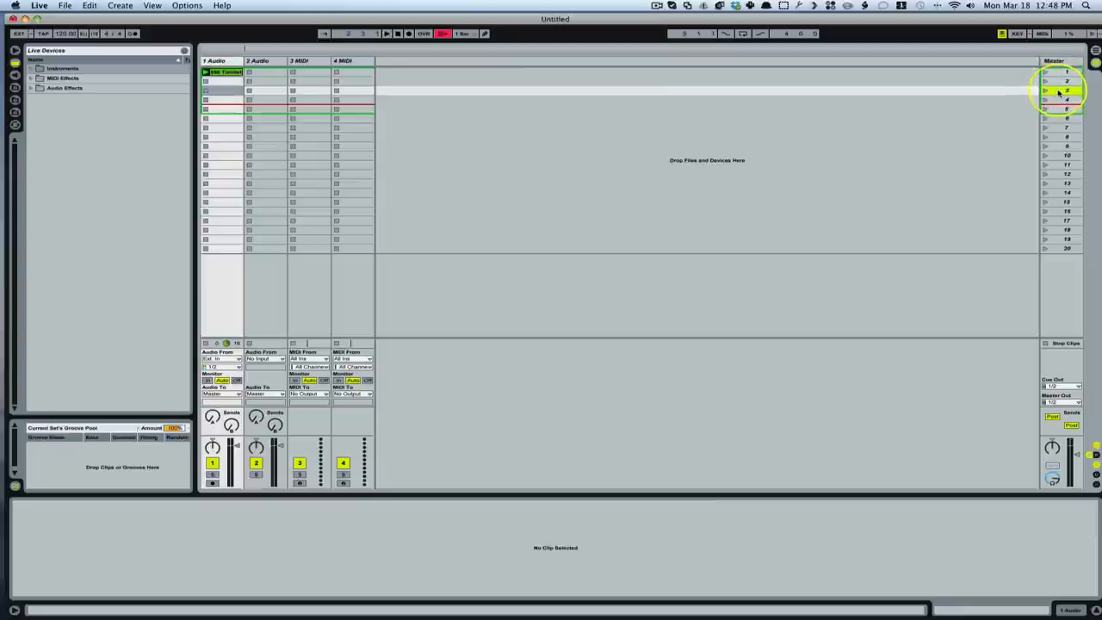
{"action": "left_click", "coordinate": [1066, 100]}
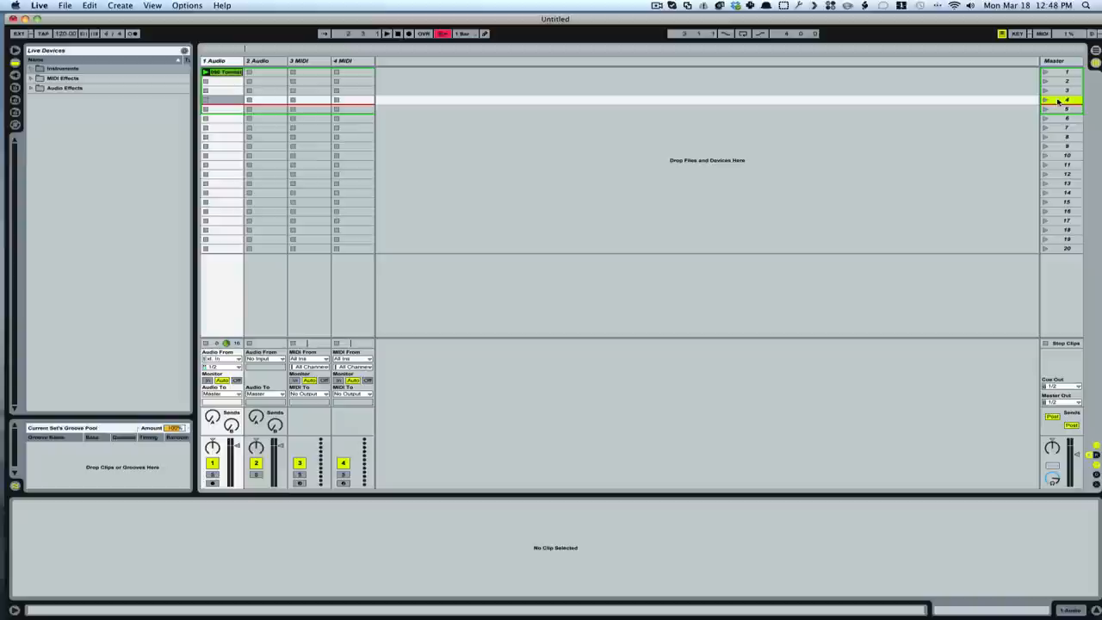
{"action": "left_click", "coordinate": [1066, 111]}
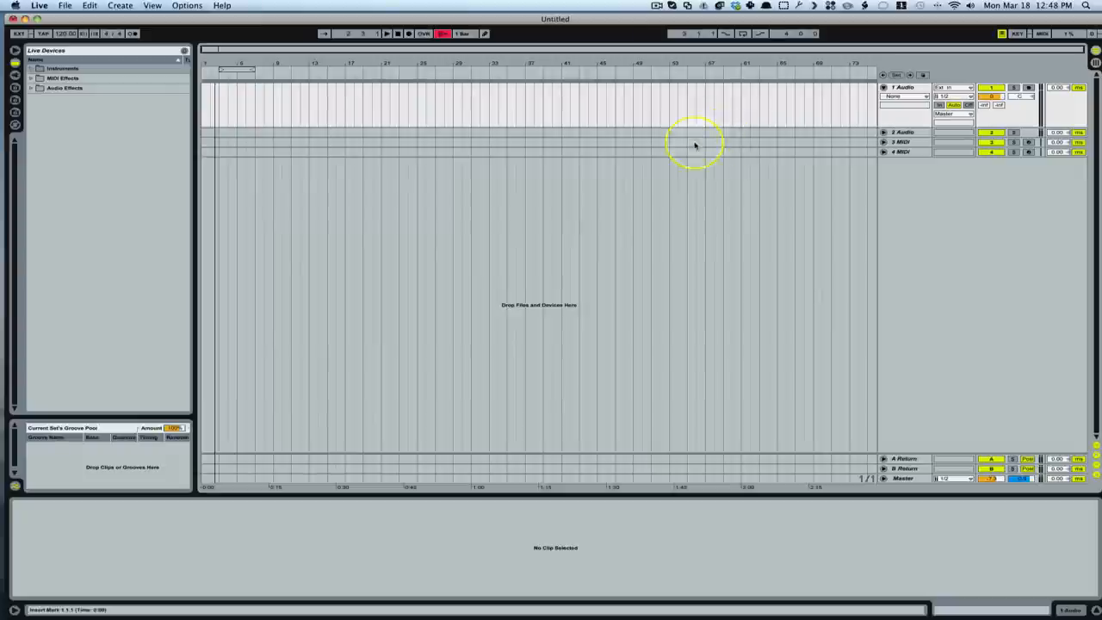
{"action": "mouse_move", "coordinate": [730, 137]}
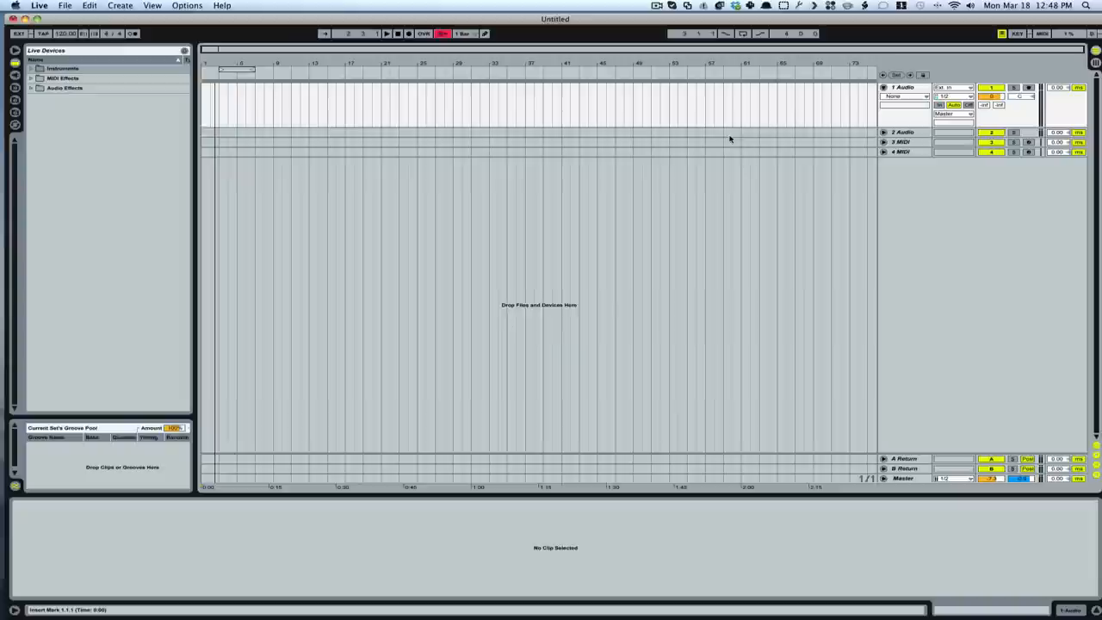
{"action": "mouse_move", "coordinate": [318, 101]}
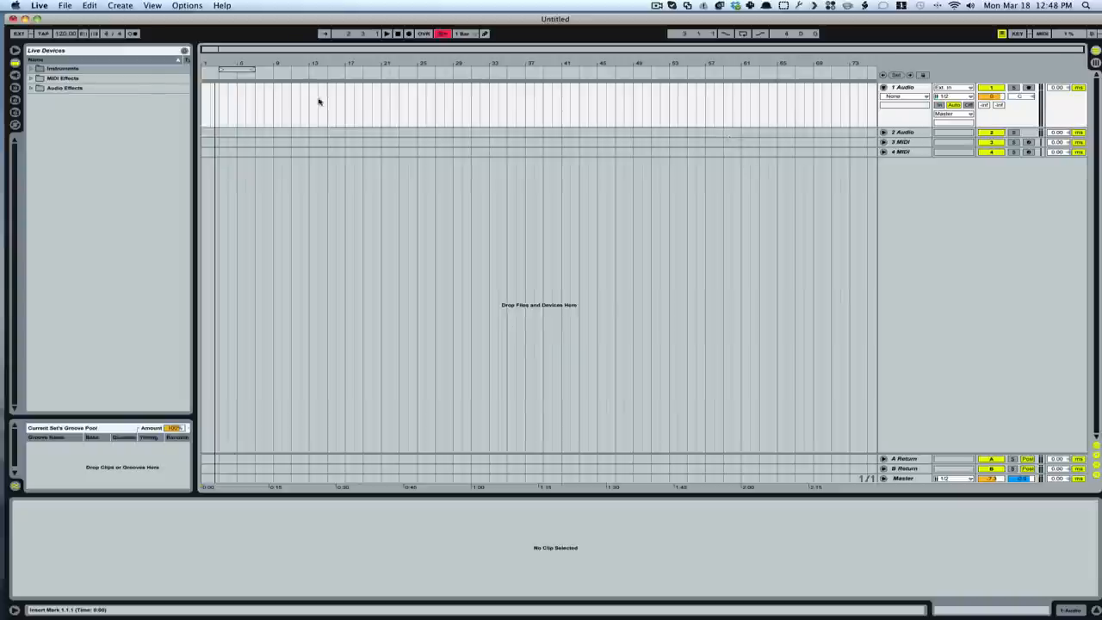
{"action": "mouse_move", "coordinate": [788, 117]}
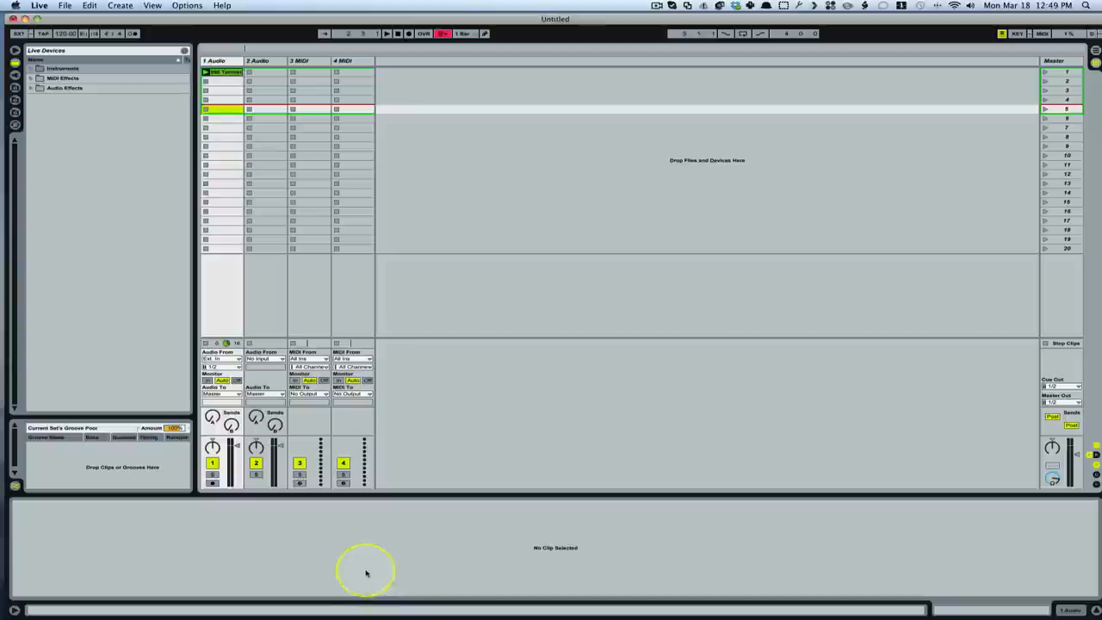
{"action": "mouse_move", "coordinate": [617, 138]}
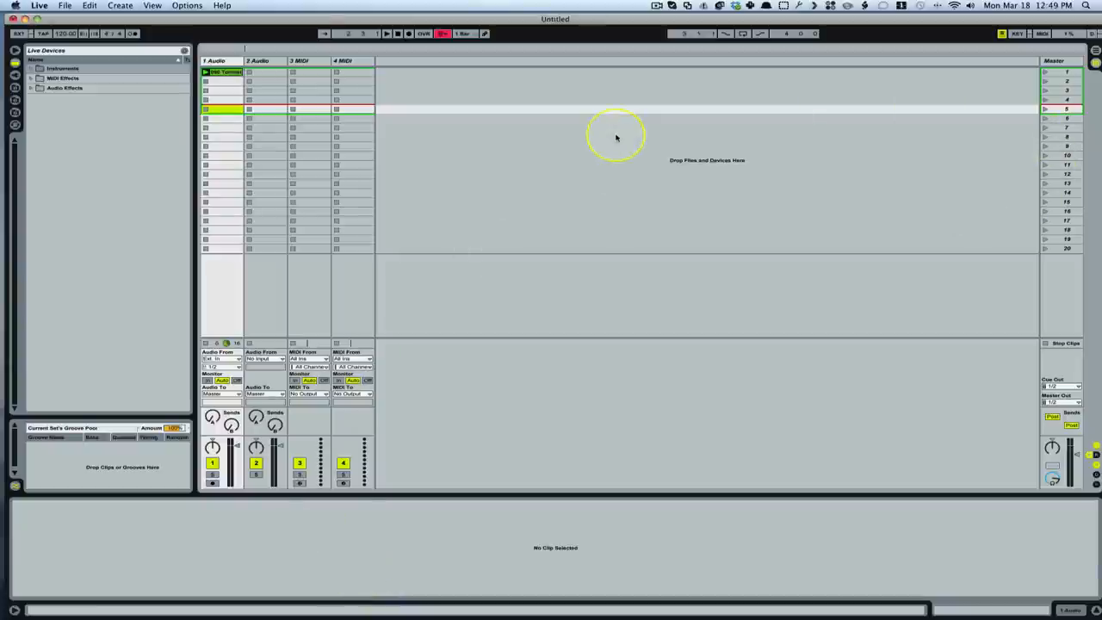
{"action": "mouse_move", "coordinate": [181, 455]}
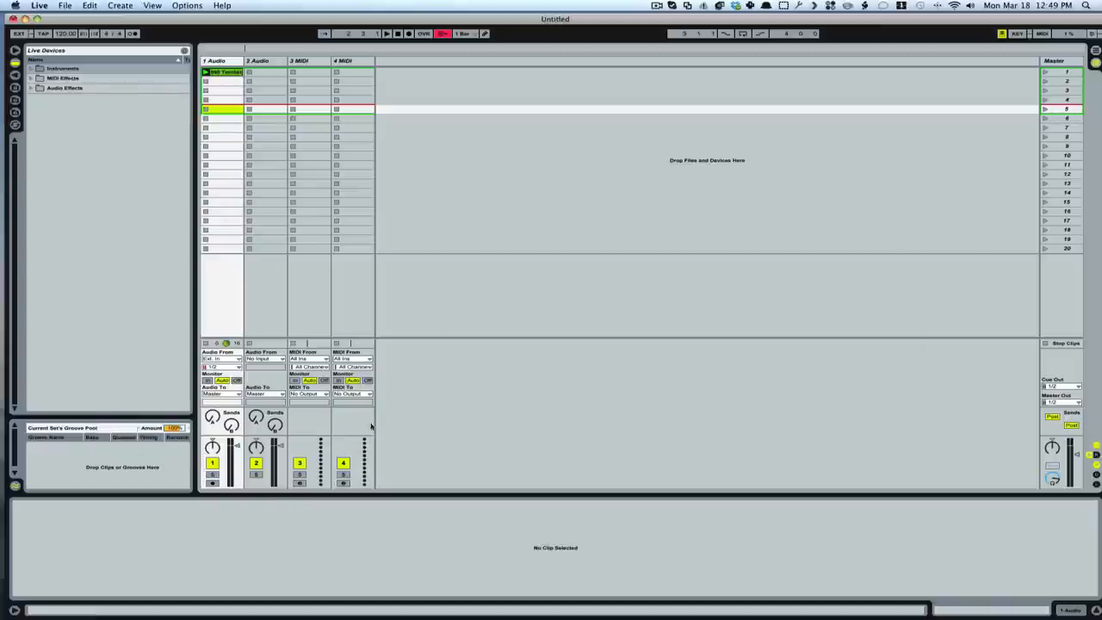
{"action": "mouse_move", "coordinate": [386, 349]}
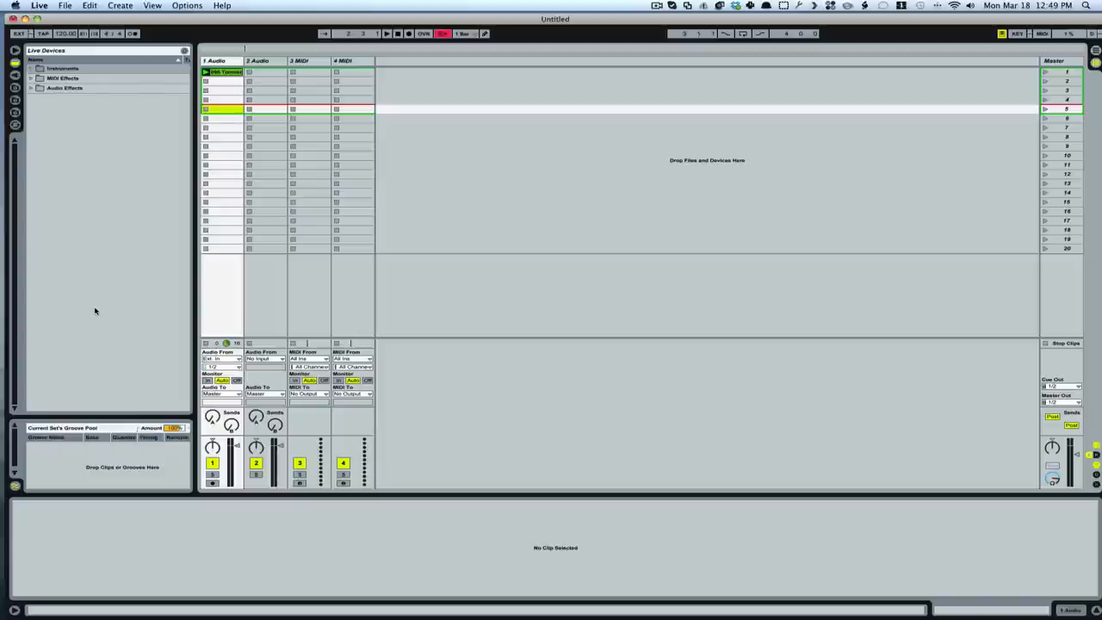
{"action": "mouse_move", "coordinate": [97, 210]}
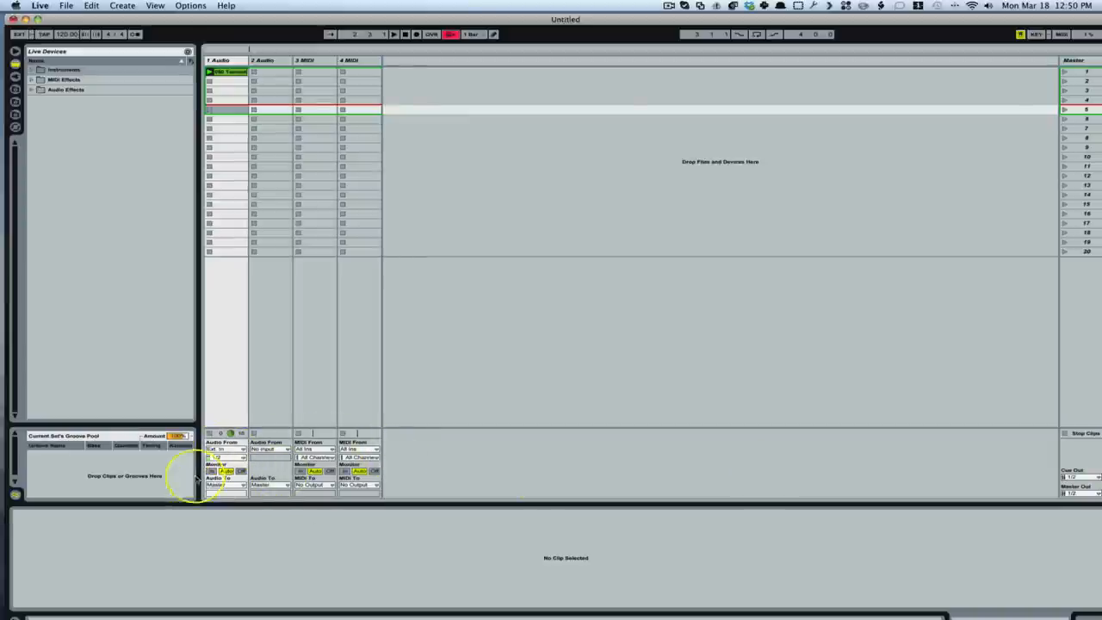
{"action": "mouse_move", "coordinate": [1094, 456]}
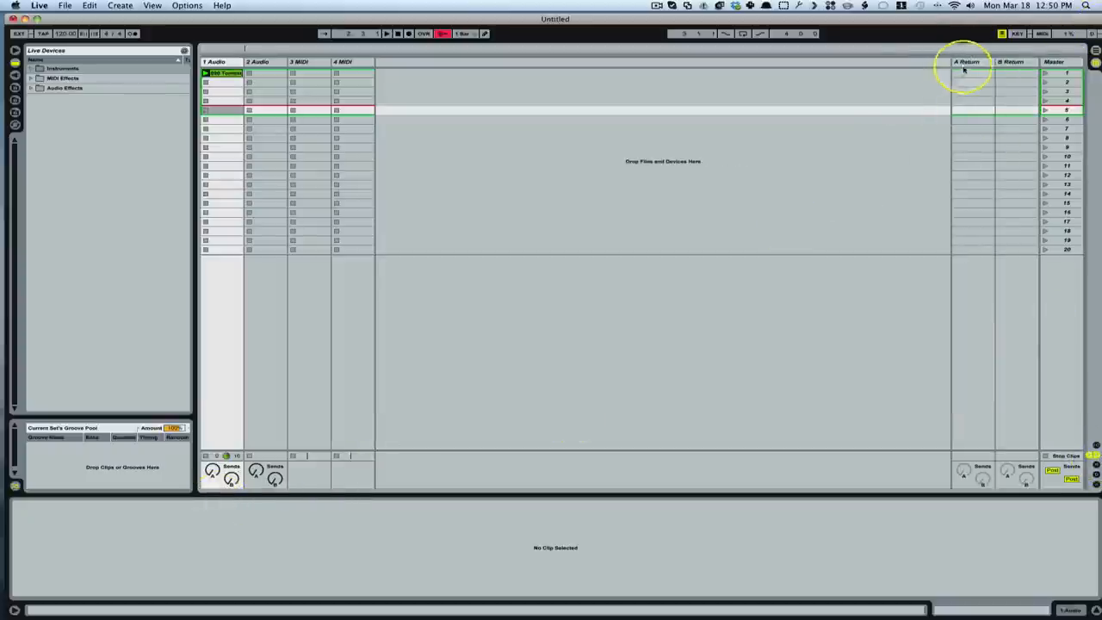
{"action": "mouse_move", "coordinate": [1014, 70]}
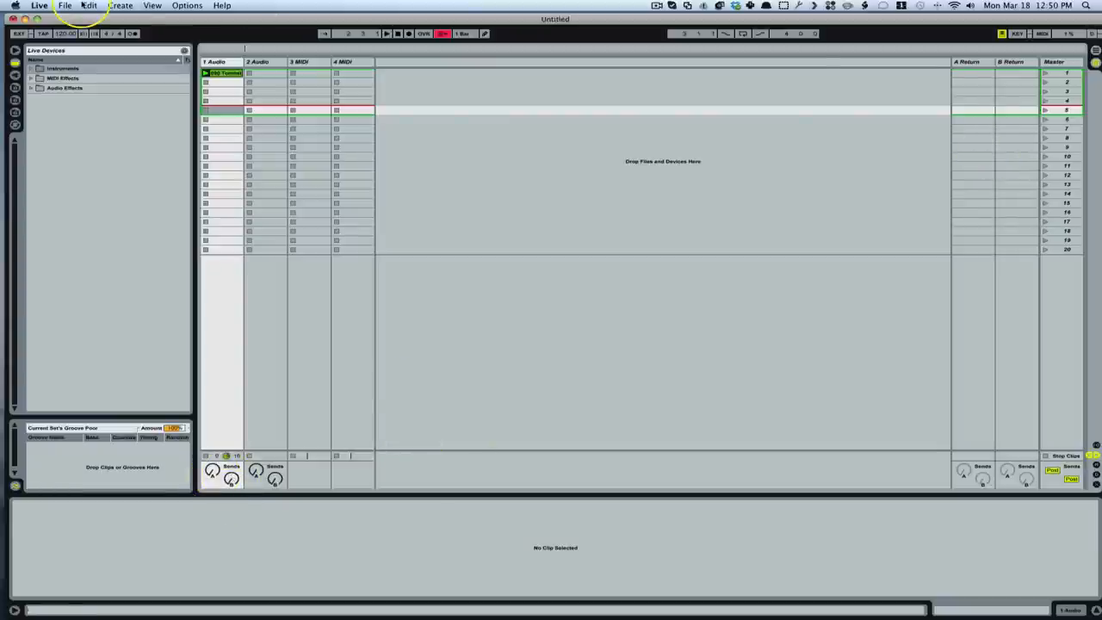
- Insert a third return track, C Return, via the Create menu
{"action": "left_click", "coordinate": [120, 6]}
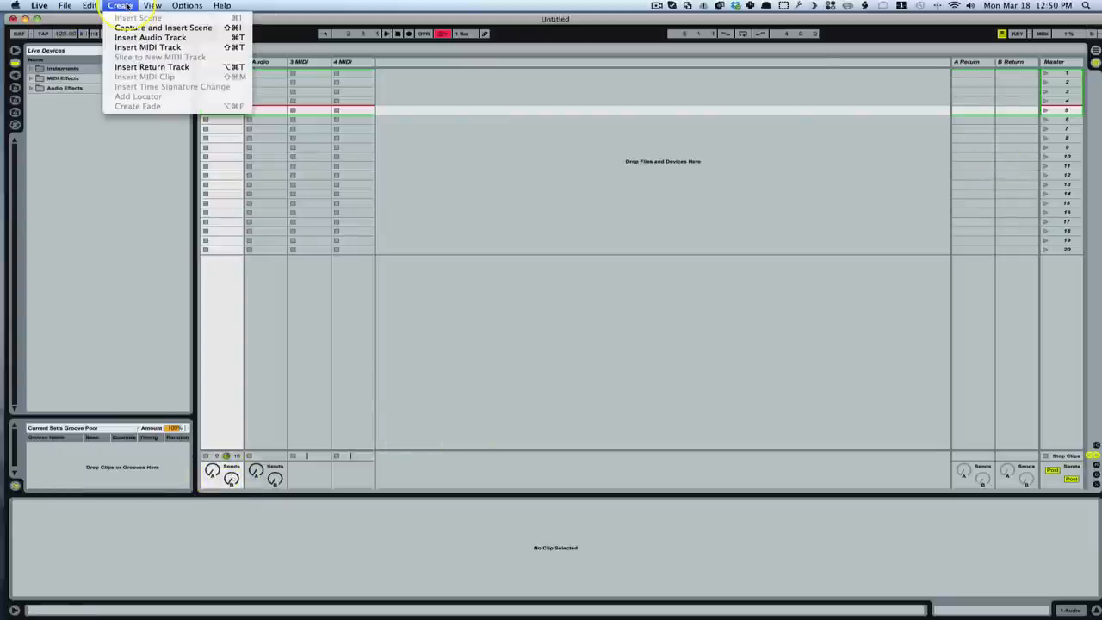
{"action": "mouse_move", "coordinate": [151, 67]}
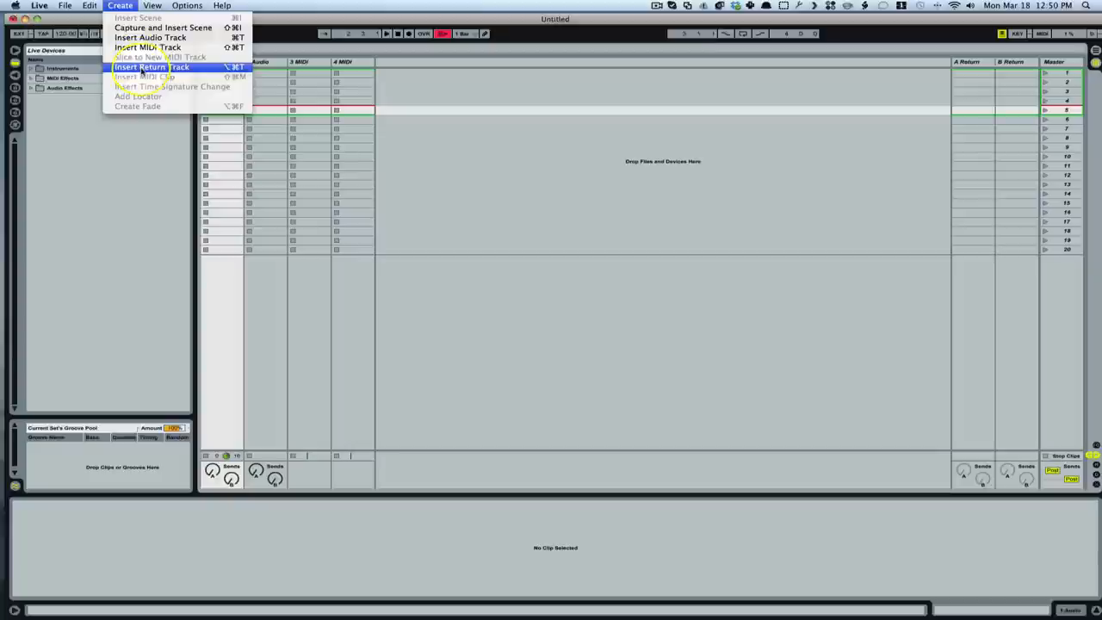
{"action": "left_click", "coordinate": [155, 68]}
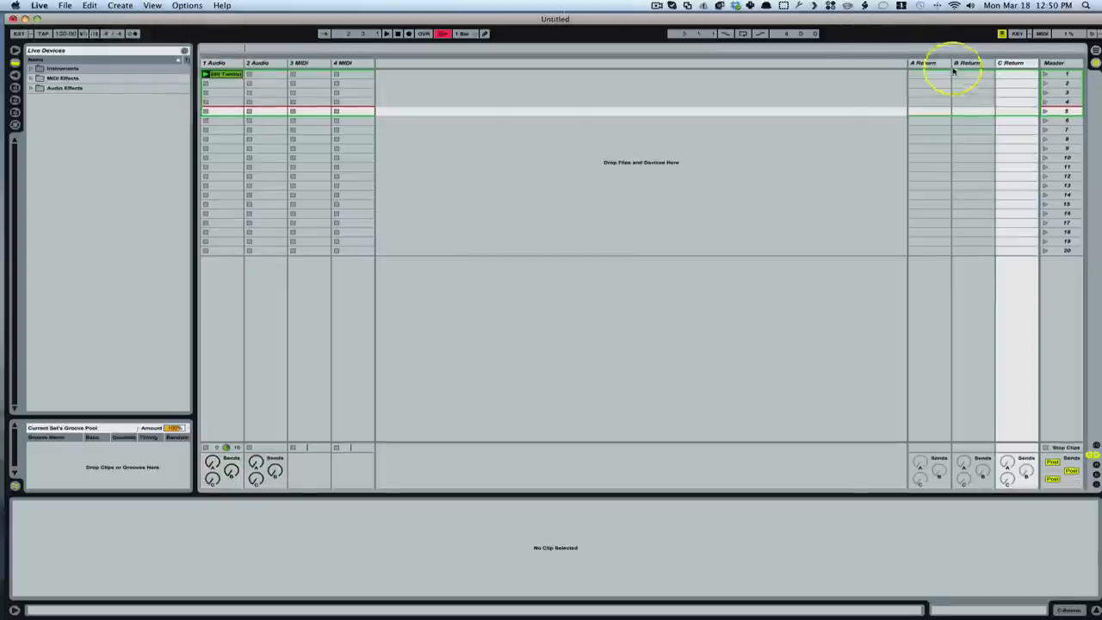
{"action": "mouse_move", "coordinate": [213, 478]}
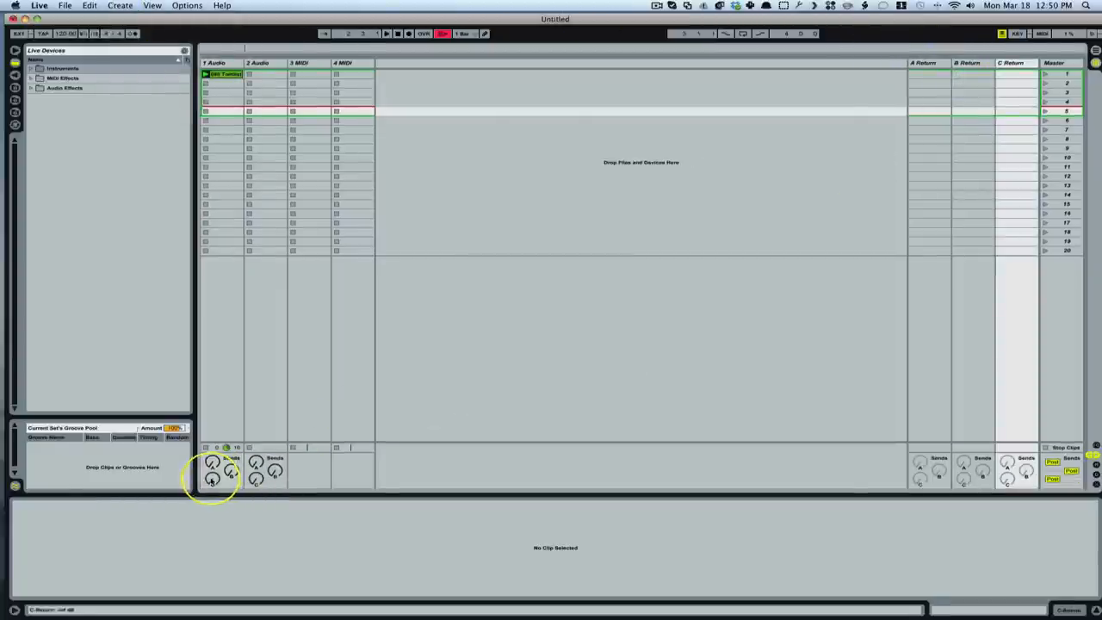
{"action": "mouse_move", "coordinate": [847, 147]}
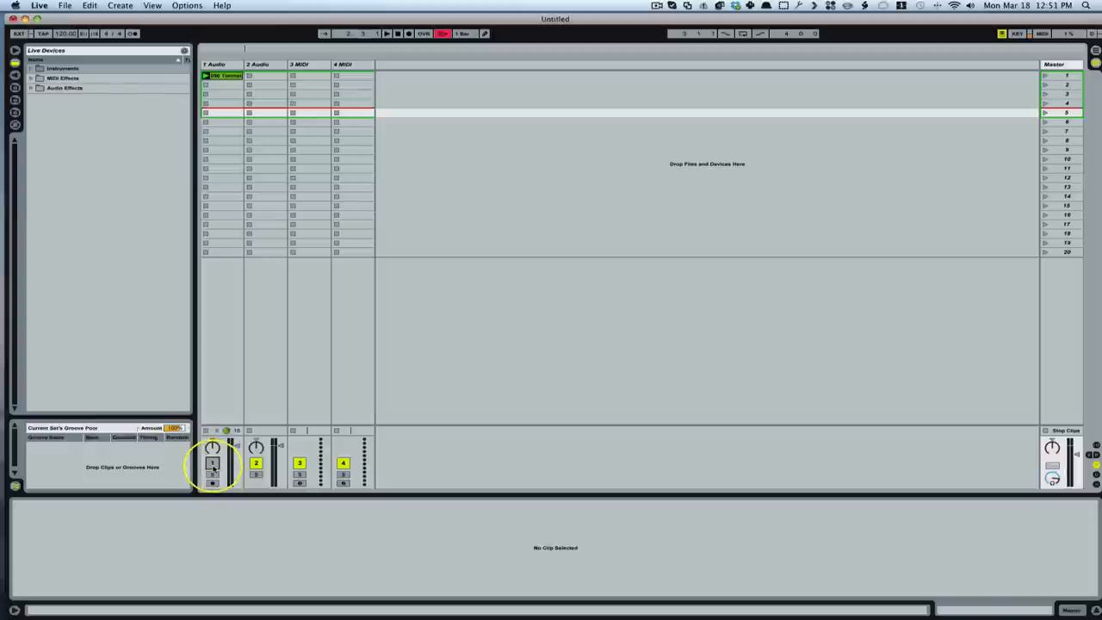
- Toggle track 1's Activator and Arm buttons in the mixer section
{"action": "left_click", "coordinate": [213, 475]}
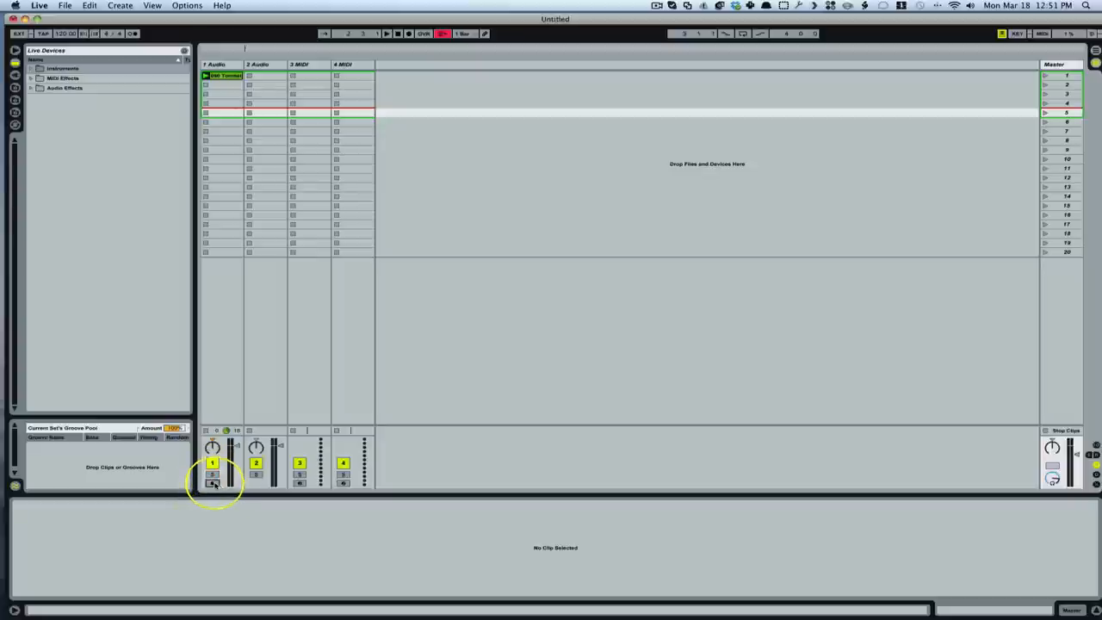
{"action": "left_click", "coordinate": [213, 483]}
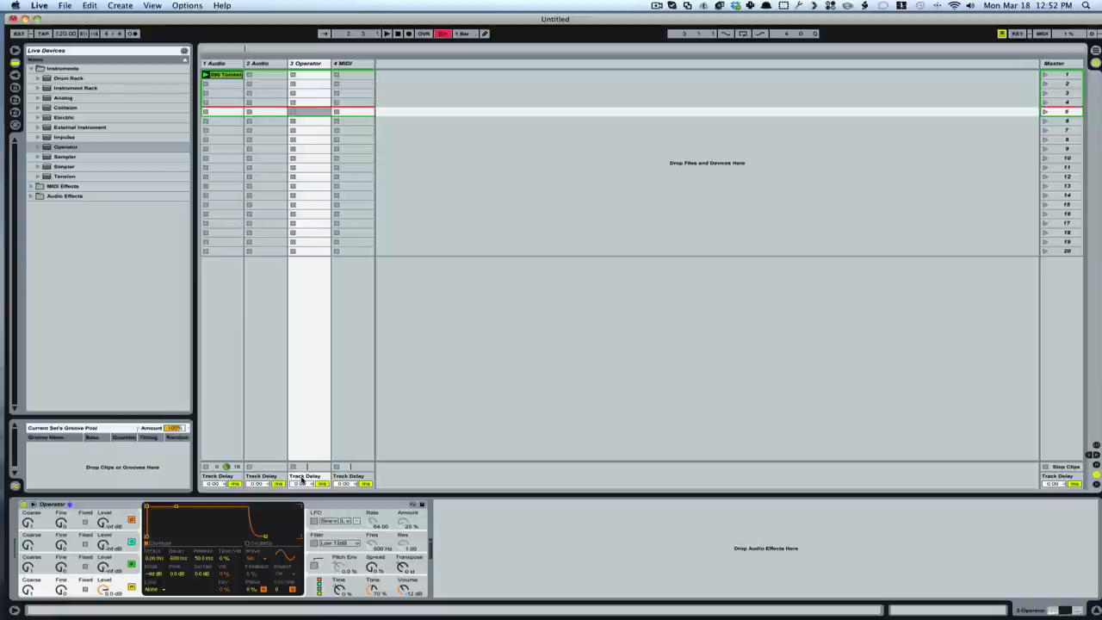
{"action": "mouse_move", "coordinate": [324, 380]}
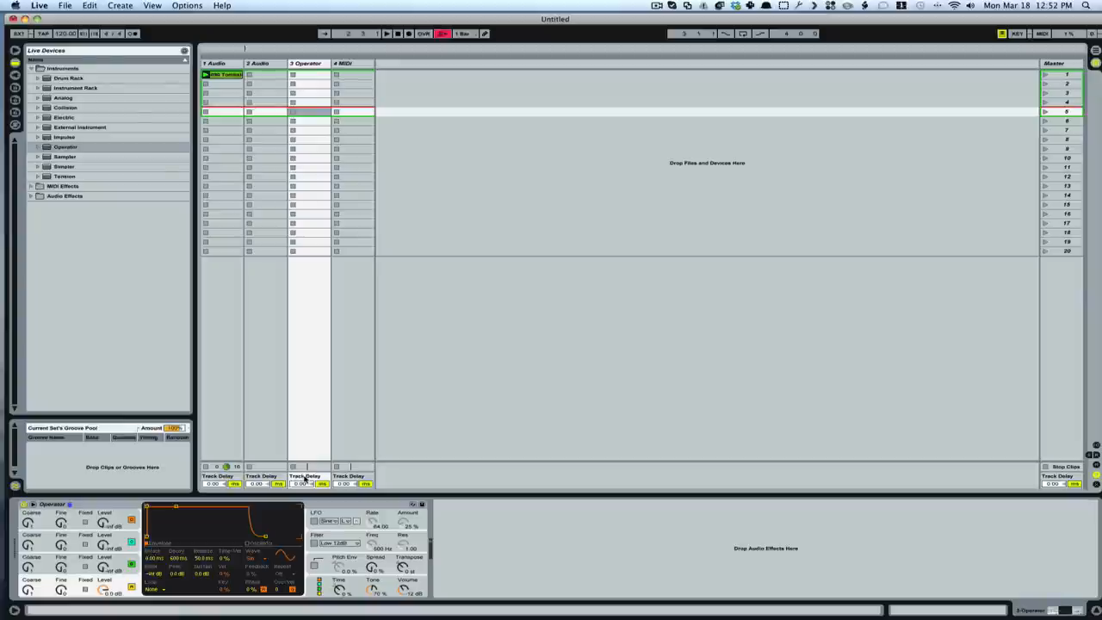
{"action": "mouse_move", "coordinate": [1071, 434]}
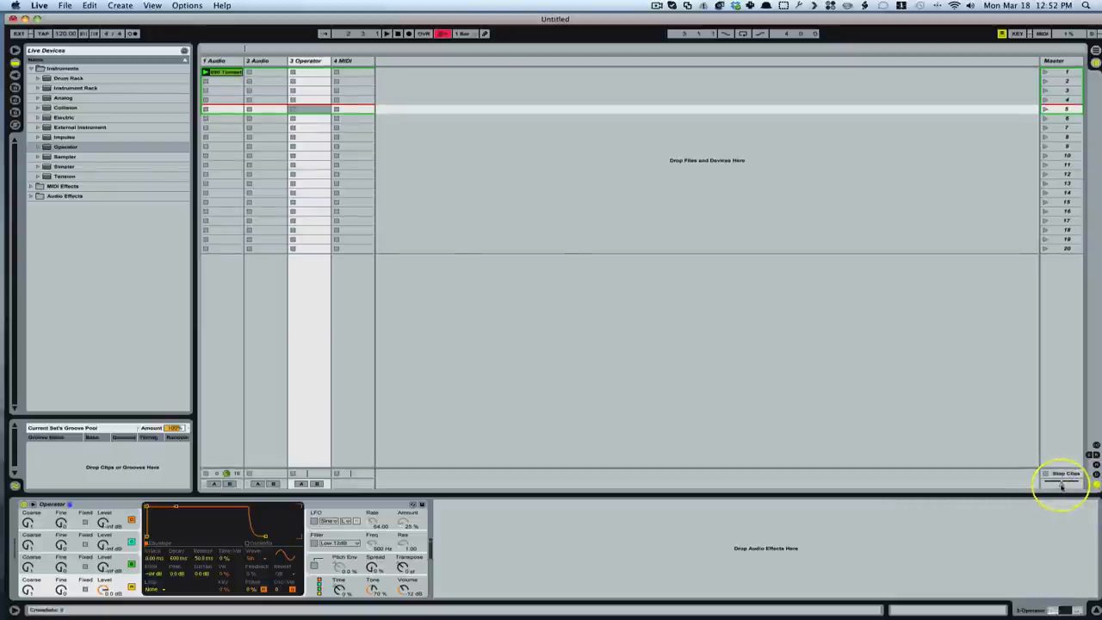
{"action": "mouse_move", "coordinate": [1064, 483]}
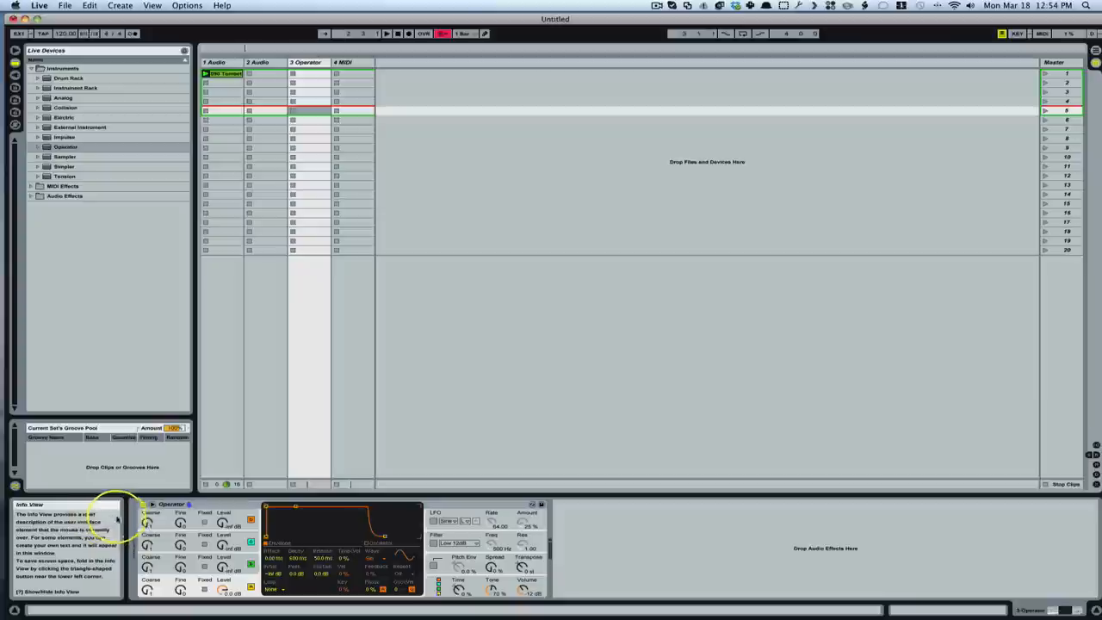
{"action": "mouse_move", "coordinate": [149, 523]}
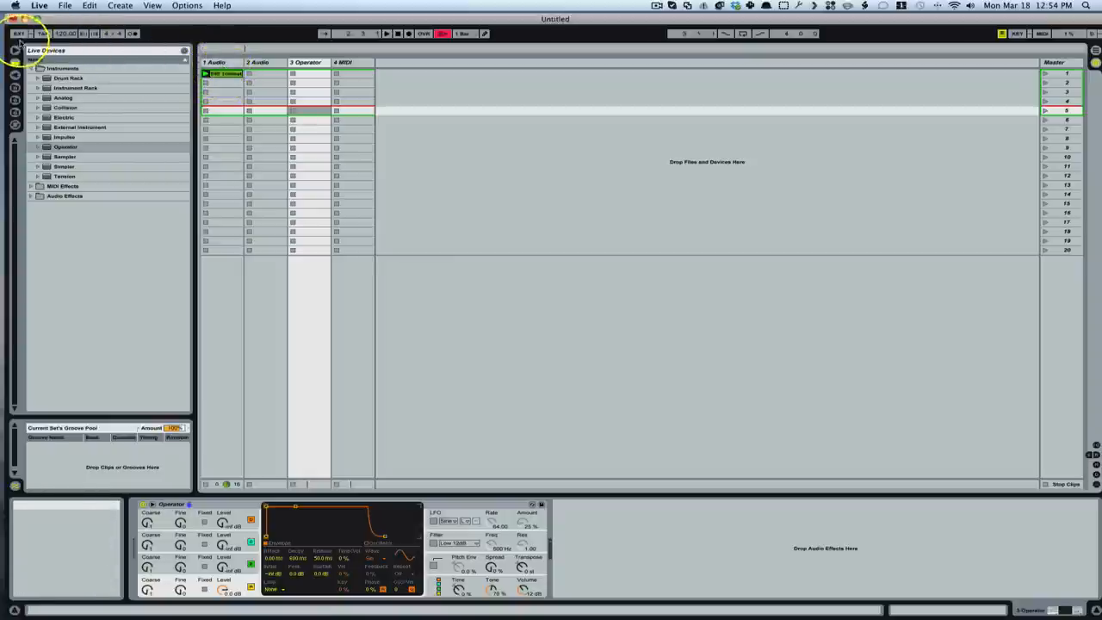
{"action": "mouse_move", "coordinate": [43, 34]}
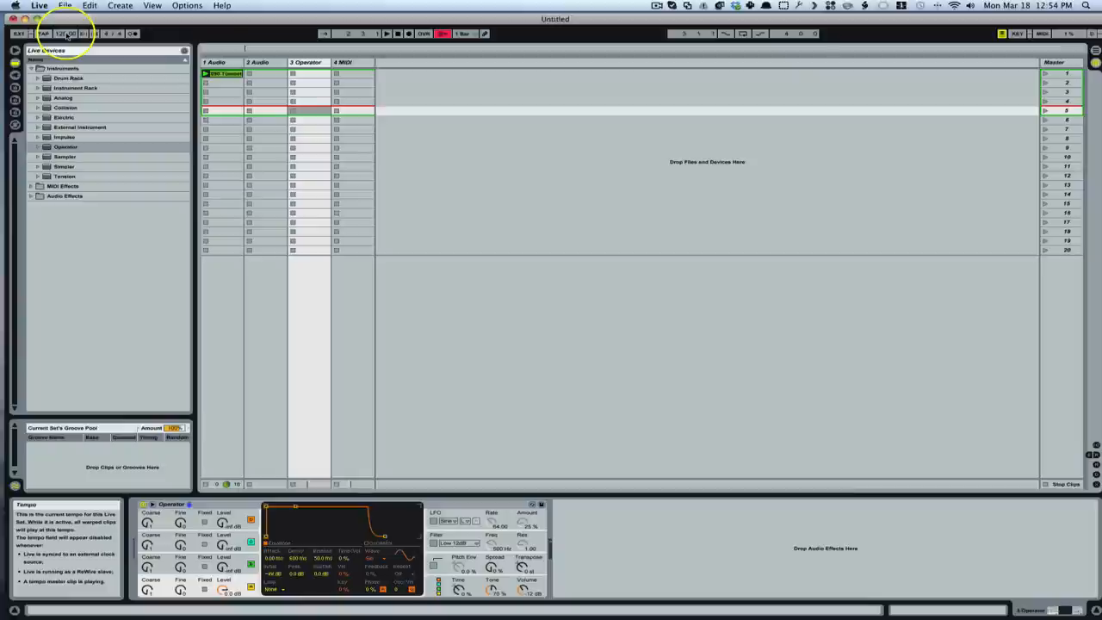
{"action": "mouse_move", "coordinate": [96, 34]}
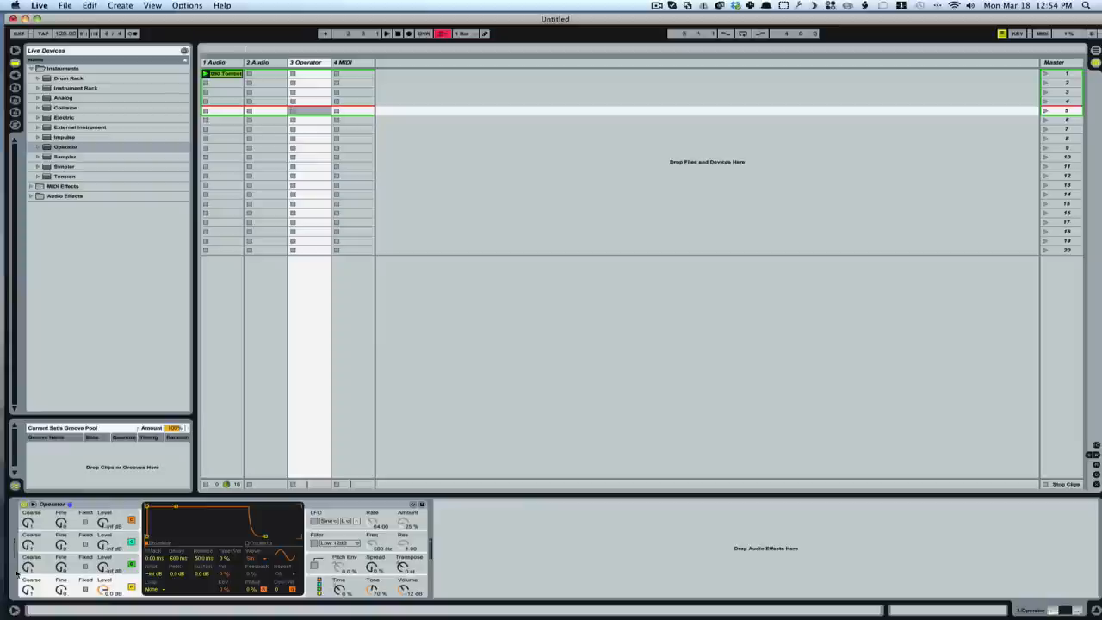
{"action": "mouse_move", "coordinate": [45, 578]}
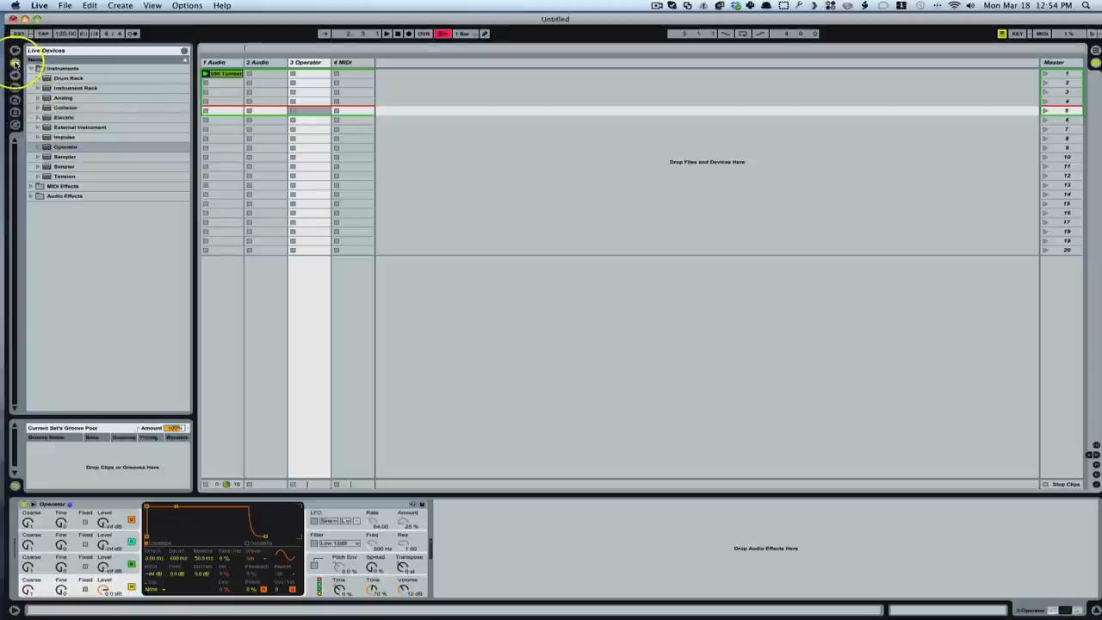
- Expand Instruments and step through Instrument Rack, Analog, Collision and Electric
{"action": "left_click", "coordinate": [31, 69]}
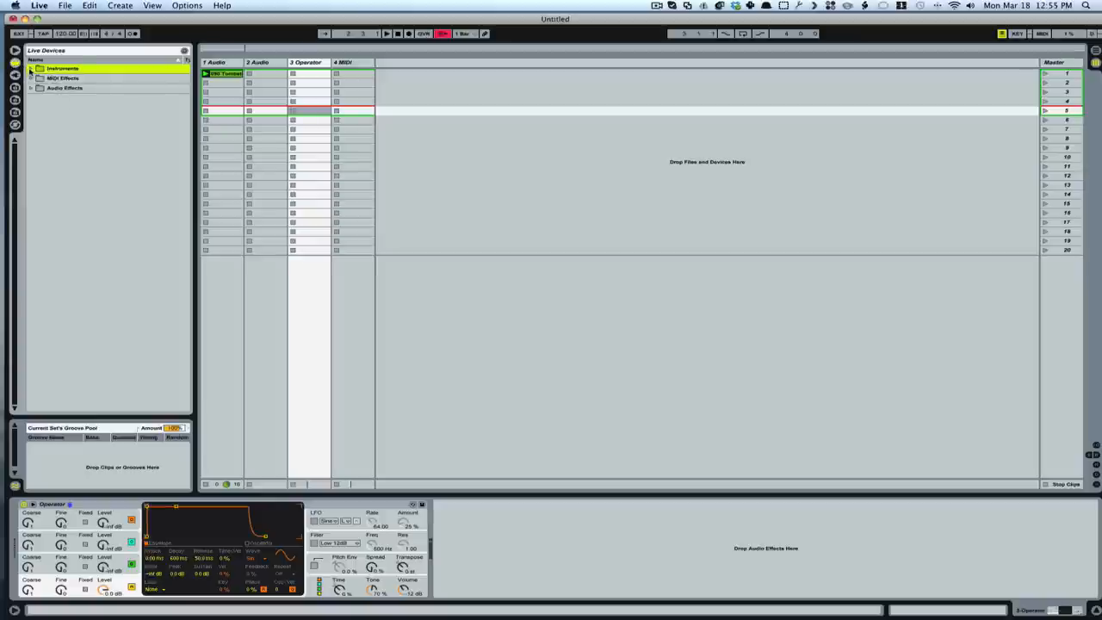
{"action": "left_click", "coordinate": [38, 68]}
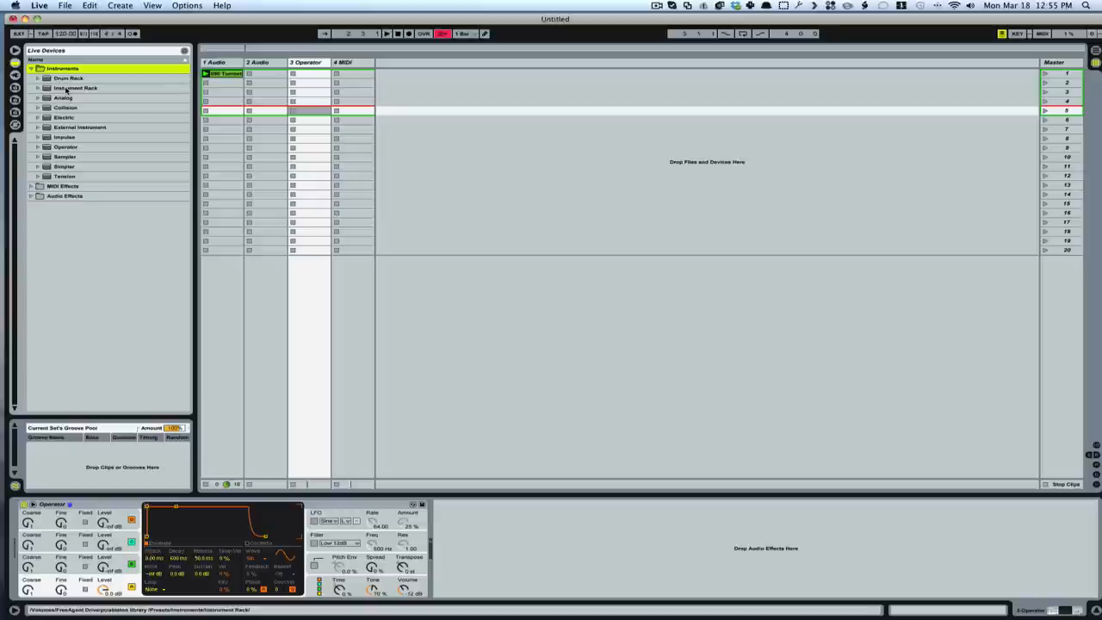
{"action": "left_click", "coordinate": [76, 88]}
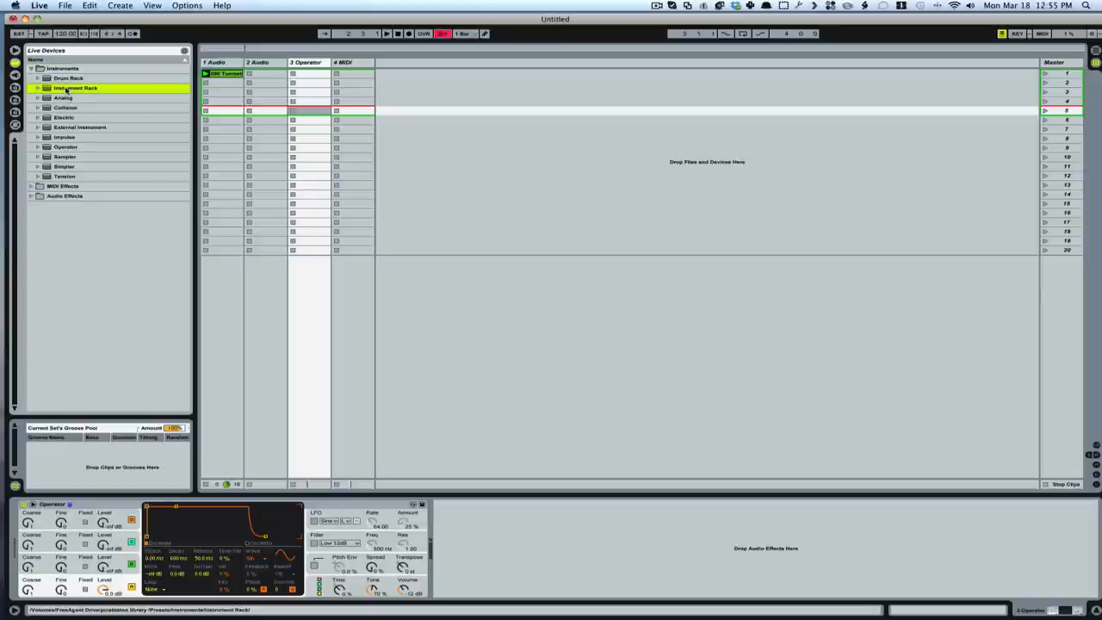
{"action": "left_click", "coordinate": [62, 96]}
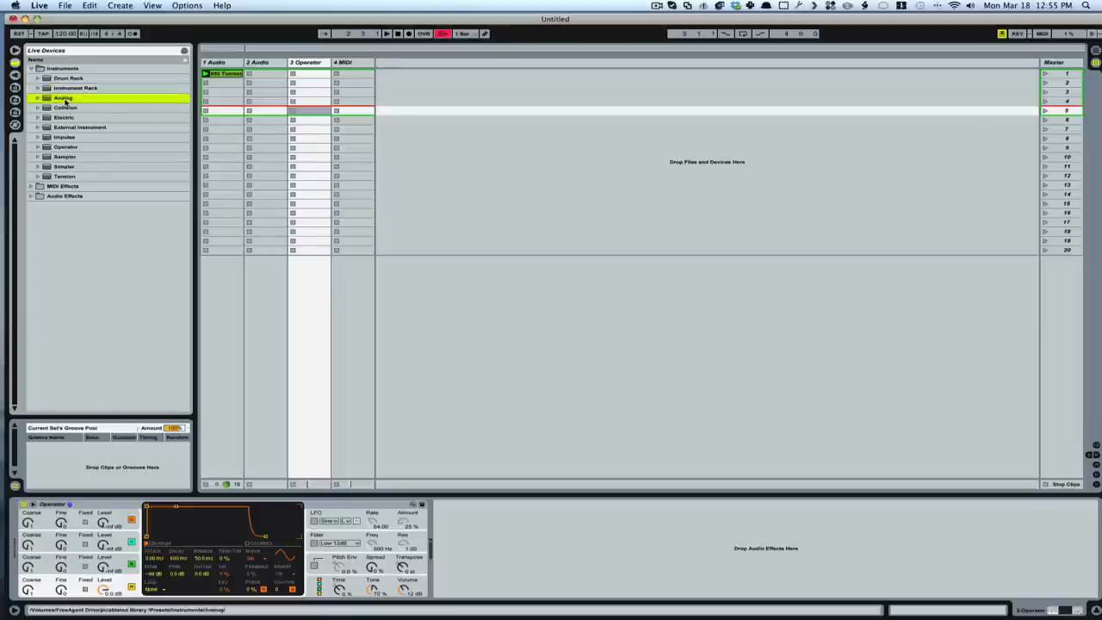
{"action": "left_click", "coordinate": [65, 107]}
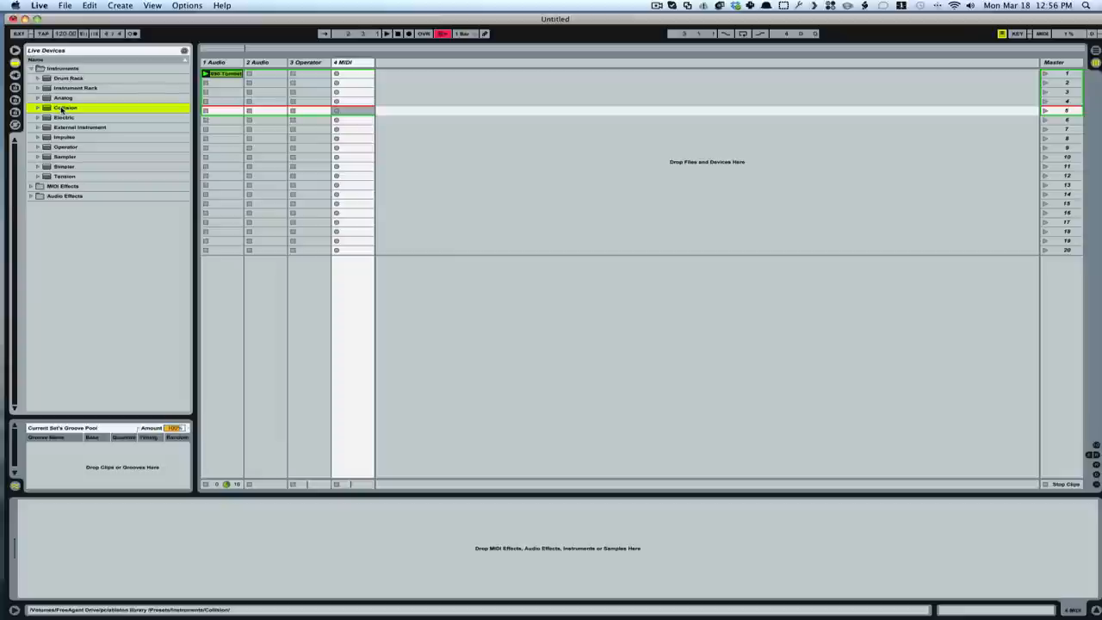
{"action": "left_click", "coordinate": [65, 117]}
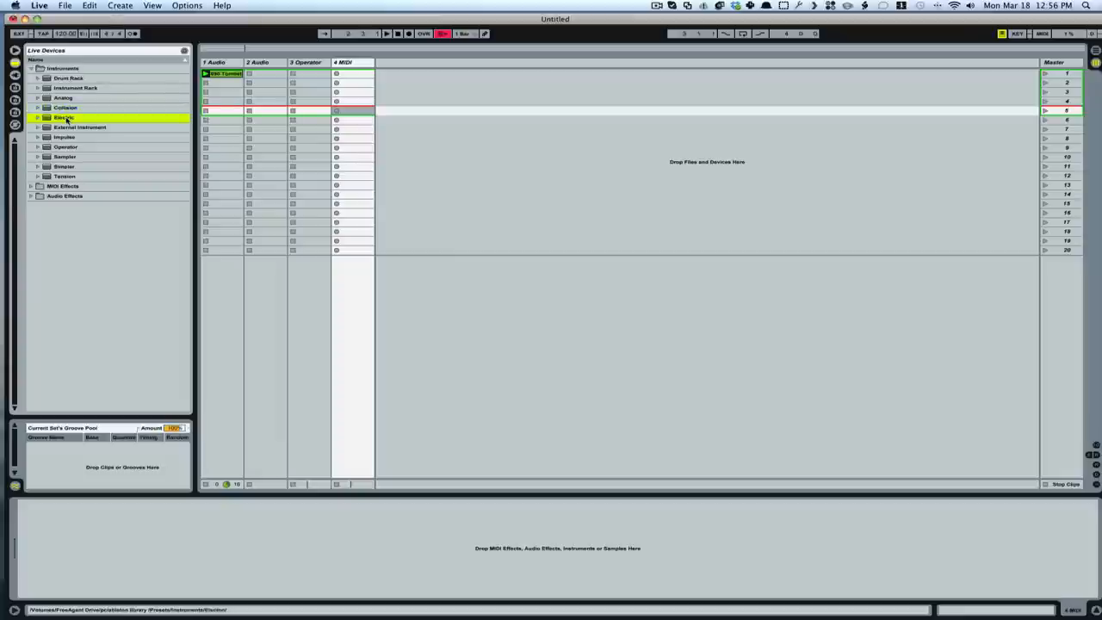
{"action": "left_click", "coordinate": [63, 117]}
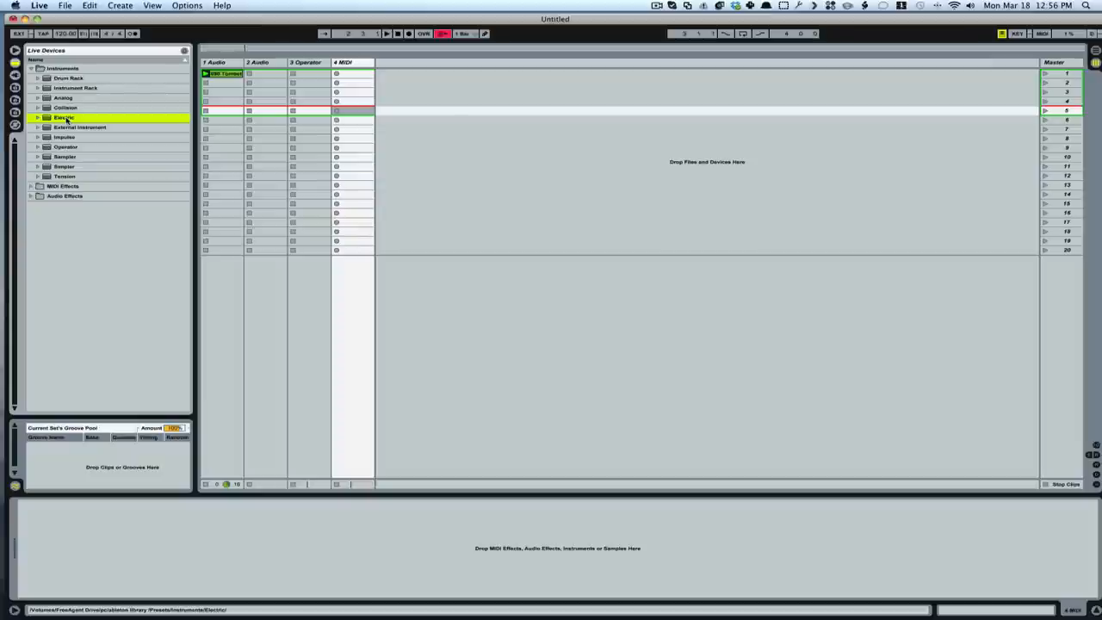
- Step through External Instrument, Impulse, Operator, Sampler, Simpler and Tension, then fold Instruments
{"action": "left_click", "coordinate": [79, 128]}
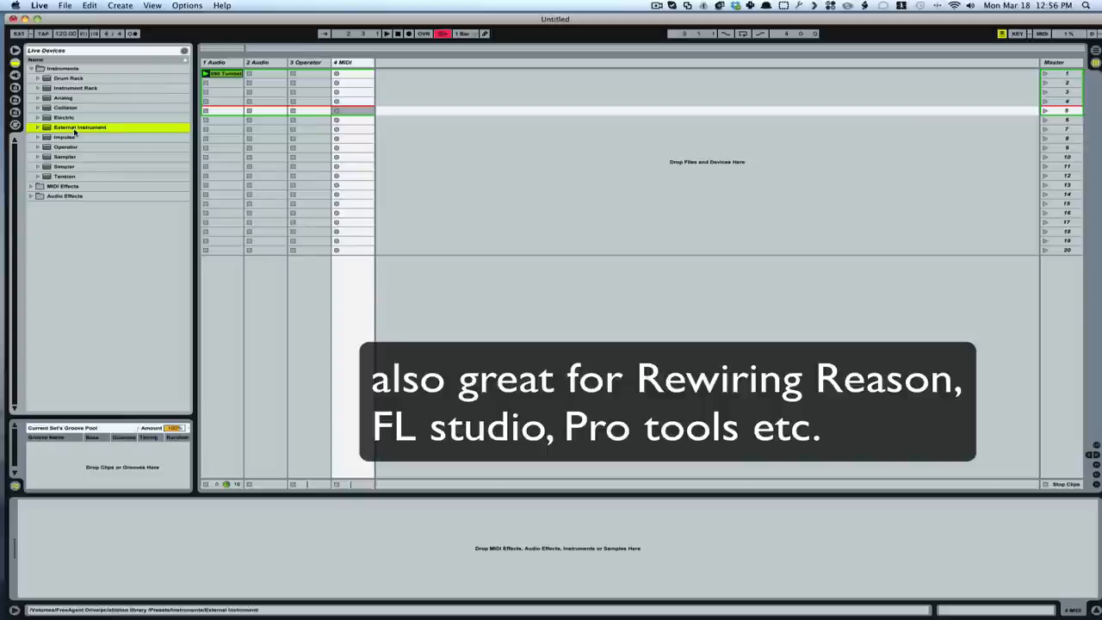
{"action": "left_click", "coordinate": [66, 138]}
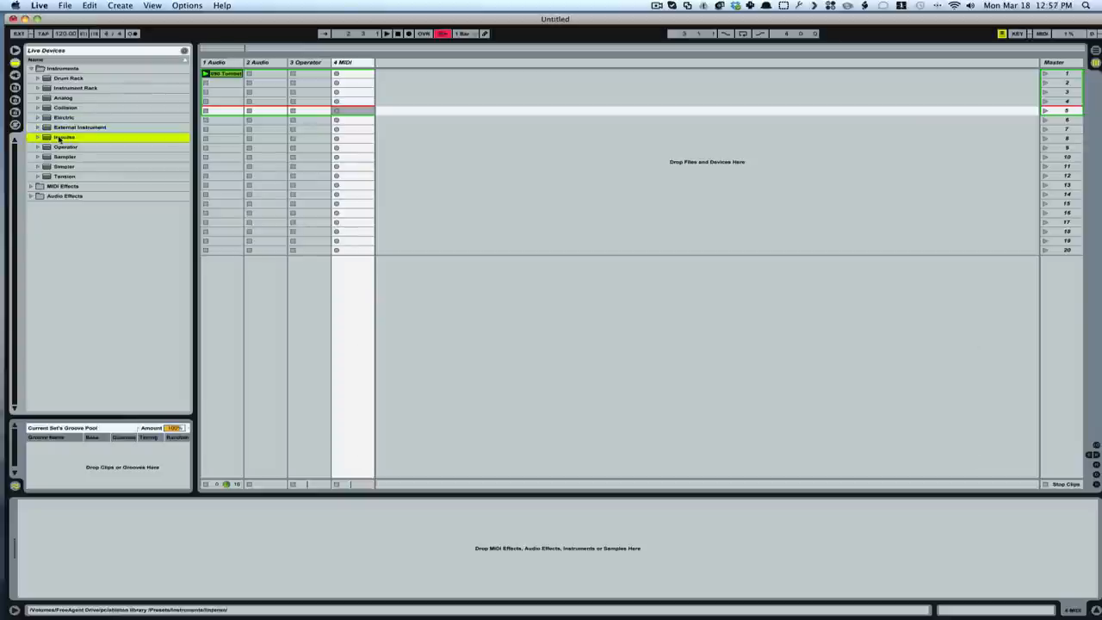
{"action": "left_click", "coordinate": [66, 147]}
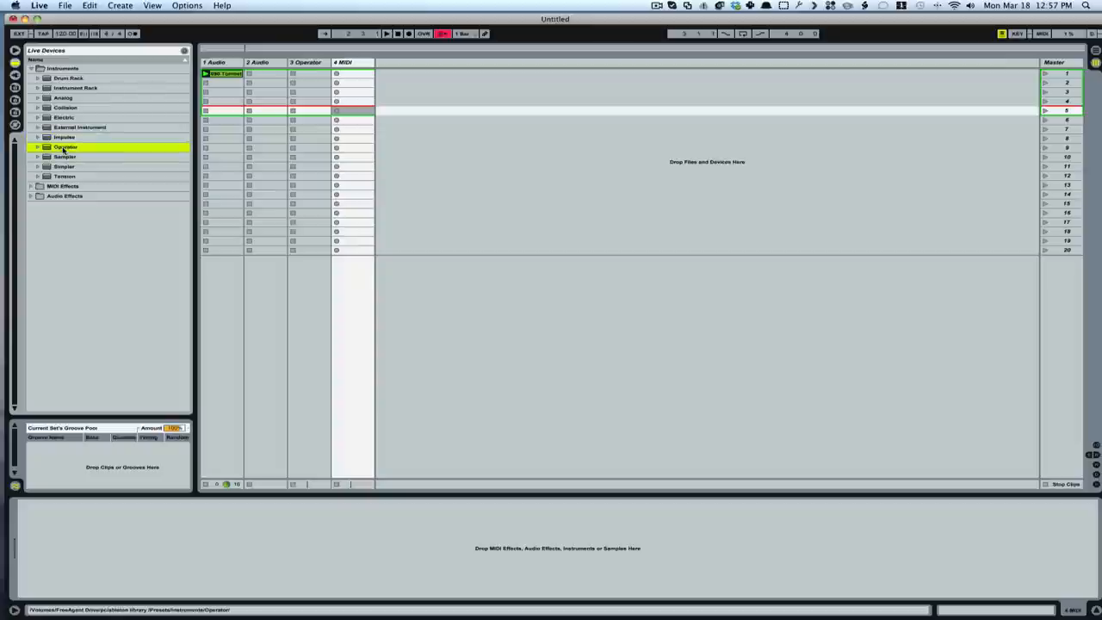
{"action": "left_click", "coordinate": [65, 157]}
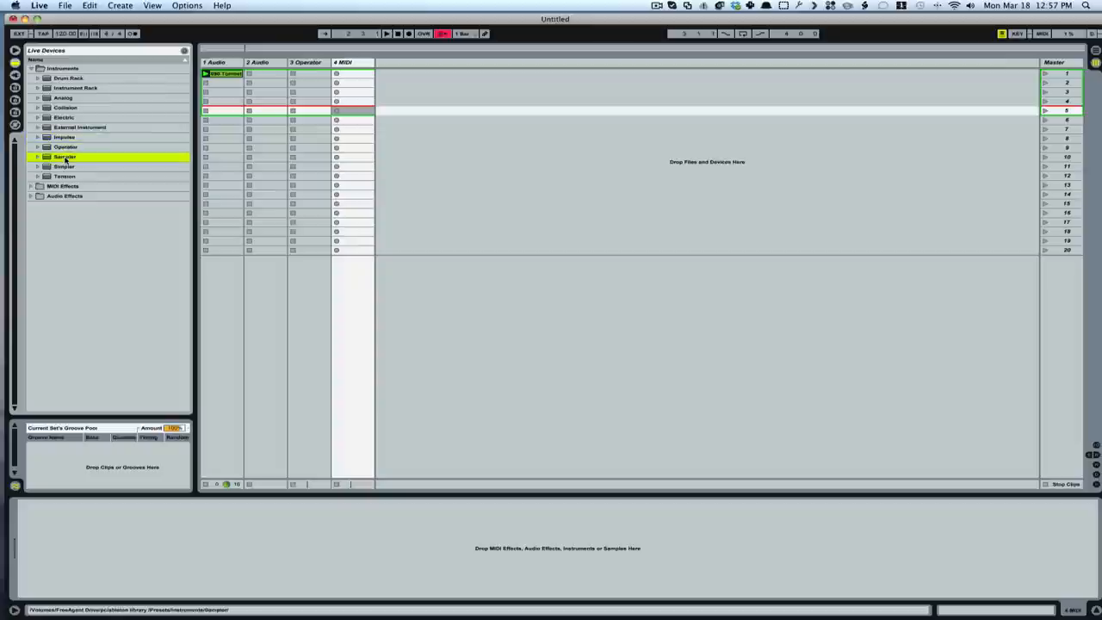
{"action": "left_click", "coordinate": [66, 165]}
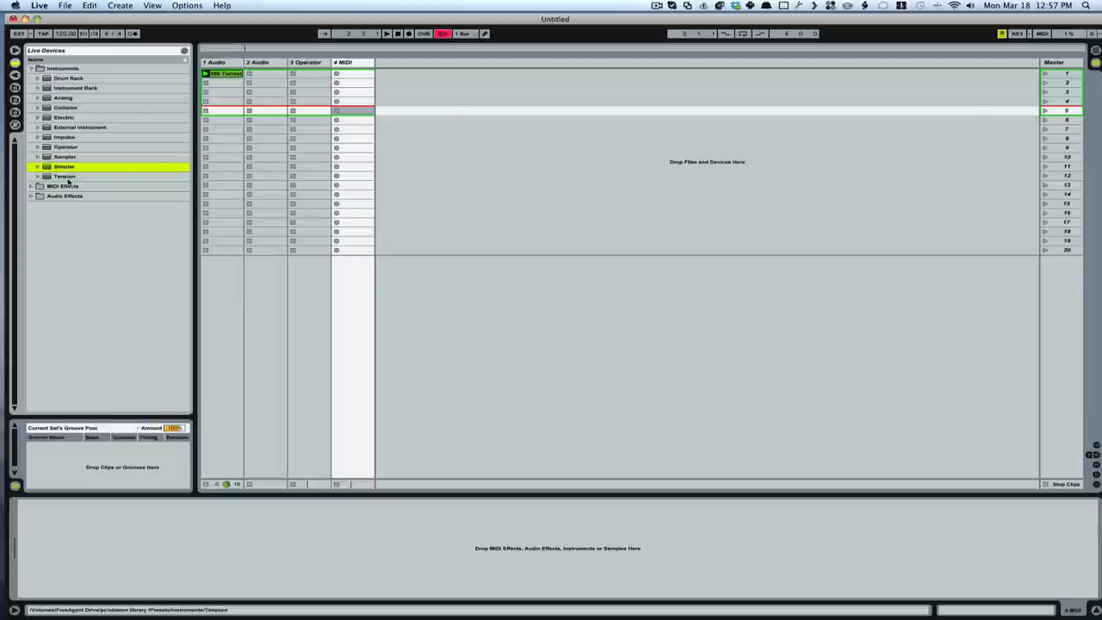
{"action": "left_click", "coordinate": [66, 175]}
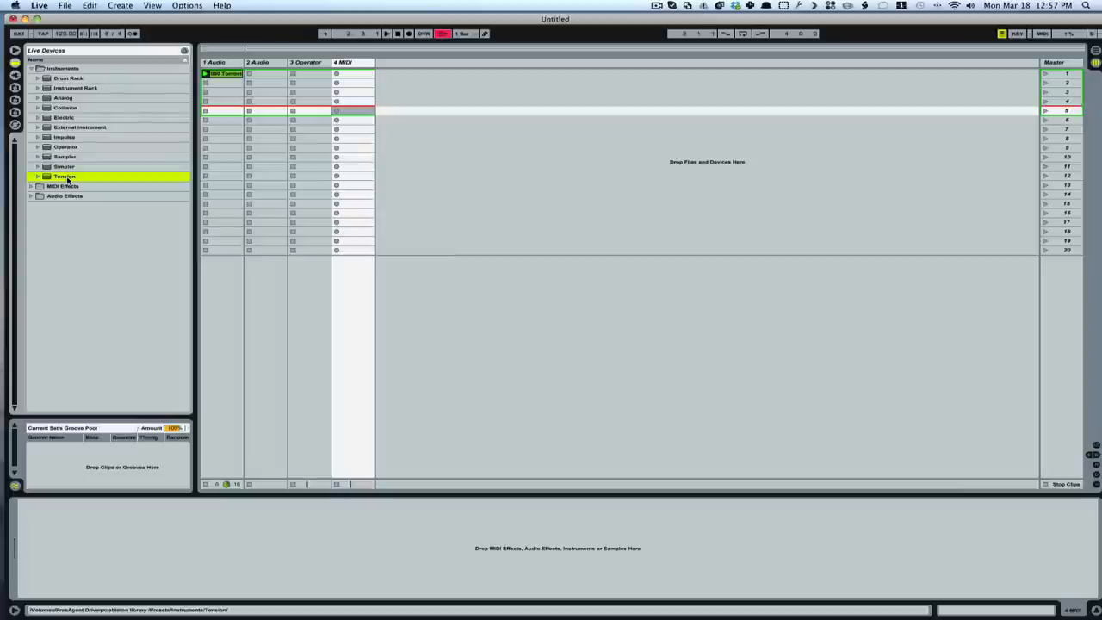
{"action": "left_click", "coordinate": [31, 69]}
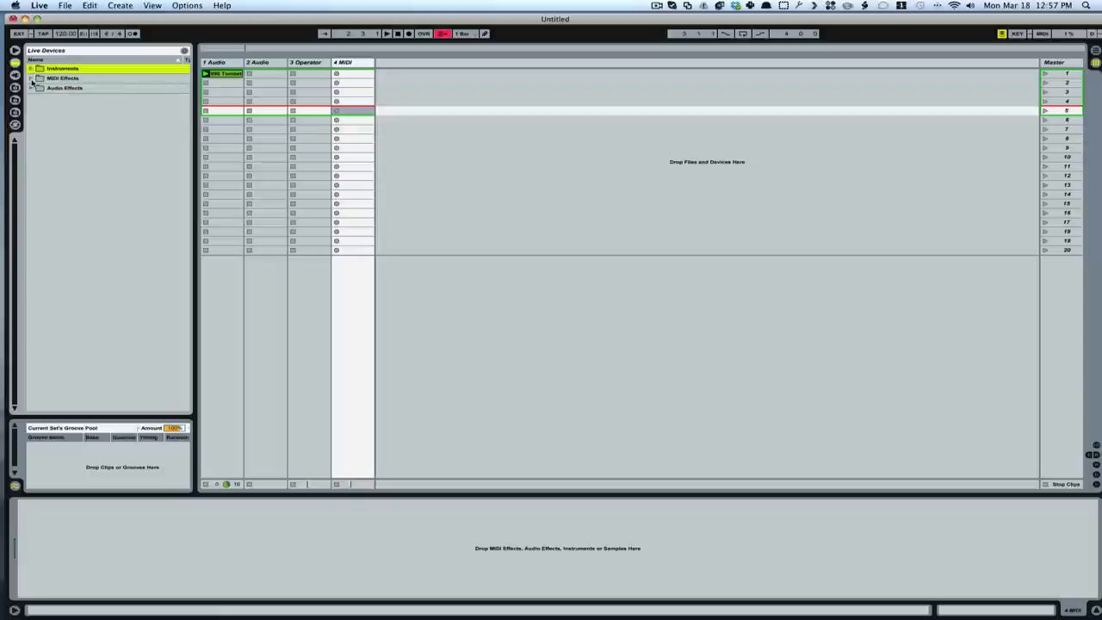
- Show Plug-In Devices and scroll through the Michael Norris Audio Units folder
{"action": "left_click", "coordinate": [31, 78]}
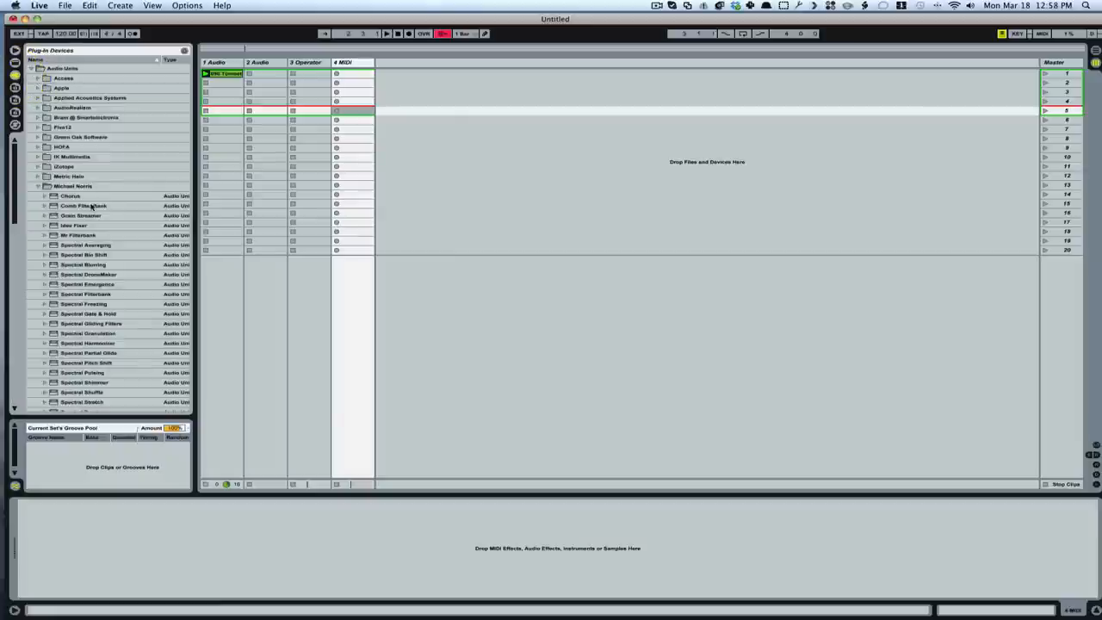
{"action": "scroll", "scroll_direction": "down", "scroll_amount": 3}
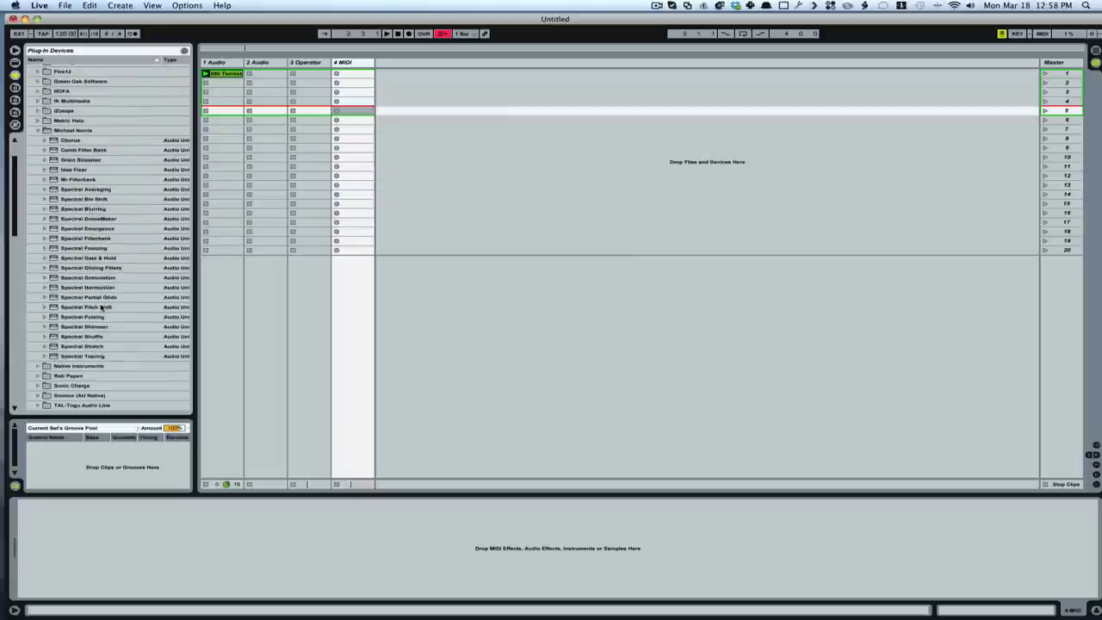
{"action": "scroll", "scroll_direction": "up", "scroll_amount": 3}
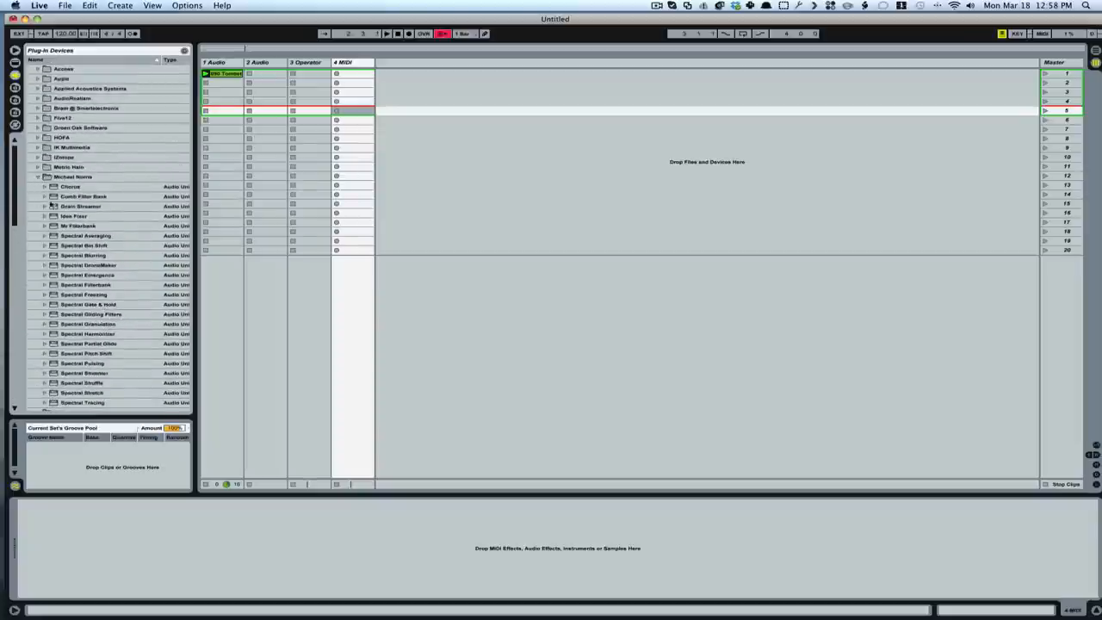
- Load Spectral Averaging and the FM8 VST instrument onto the MIDI track, closing FM8's window
{"action": "left_click", "coordinate": [86, 234]}
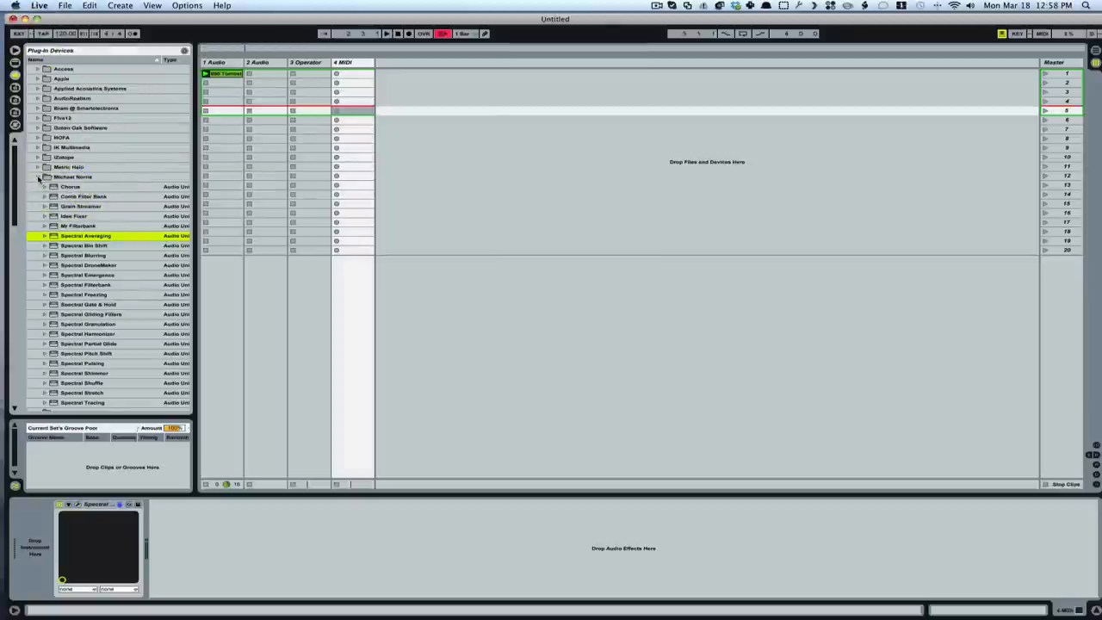
{"action": "left_click", "coordinate": [38, 176]}
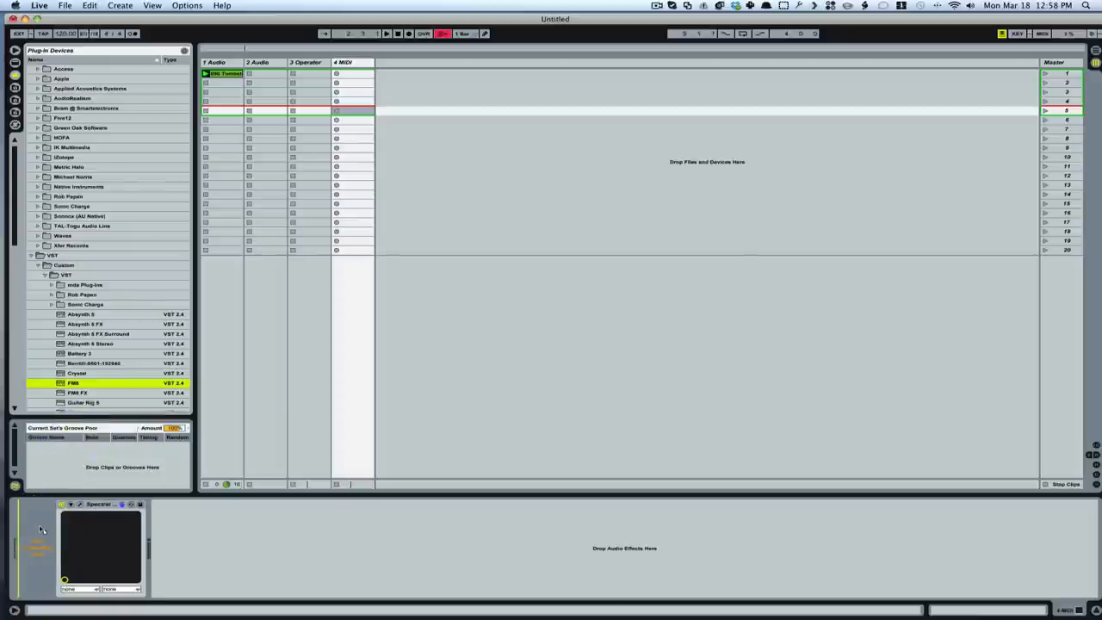
{"action": "double_click", "coordinate": [72, 382]}
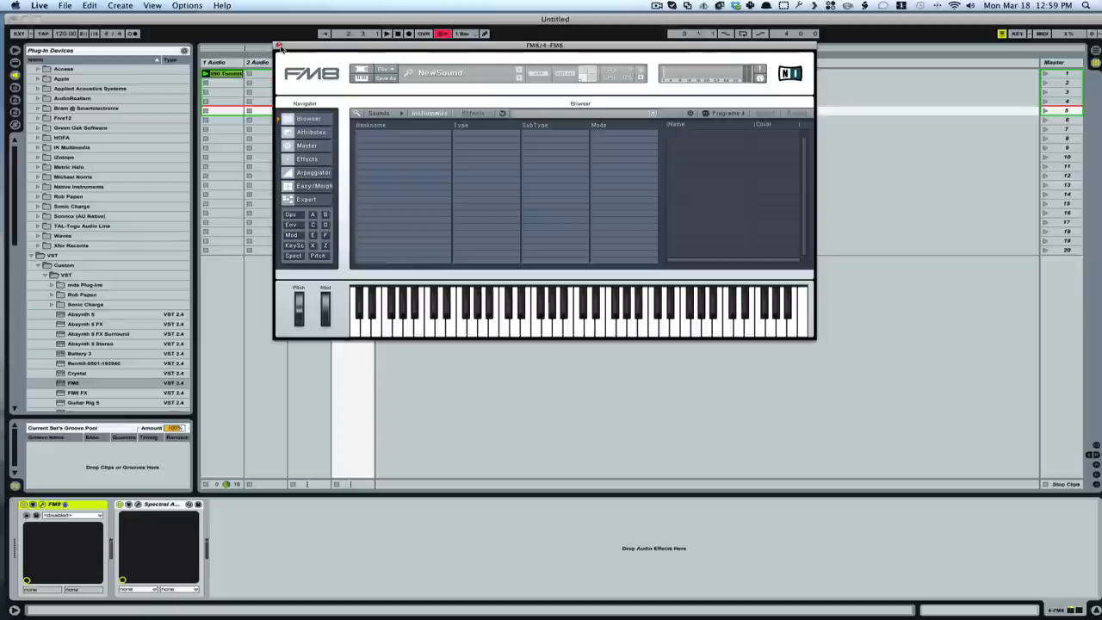
{"action": "left_click", "coordinate": [279, 45]}
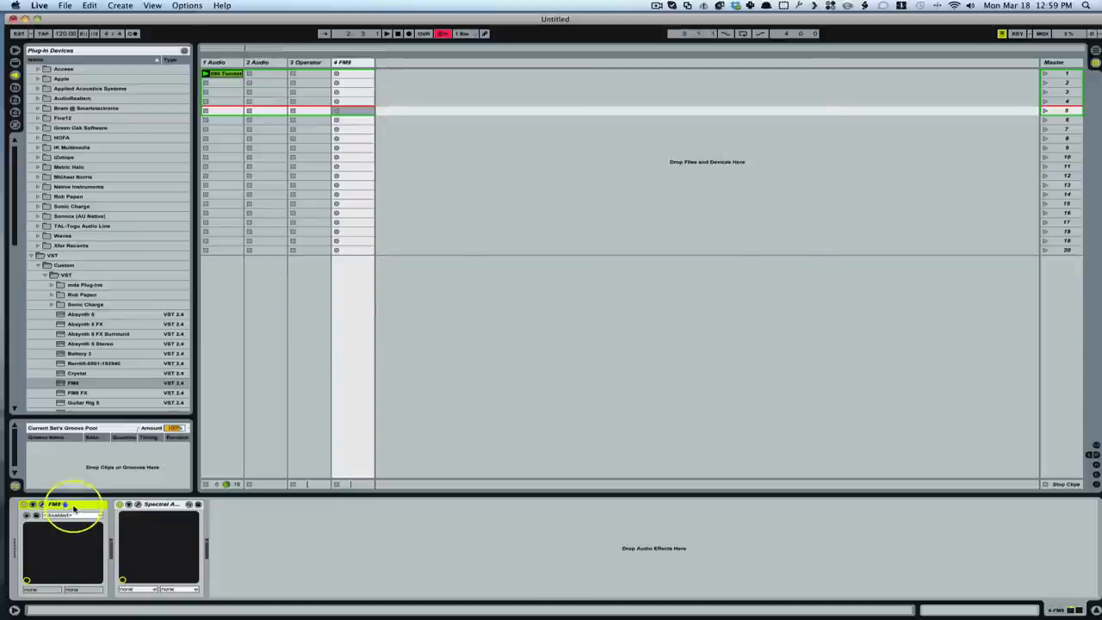
- View Spectral Averaging's parameter window (frames, brightness, cutoffs, FFT size) and close it
{"action": "left_click", "coordinate": [159, 503]}
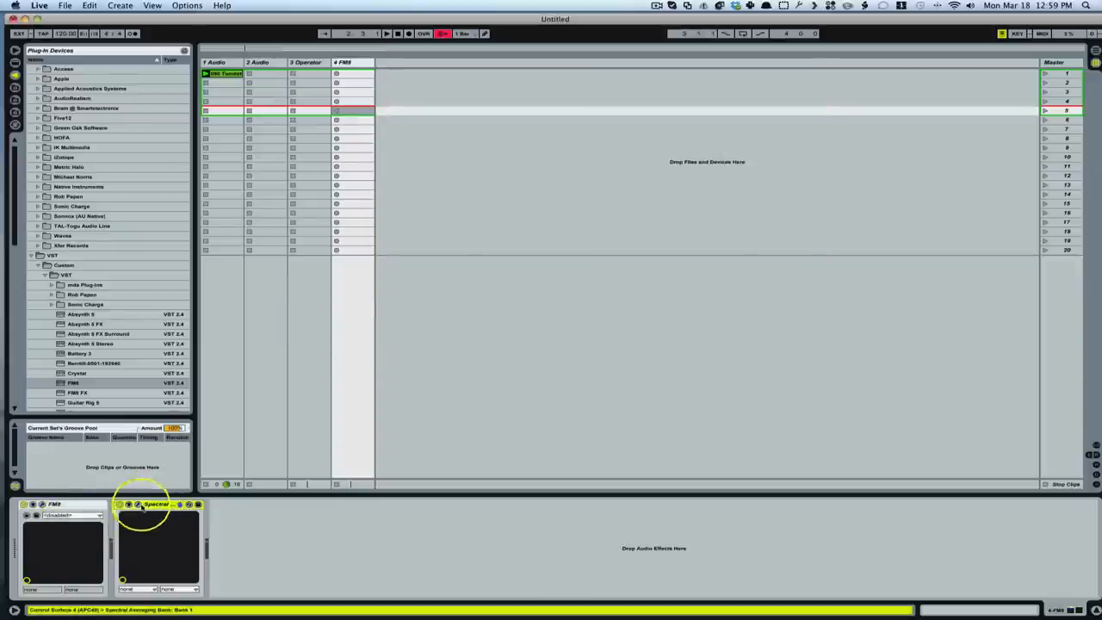
{"action": "left_click", "coordinate": [66, 503]}
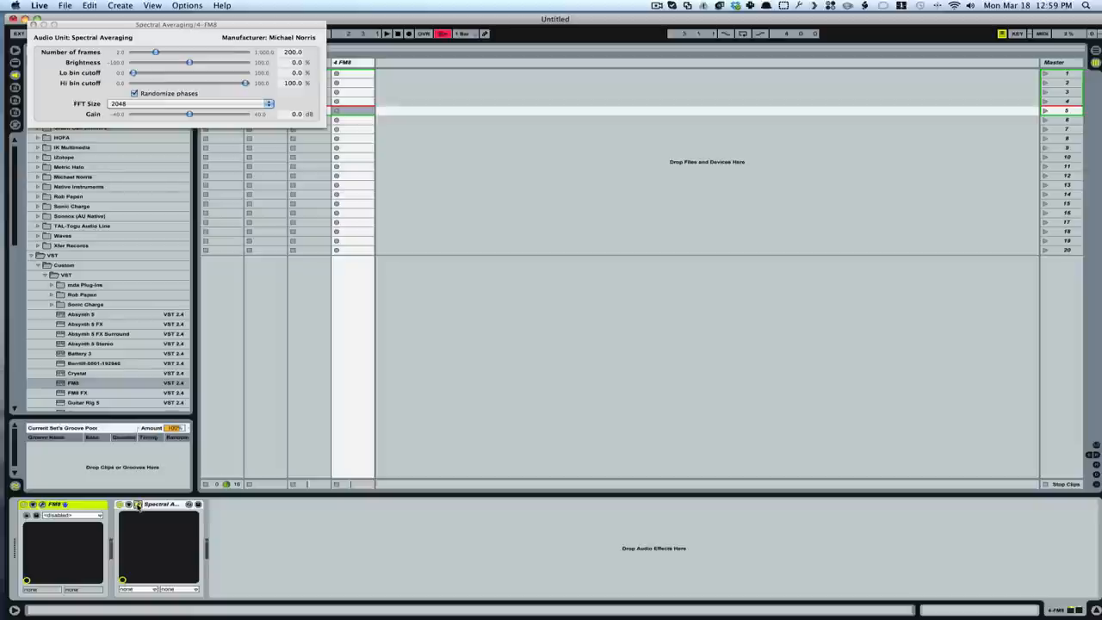
{"action": "left_click", "coordinate": [306, 62]}
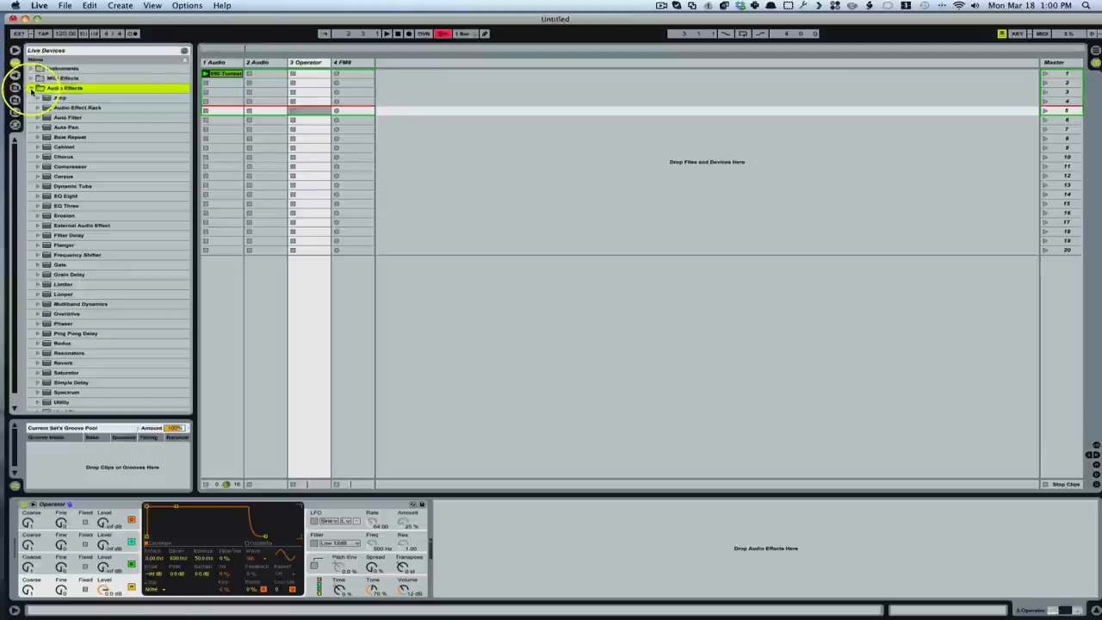
- Load Ping Pong Delay, Reverb and Spectrum from Audio Effects onto the Operator track
{"action": "left_click", "coordinate": [77, 255]}
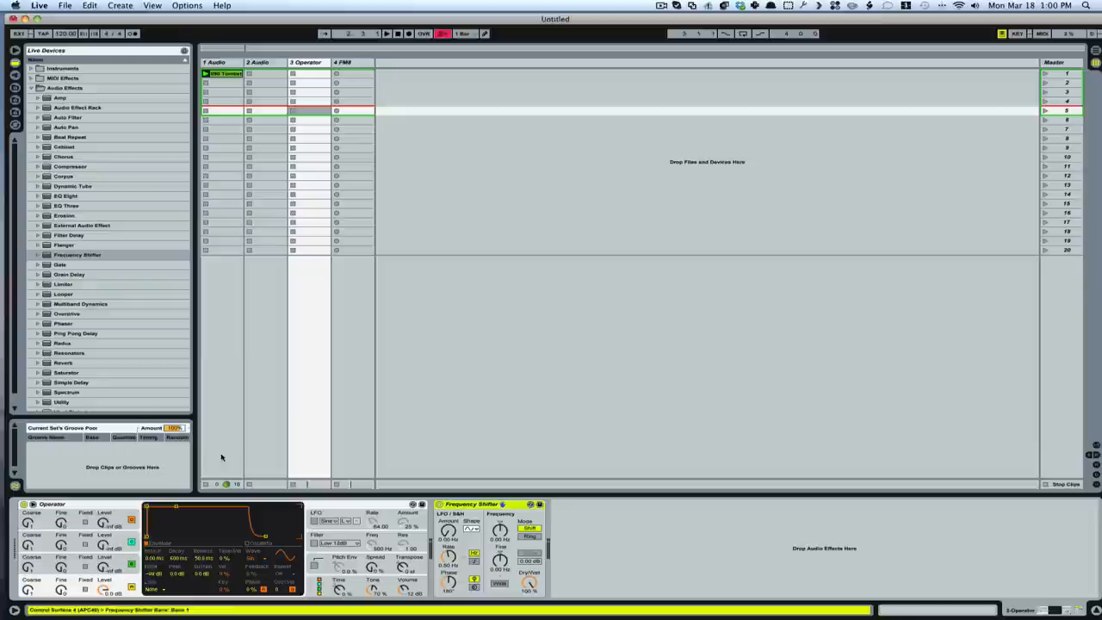
{"action": "left_click", "coordinate": [75, 334]}
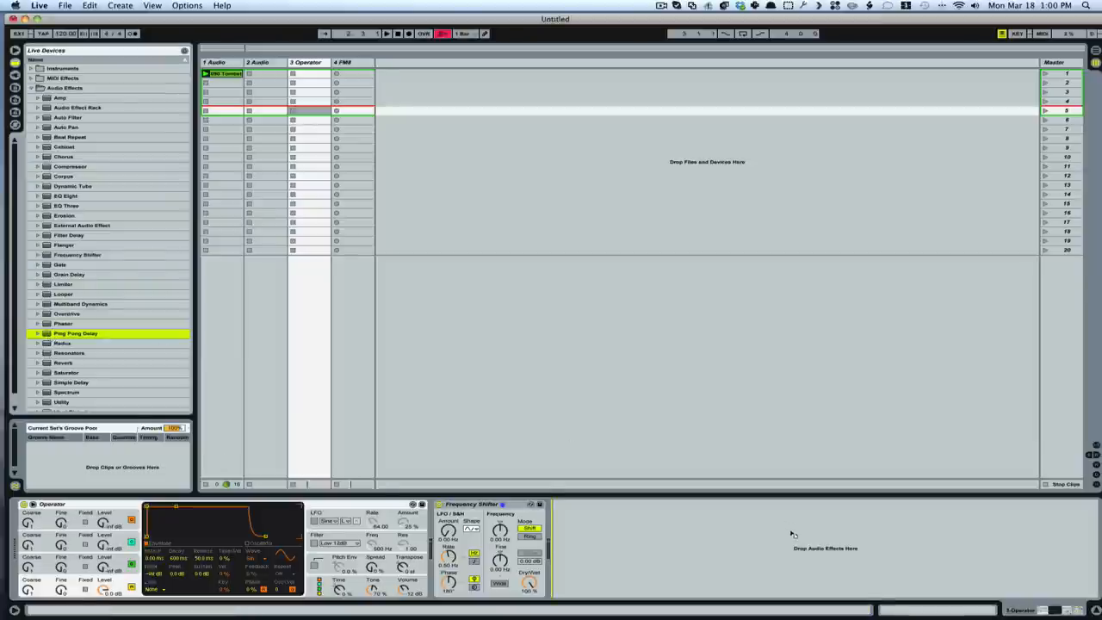
{"action": "double_click", "coordinate": [76, 335]}
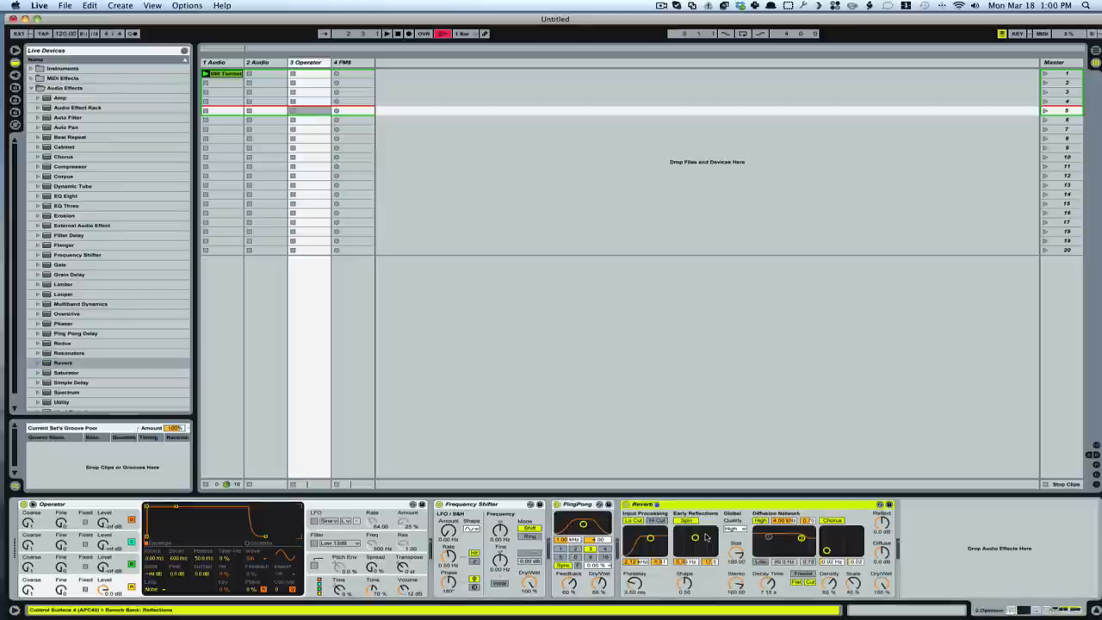
{"action": "left_click", "coordinate": [65, 393]}
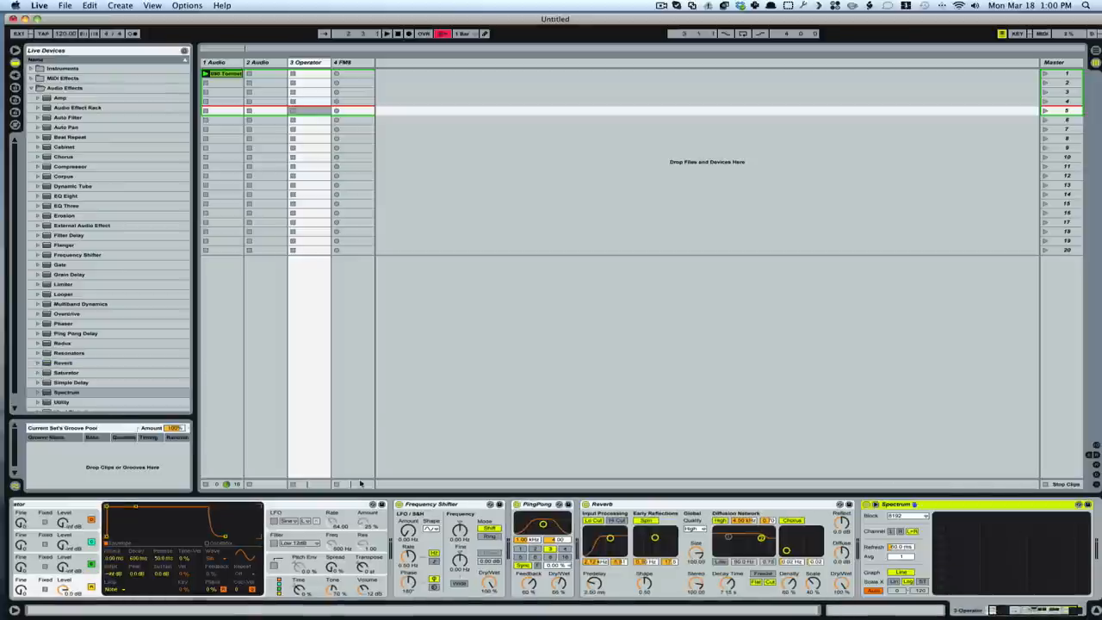
{"action": "left_click", "coordinate": [66, 196]}
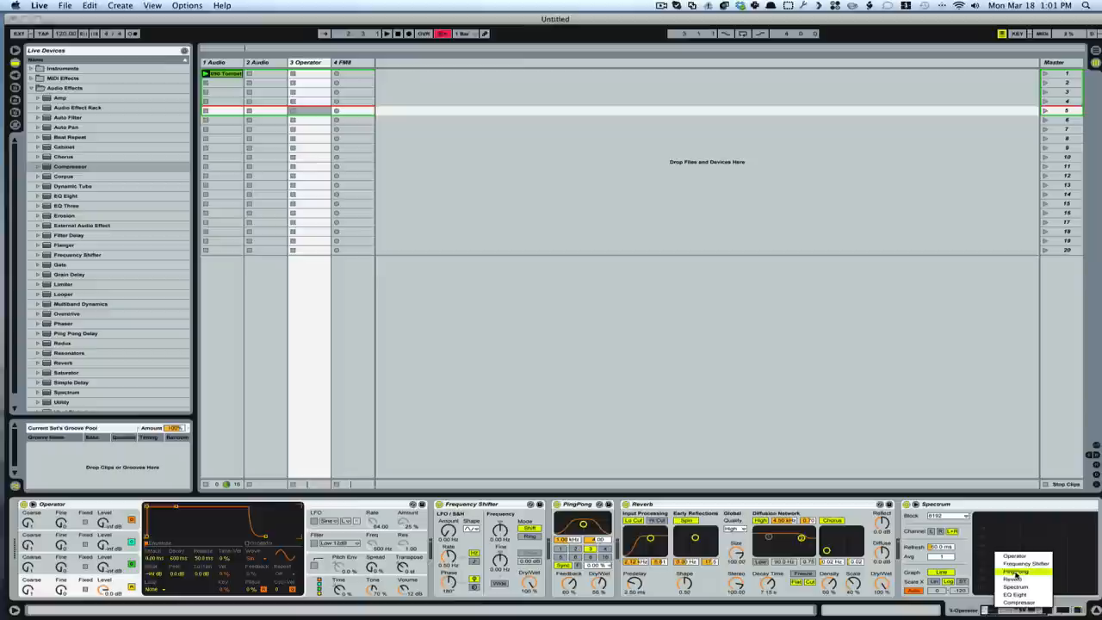
{"action": "mouse_move", "coordinate": [1019, 603]}
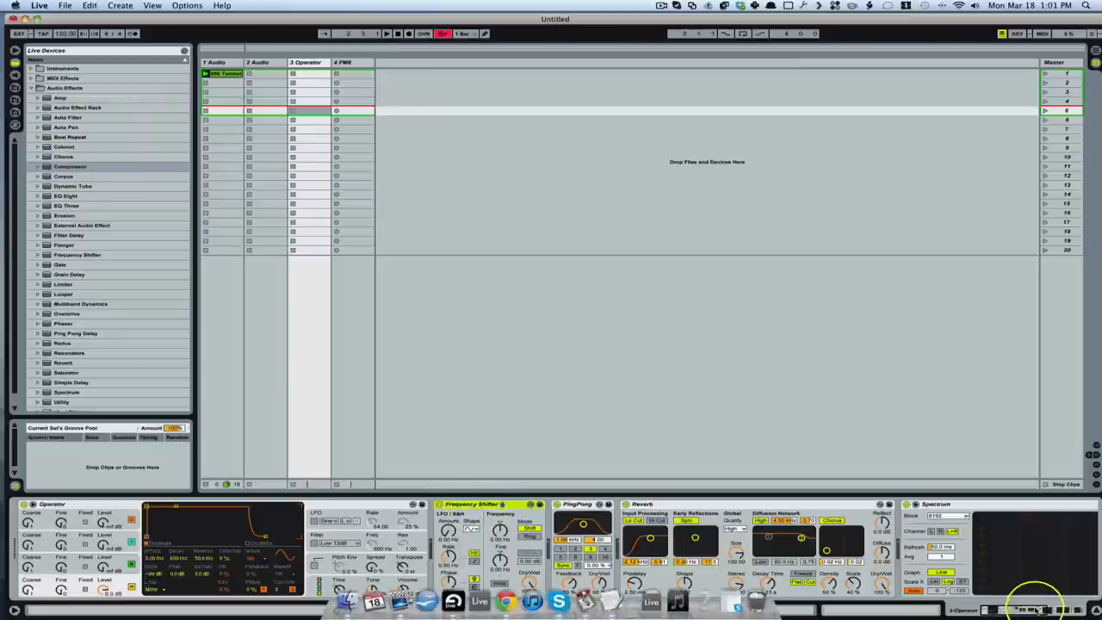
{"action": "left_click", "coordinate": [1040, 610]}
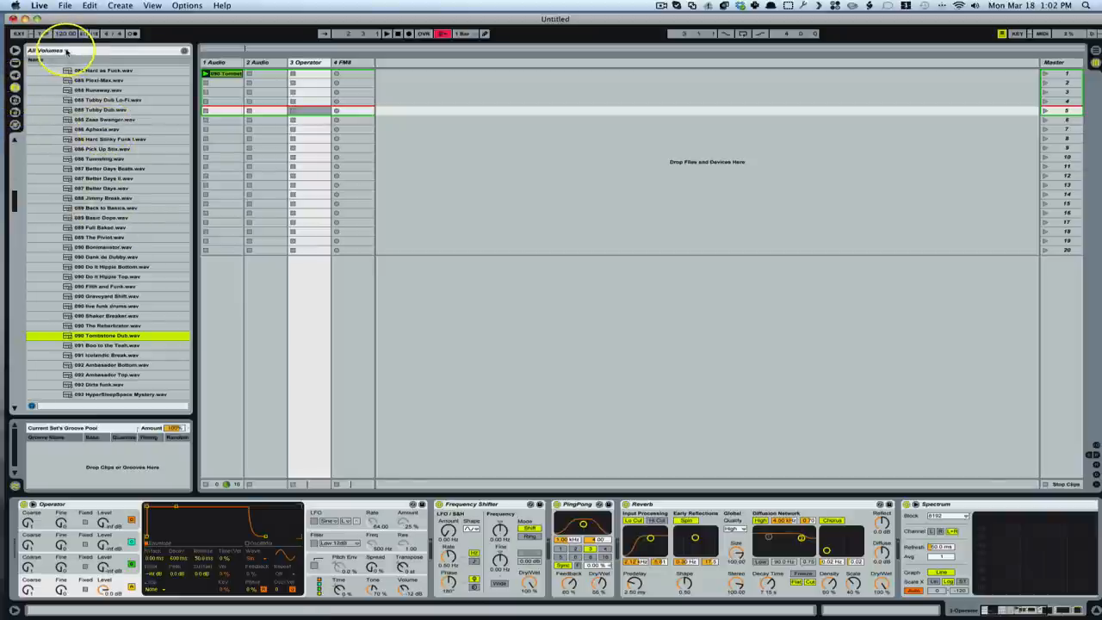
- Show All Volumes, expand a drive and scroll to the samples folder
{"action": "left_click", "coordinate": [48, 50]}
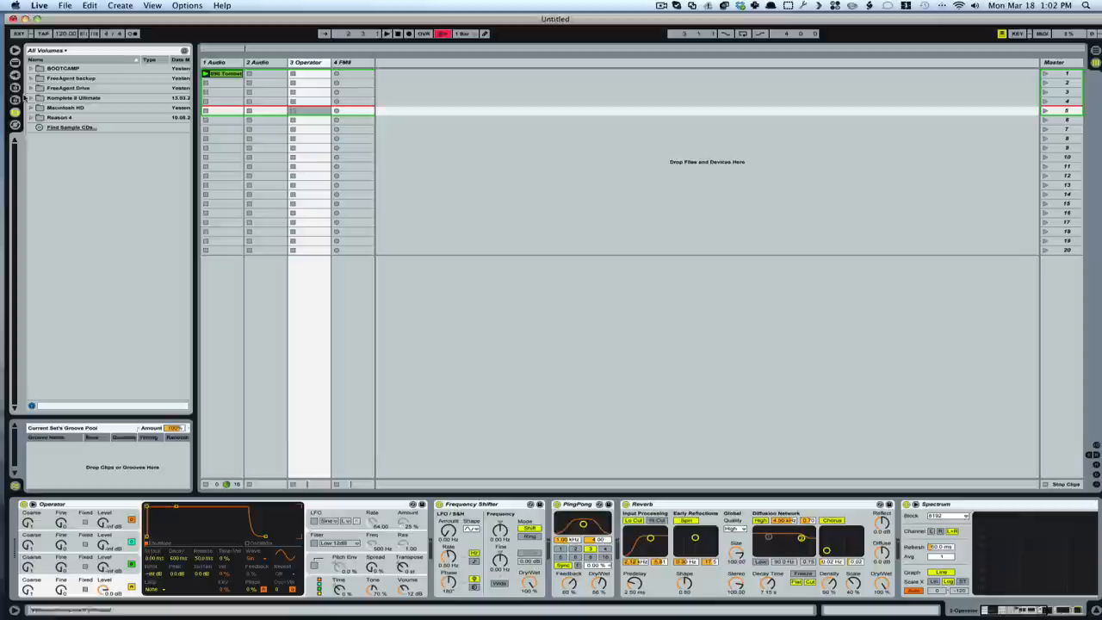
{"action": "left_click", "coordinate": [29, 77]}
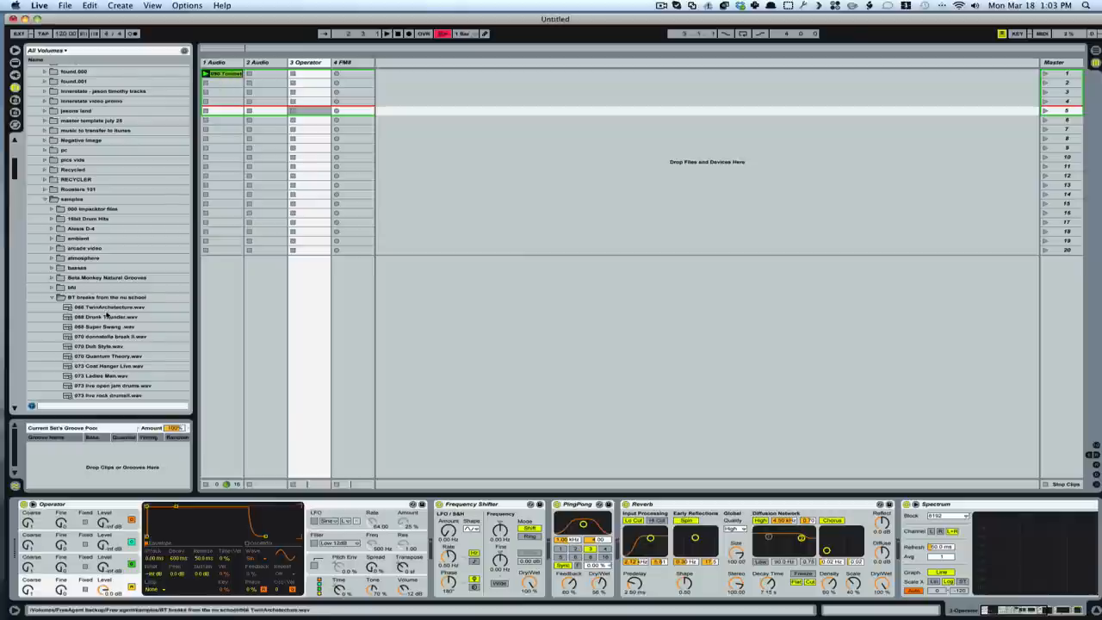
{"action": "scroll", "scroll_direction": "down", "scroll_amount": 3}
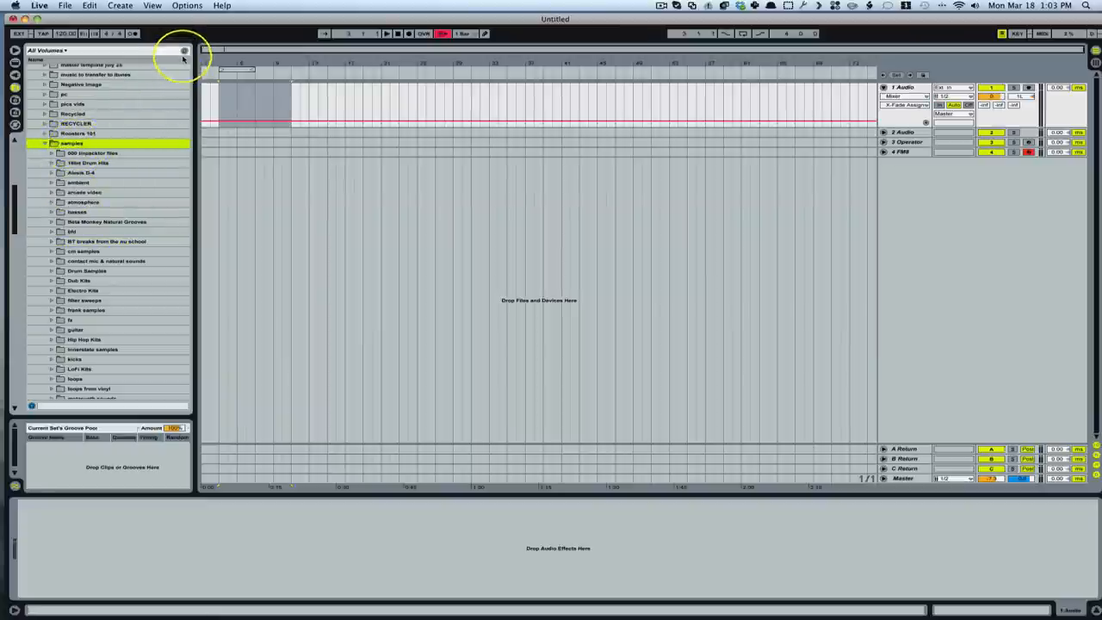
- Search the browser for 'kick' and select the A.Kick Remix sample from the results
{"action": "left_click", "coordinate": [183, 50]}
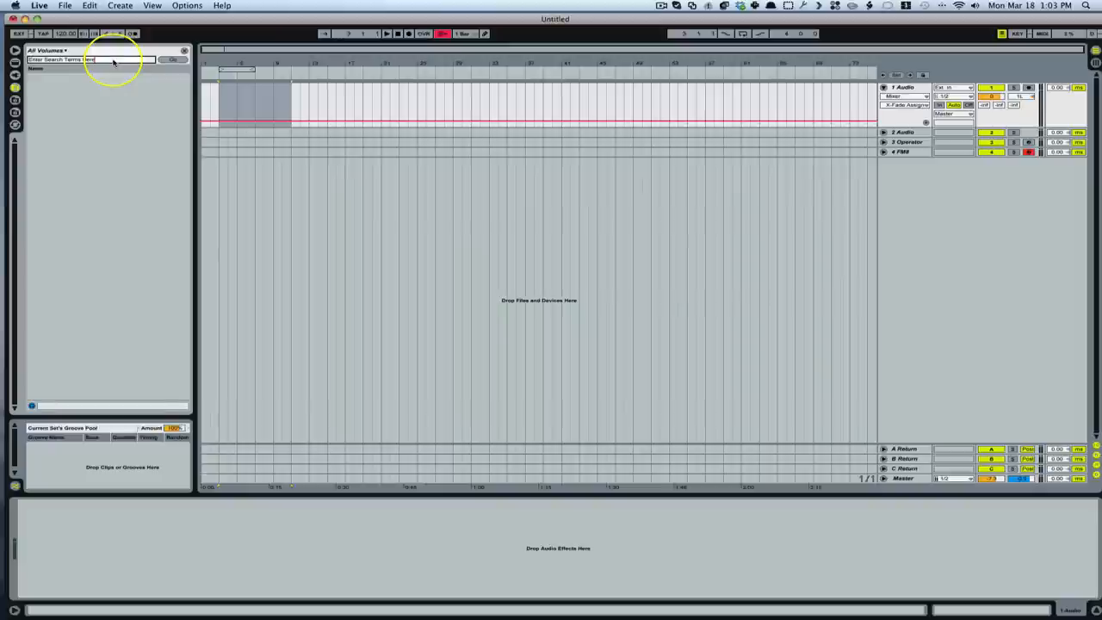
{"action": "left_click", "coordinate": [90, 58]}
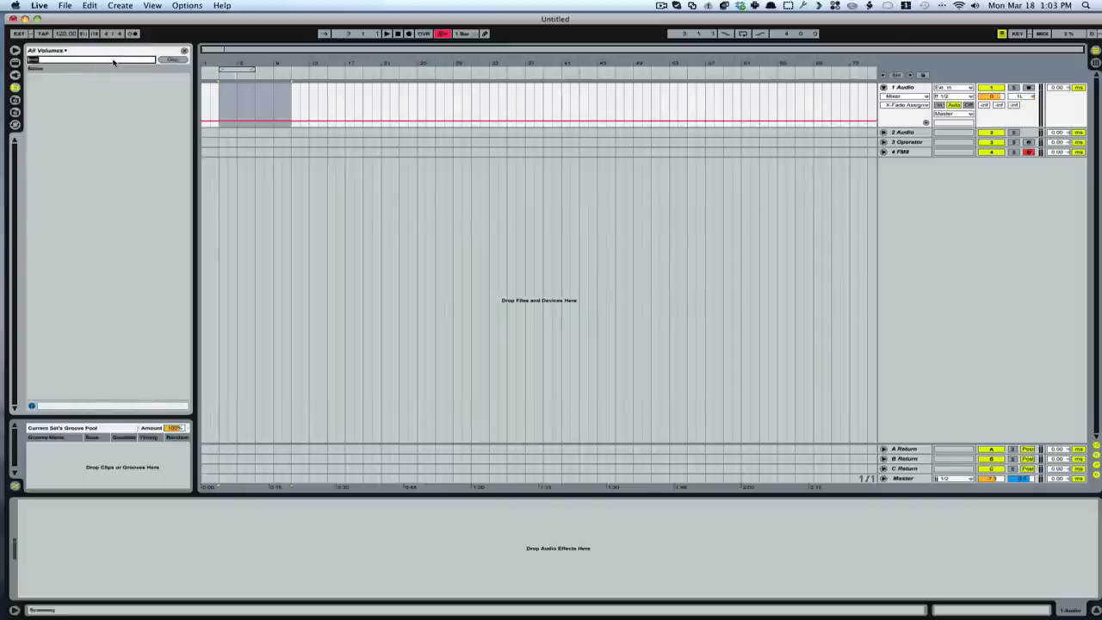
{"action": "type", "text": "kick"}
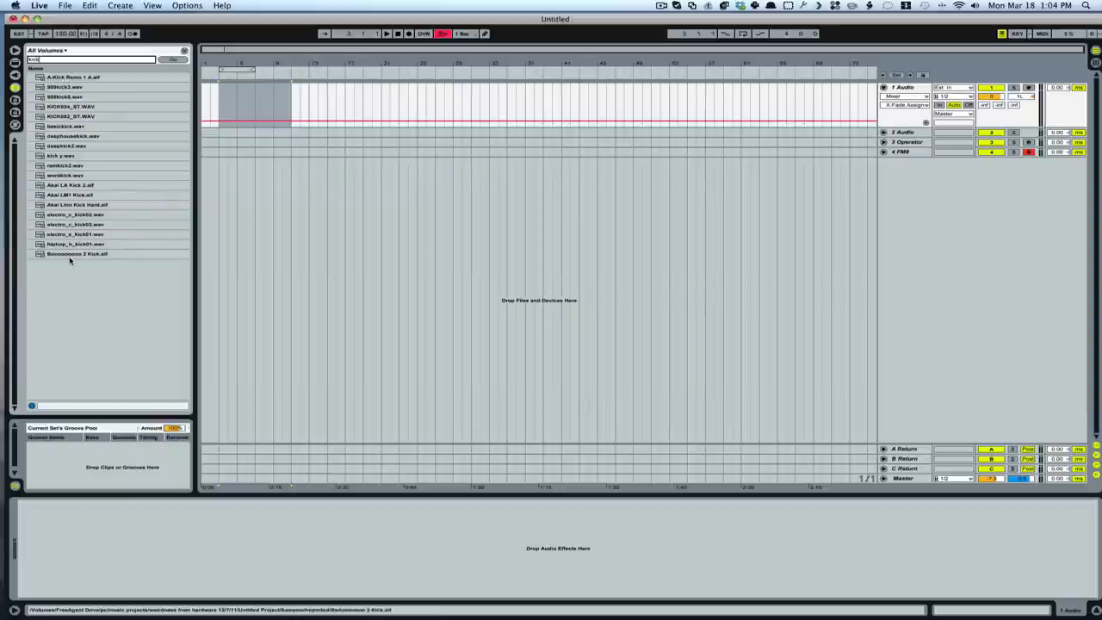
{"action": "left_click", "coordinate": [72, 75]}
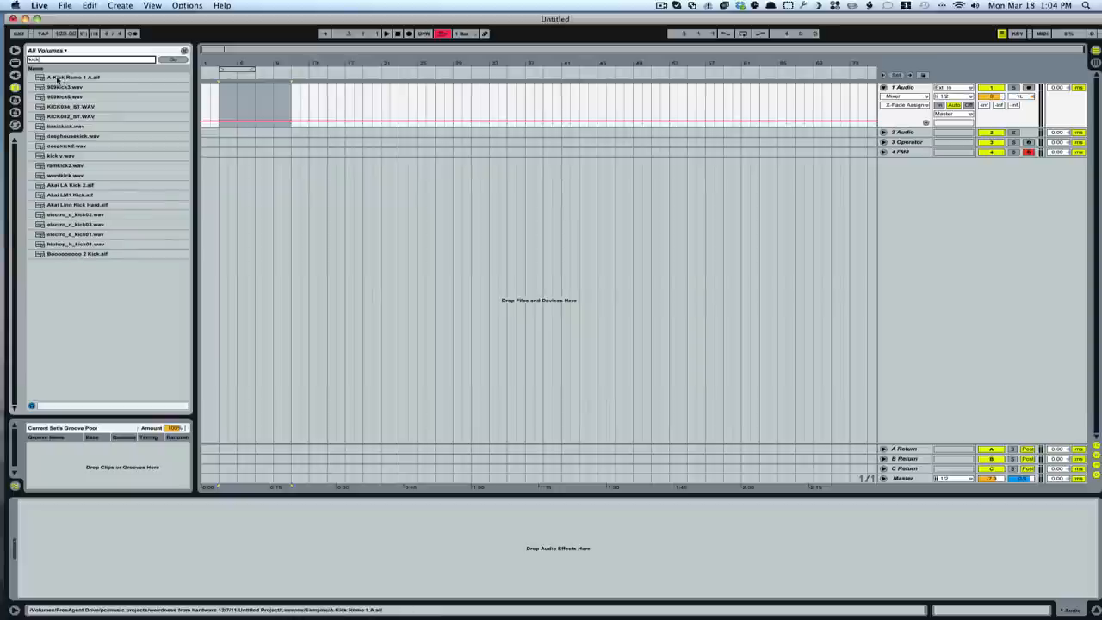
{"action": "left_click", "coordinate": [78, 86]}
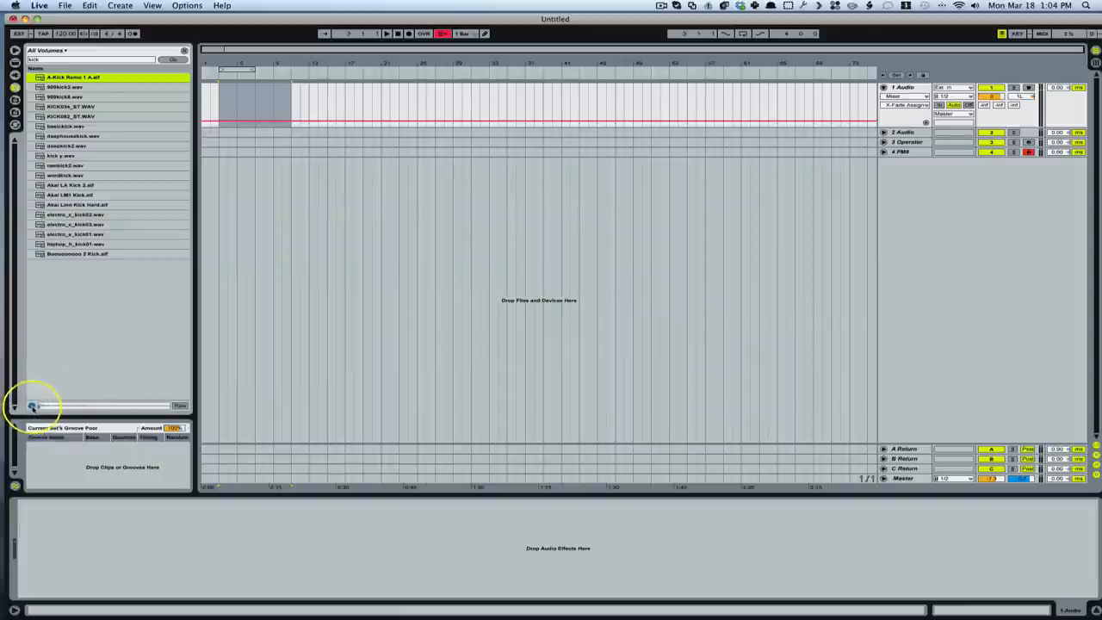
- Enable sample previewing and audition the second and third kick samples
{"action": "left_click", "coordinate": [66, 86]}
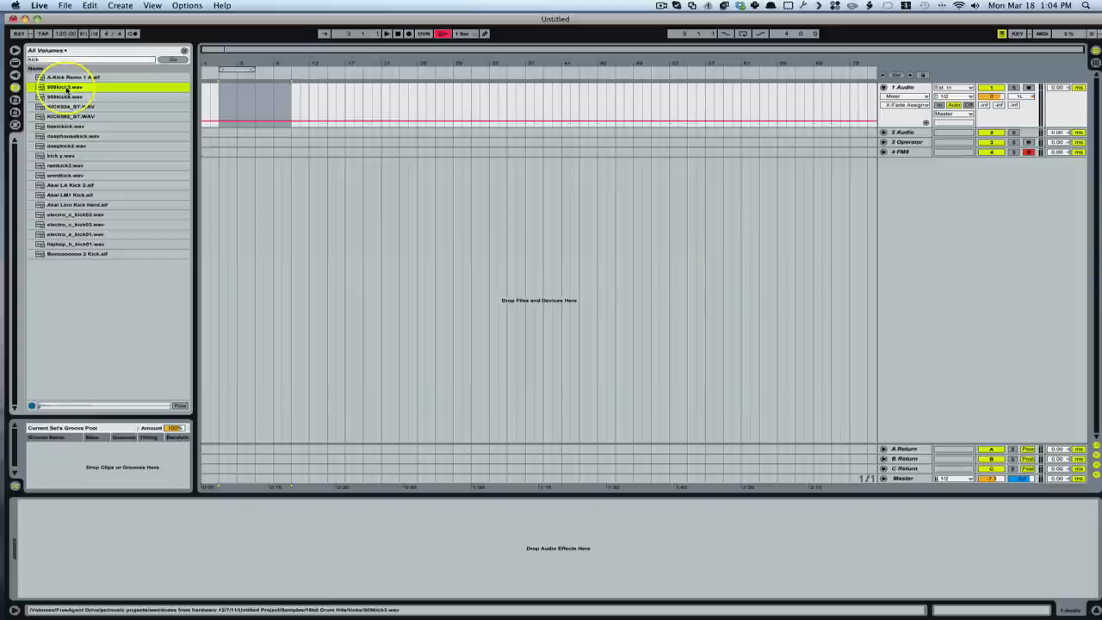
{"action": "left_click", "coordinate": [68, 107]}
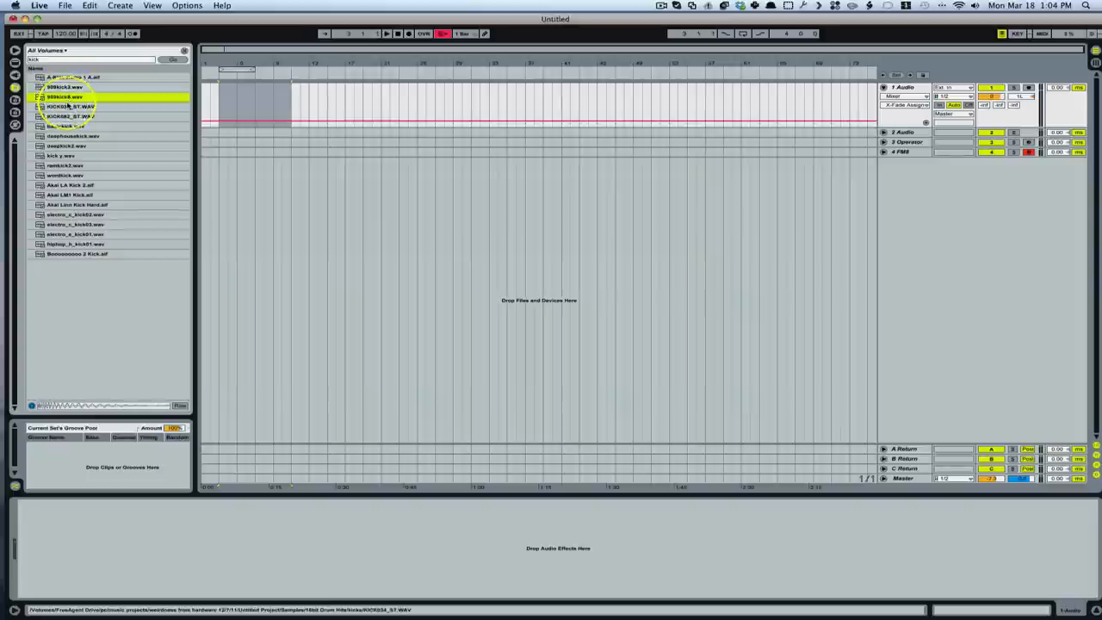
{"action": "left_click", "coordinate": [69, 117]}
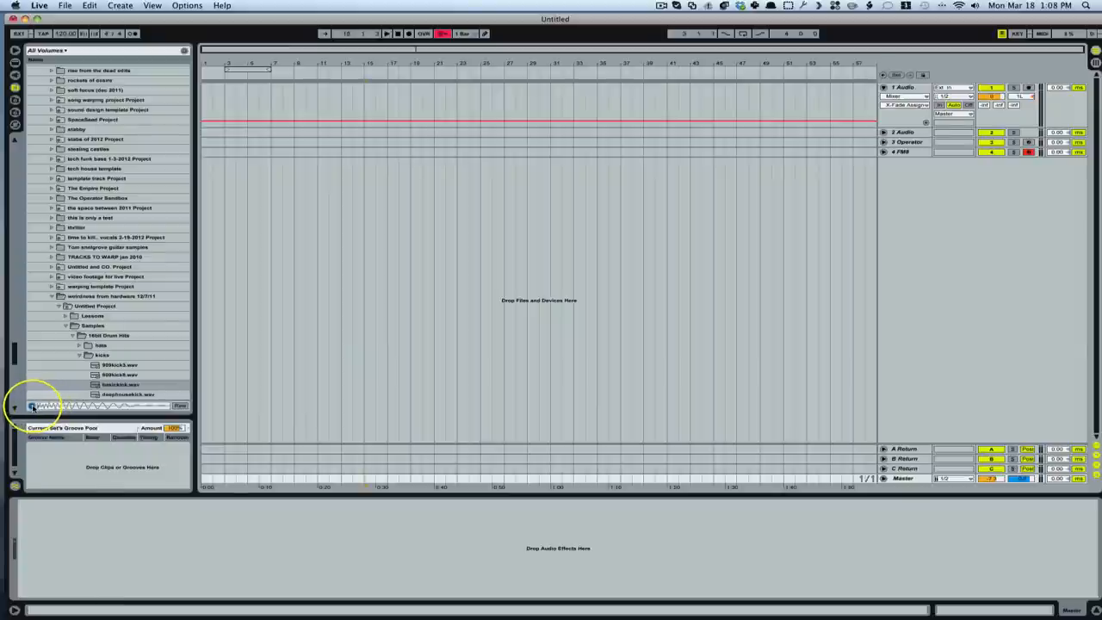
- Adjust the preview volume and audition two kicks from the Kicks folder
{"action": "left_click", "coordinate": [121, 384]}
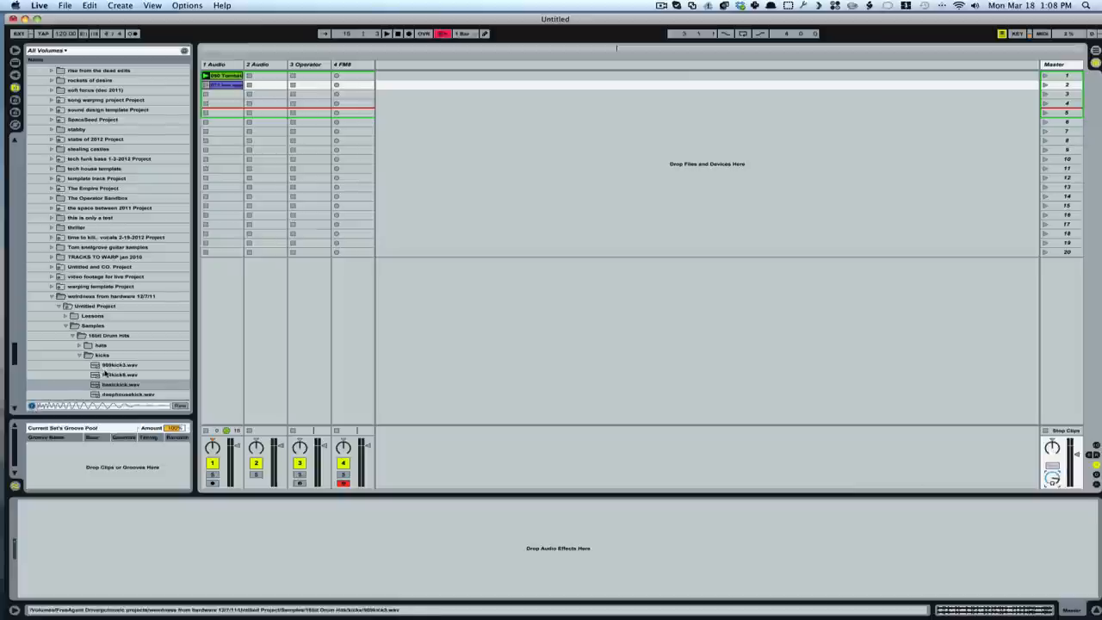
{"action": "left_click", "coordinate": [120, 365]}
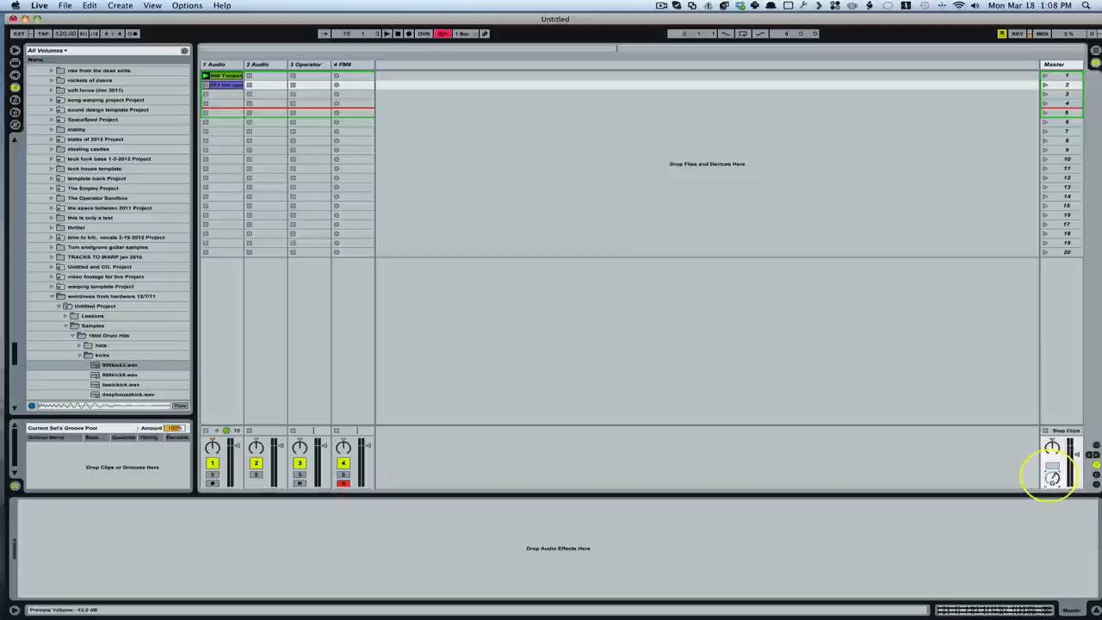
{"action": "left_click", "coordinate": [120, 365]}
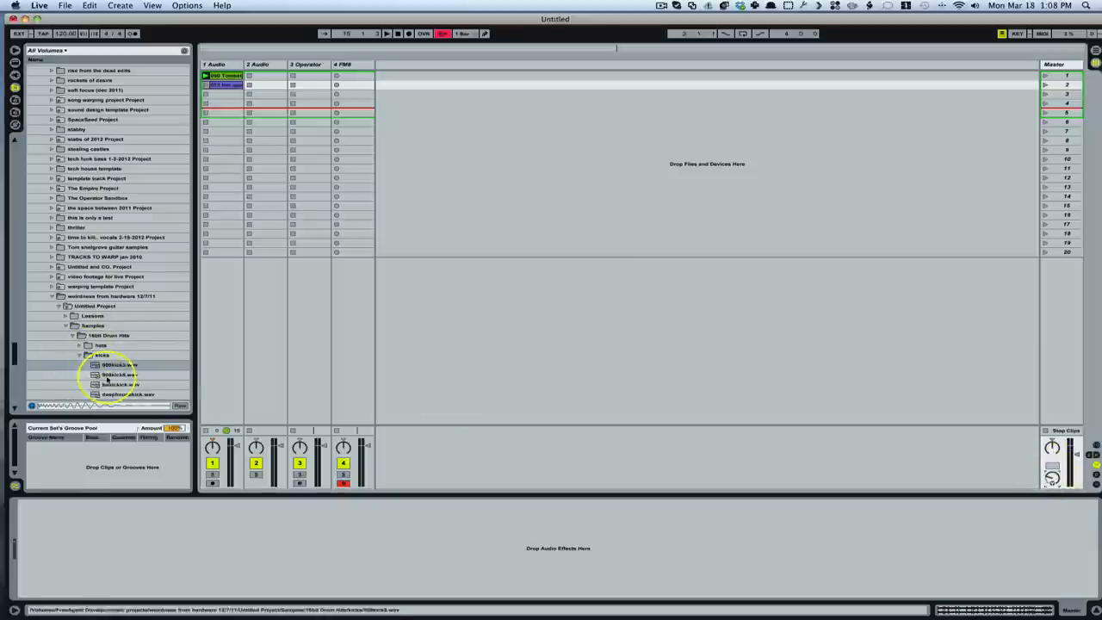
{"action": "left_click", "coordinate": [120, 384]}
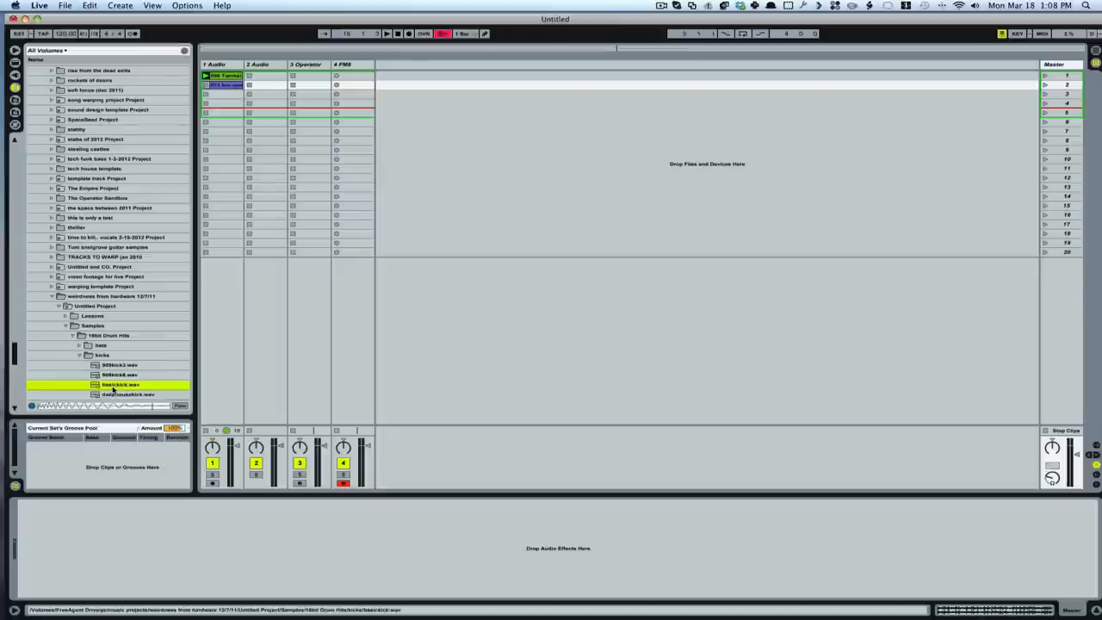
{"action": "left_click", "coordinate": [129, 394]}
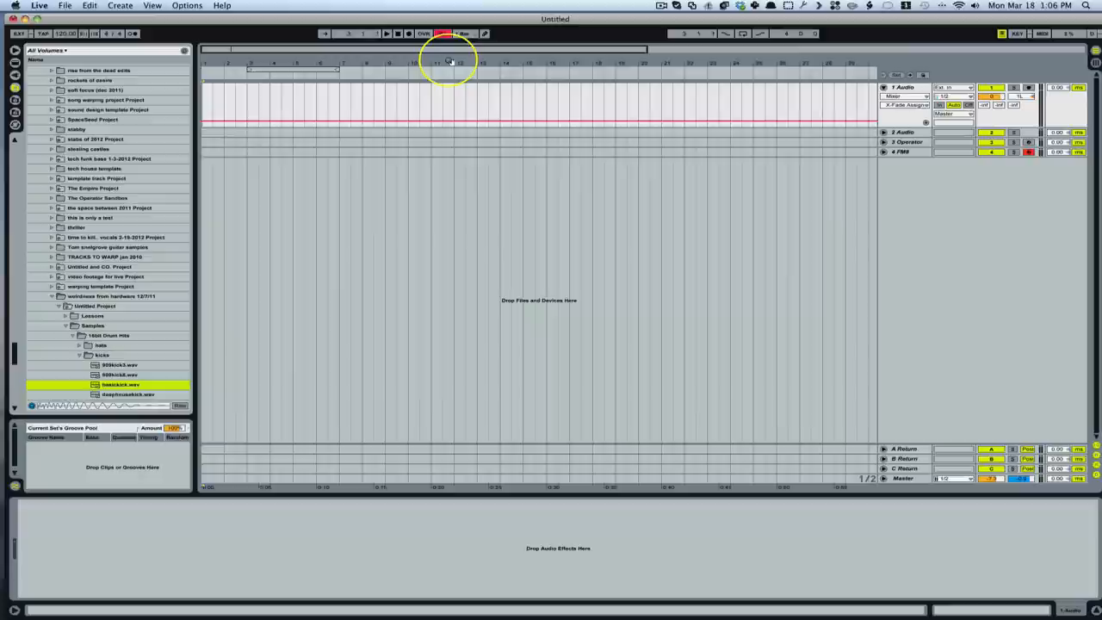
{"action": "mouse_move", "coordinate": [530, 60]}
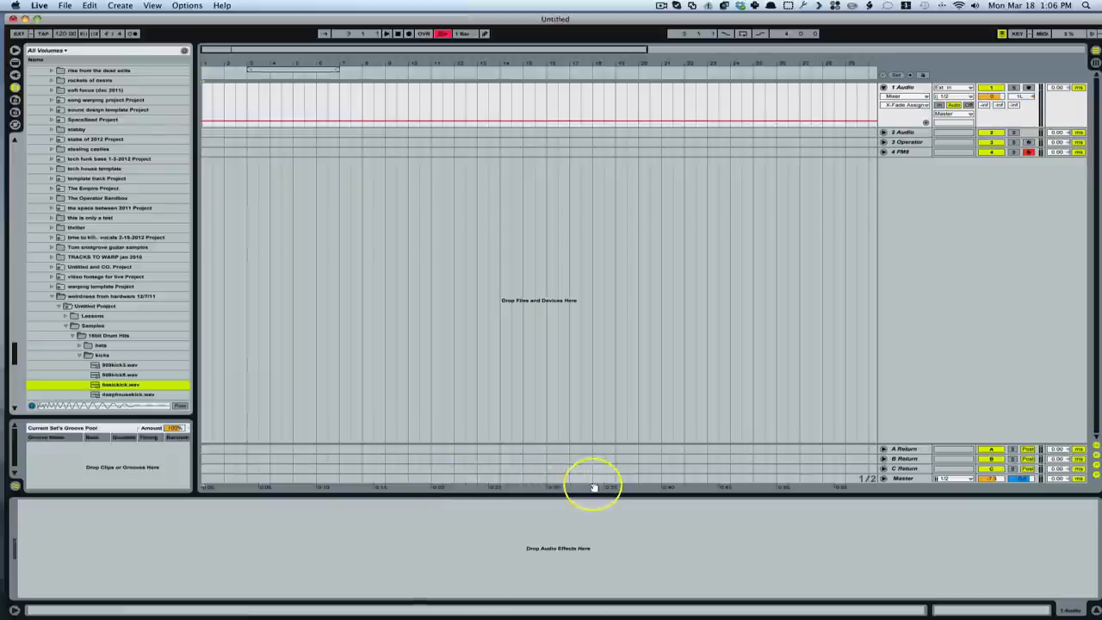
{"action": "mouse_move", "coordinate": [717, 489]}
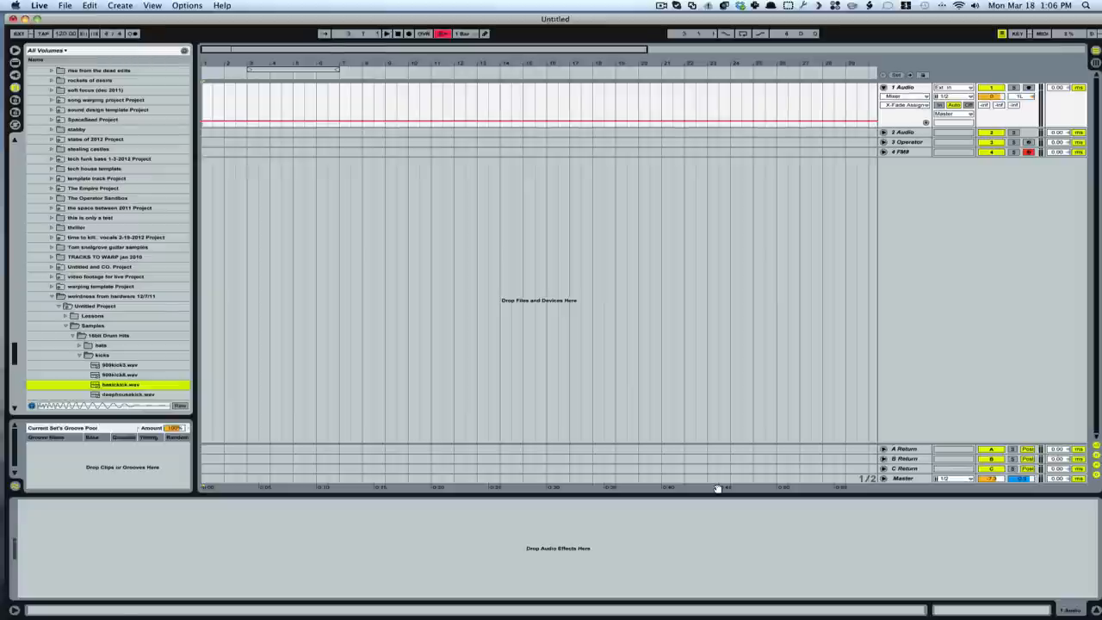
{"action": "mouse_move", "coordinate": [640, 489]}
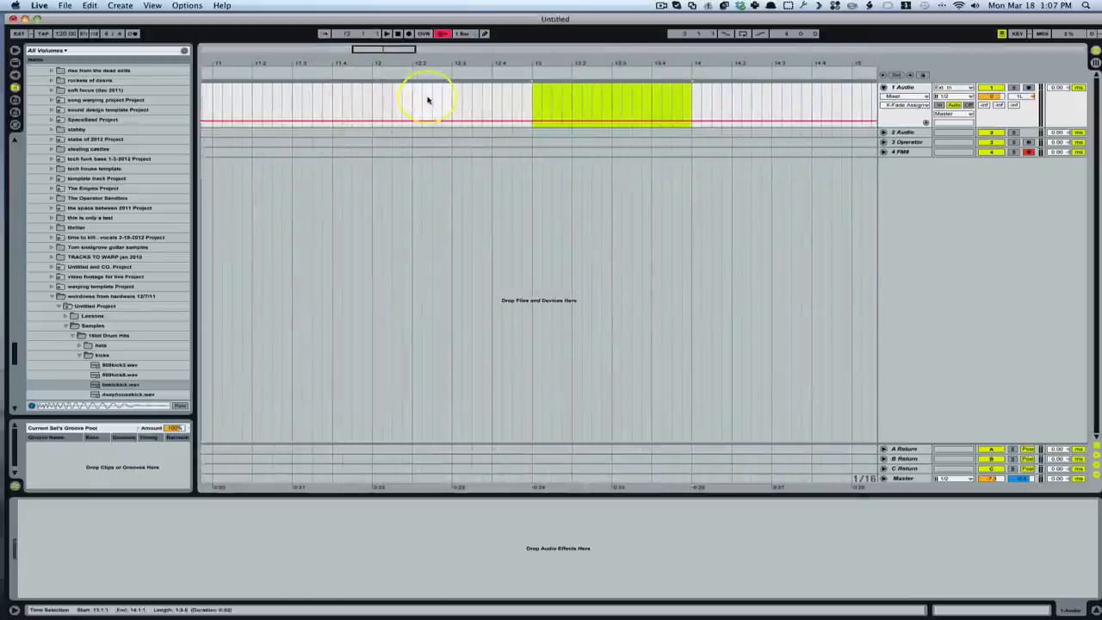
- Select a short stretch on the first audio track and bring up the grid spacing options
{"action": "left_click", "coordinate": [420, 101]}
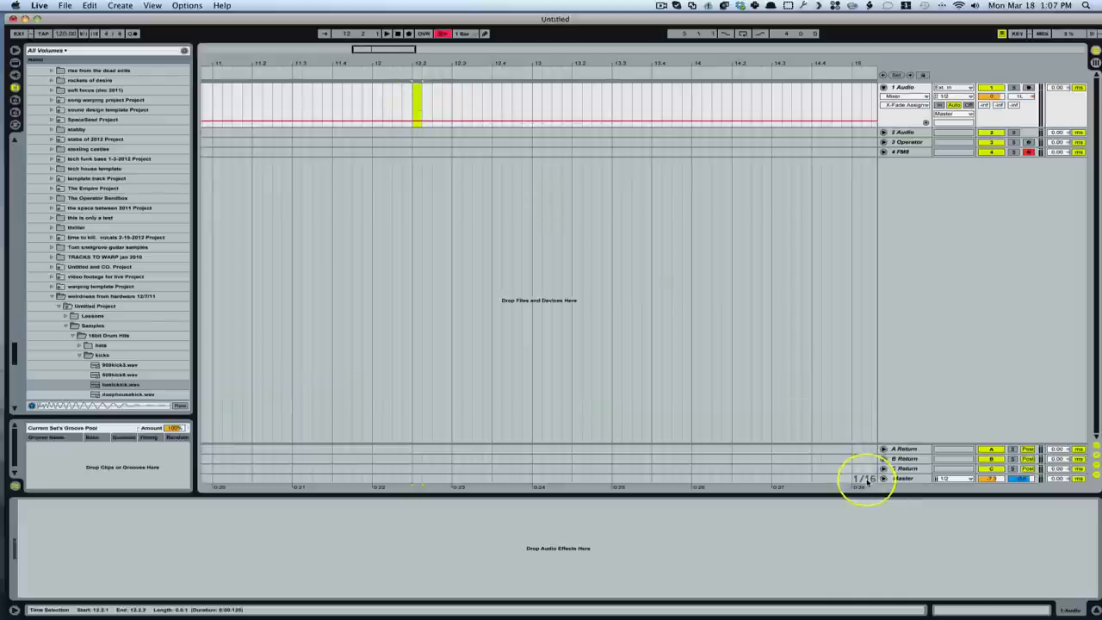
{"action": "right_click", "coordinate": [864, 479]}
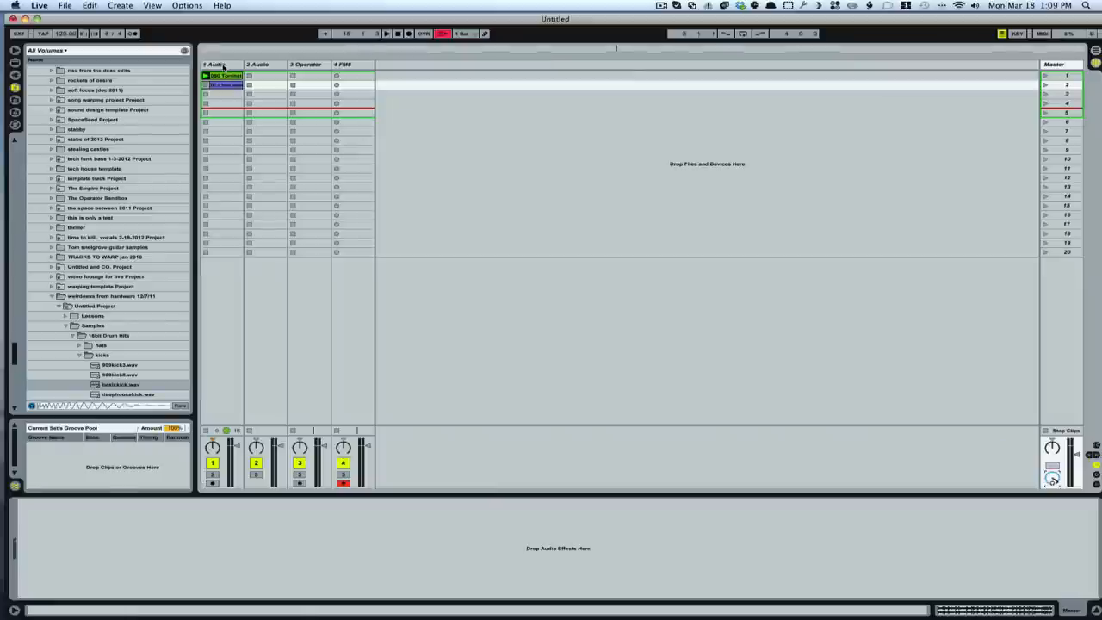
- Select the Operator track and reveal the MIDI clip's Launch, Notes and Envelopes boxes
{"action": "left_click", "coordinate": [222, 84]}
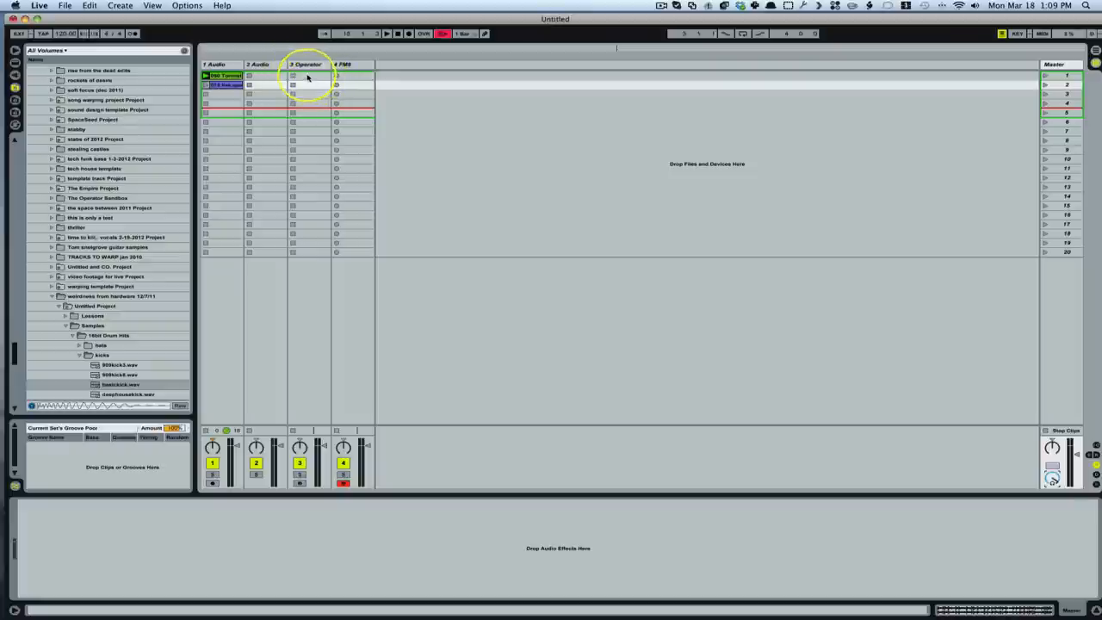
{"action": "mouse_move", "coordinate": [308, 77]}
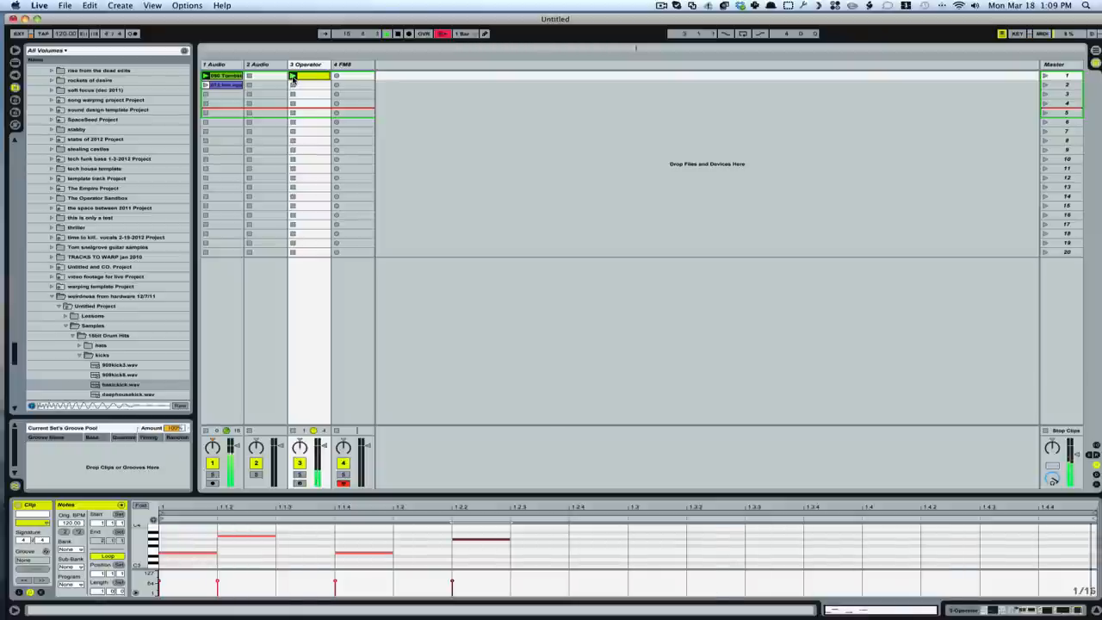
{"action": "left_click", "coordinate": [293, 76]}
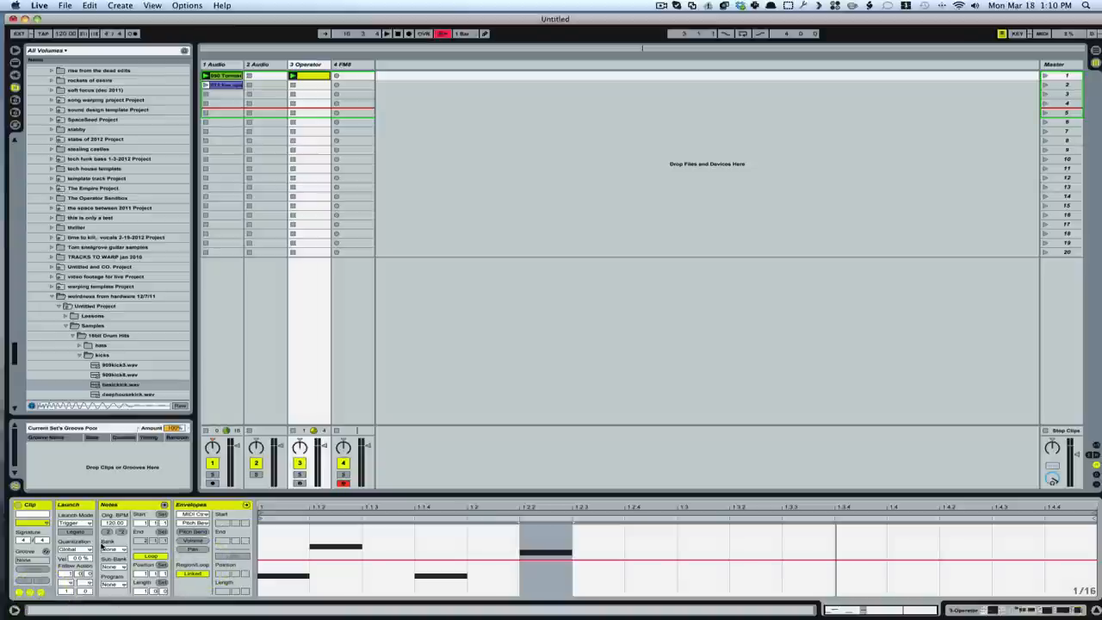
{"action": "left_click", "coordinate": [306, 76]}
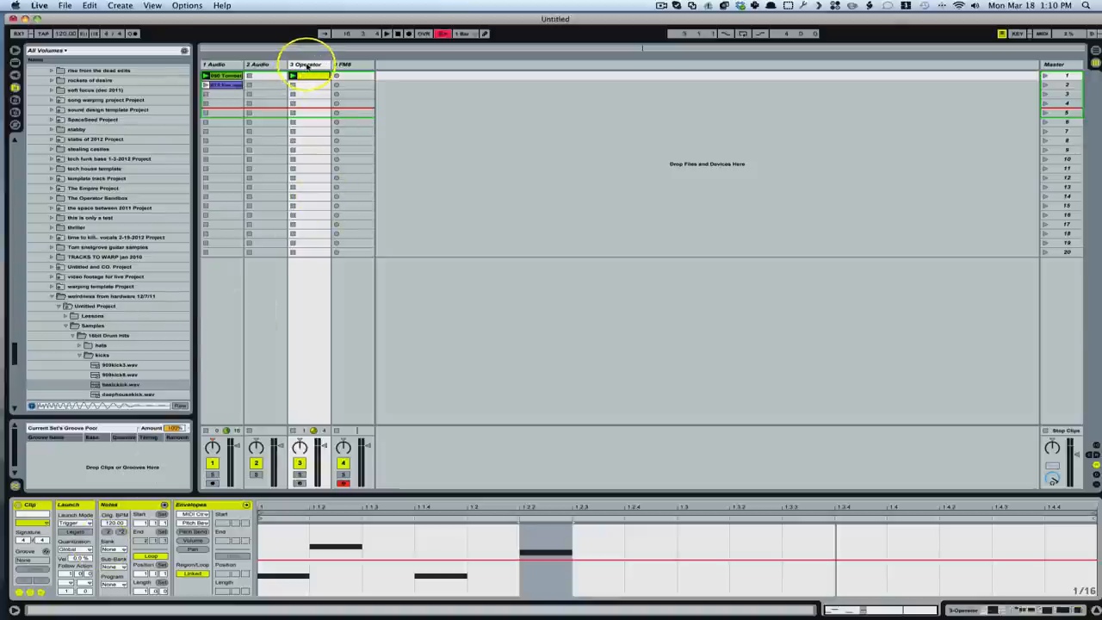
- View the Operator track's devices, the clip's notes, then the first audio track's effects
{"action": "left_click", "coordinate": [306, 76]}
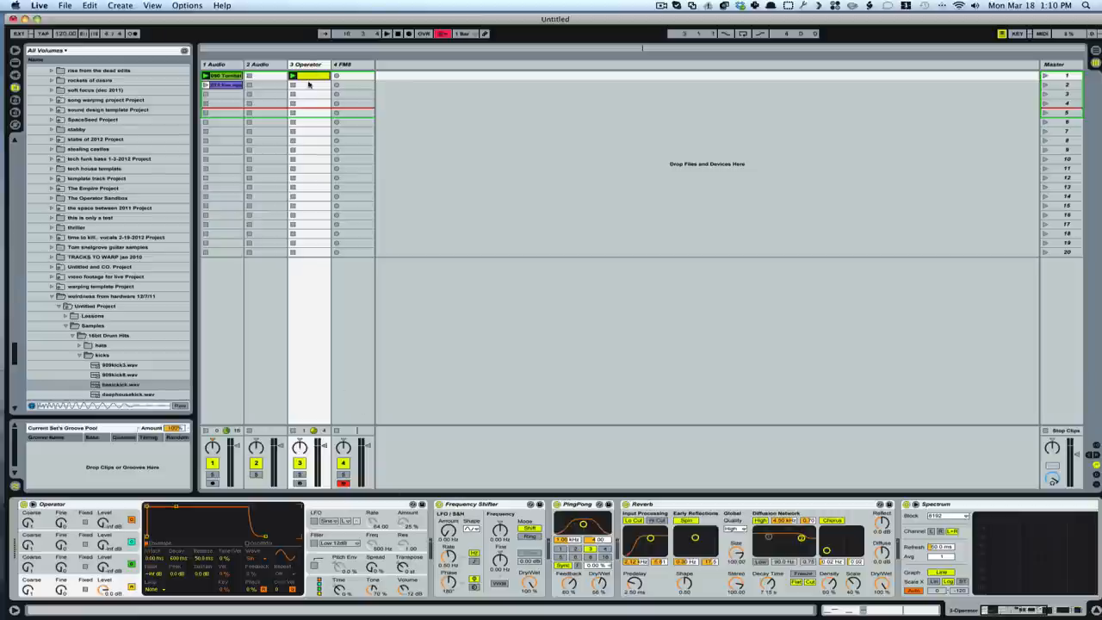
{"action": "left_click", "coordinate": [308, 76]}
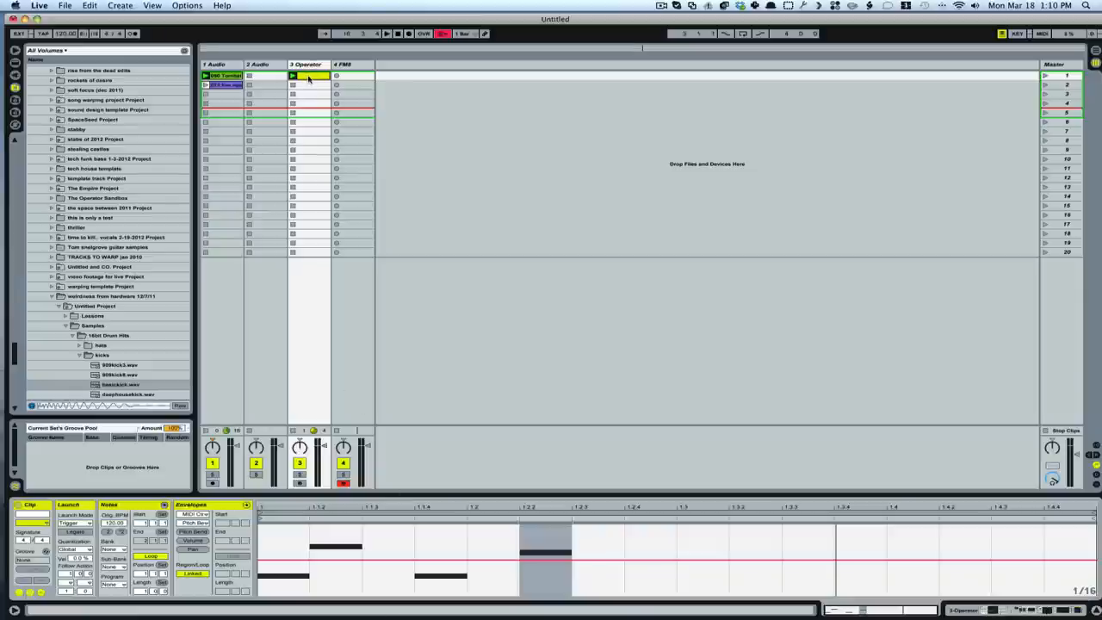
{"action": "left_click", "coordinate": [308, 75]}
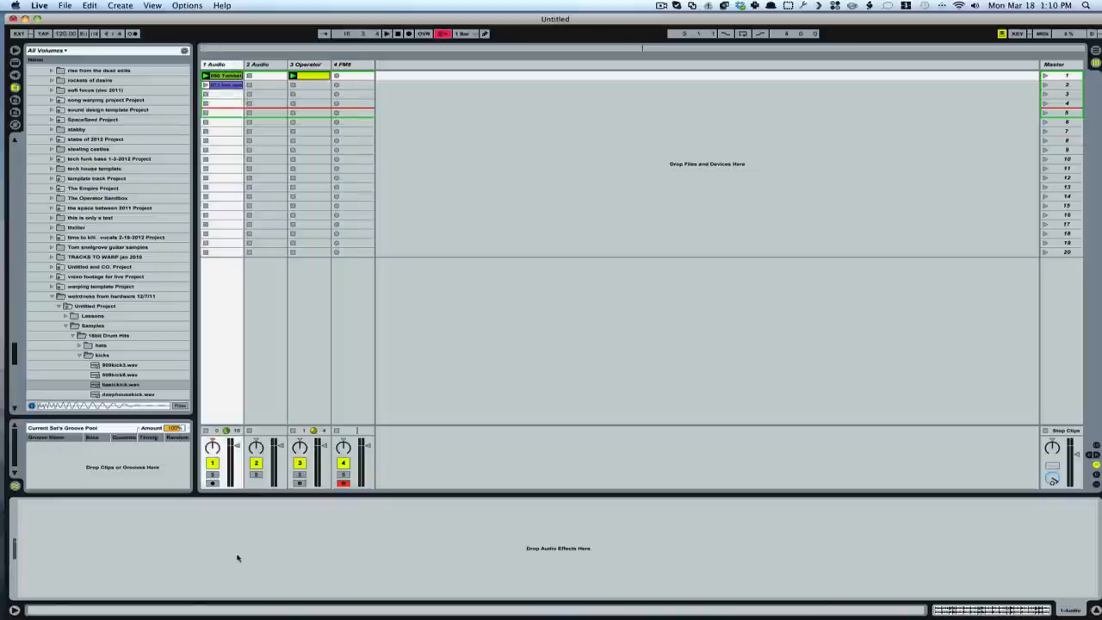
{"action": "mouse_move", "coordinate": [186, 559]}
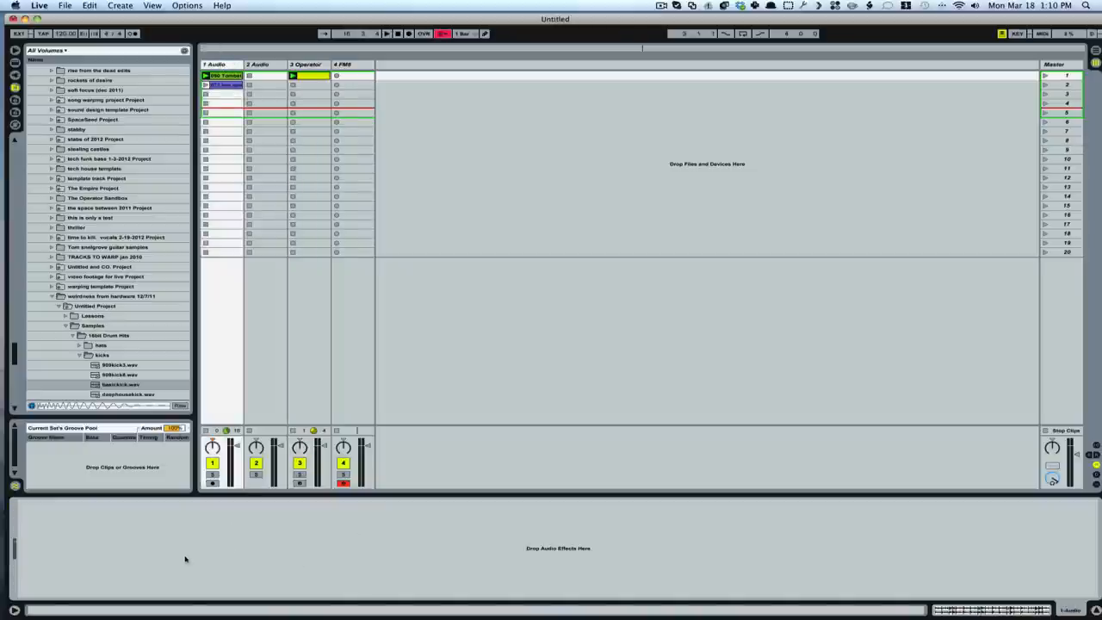
- Show the first audio clip's waveform with all of its clip settings revealed
{"action": "left_click", "coordinate": [222, 86]}
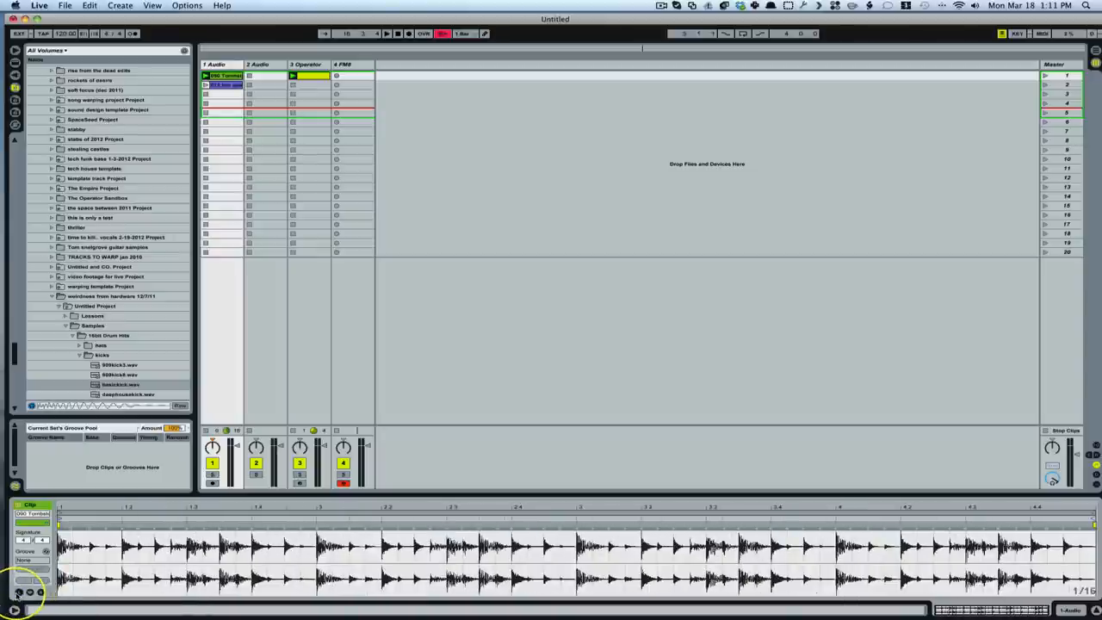
{"action": "left_click", "coordinate": [39, 592]}
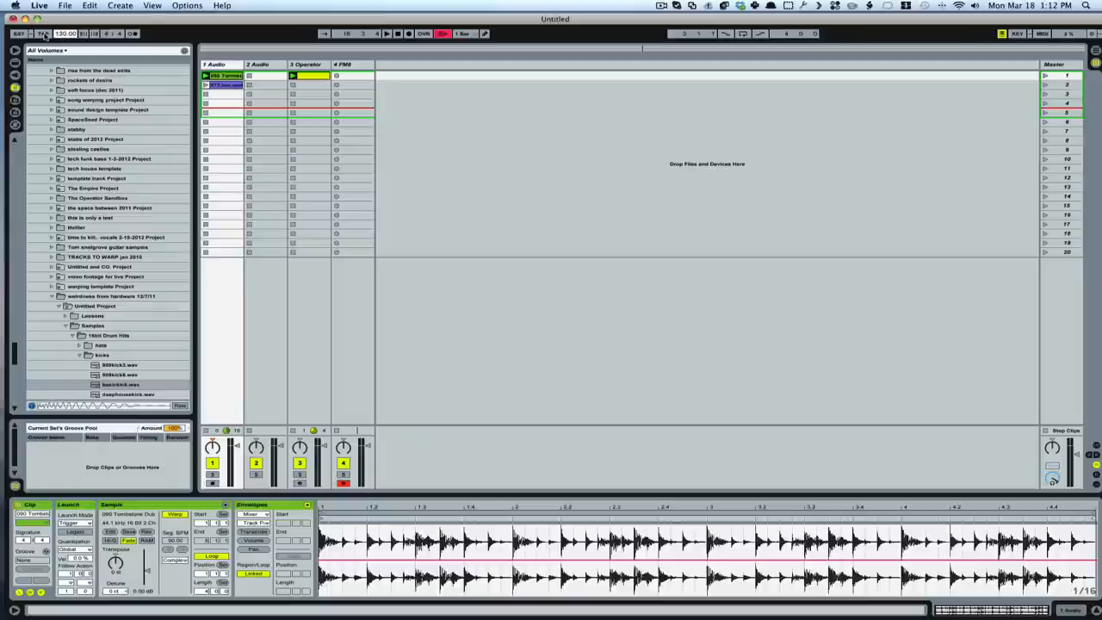
- Expand the audio clip's Launch, Sample and Envelopes panels beside its waveform
{"action": "left_click", "coordinate": [66, 34]}
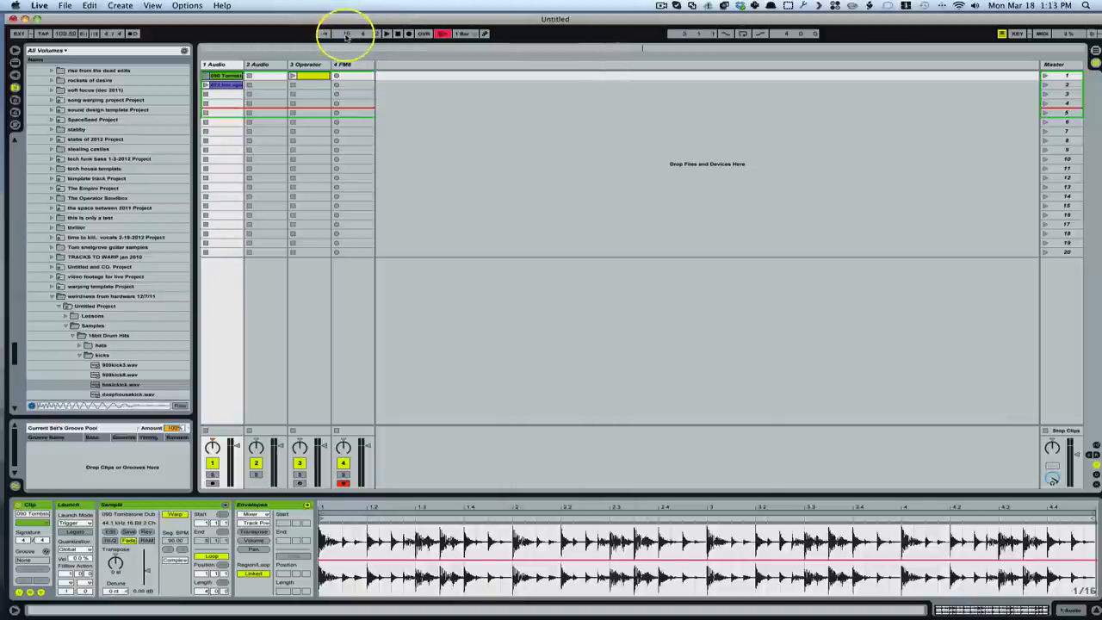
- Start playback of the set from the transport bar, then stop it
{"action": "left_click", "coordinate": [346, 34]}
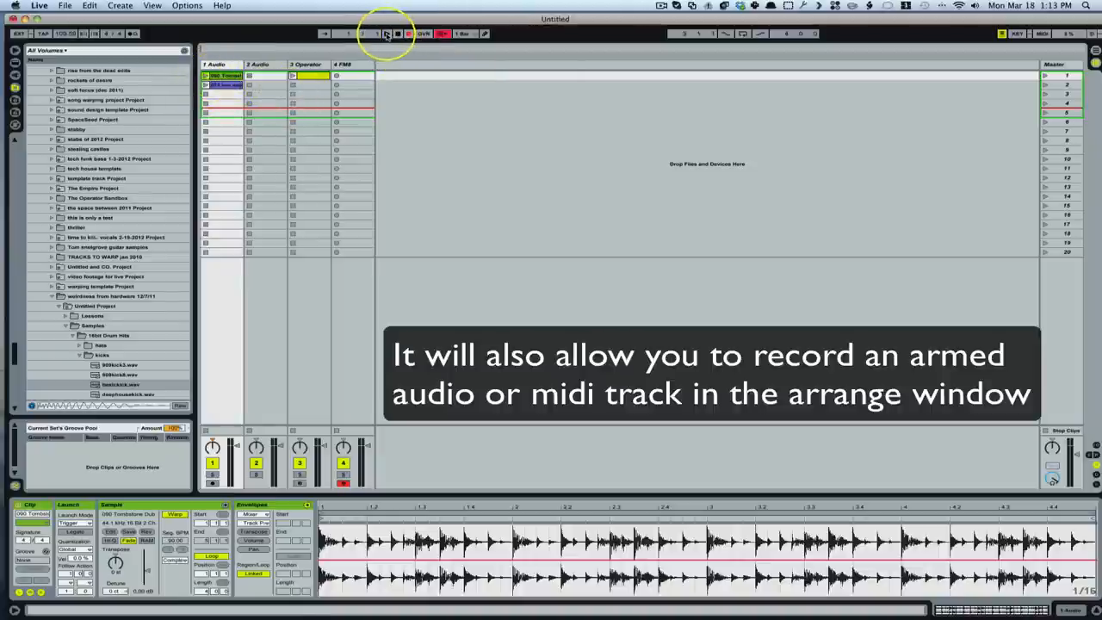
{"action": "mouse_move", "coordinate": [1031, 81]}
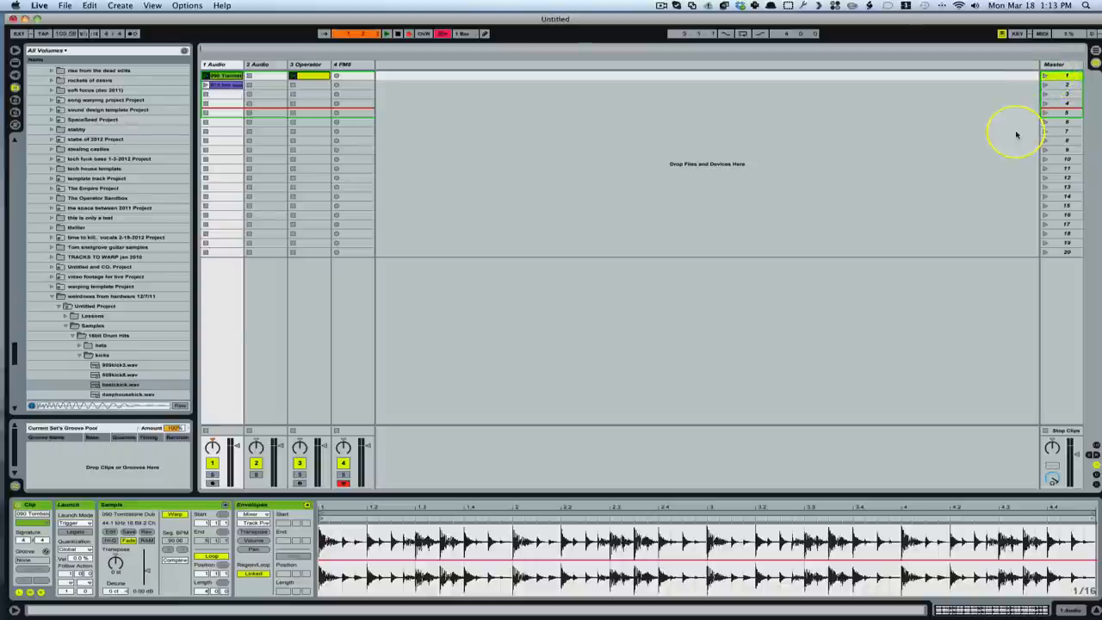
{"action": "left_click", "coordinate": [385, 35]}
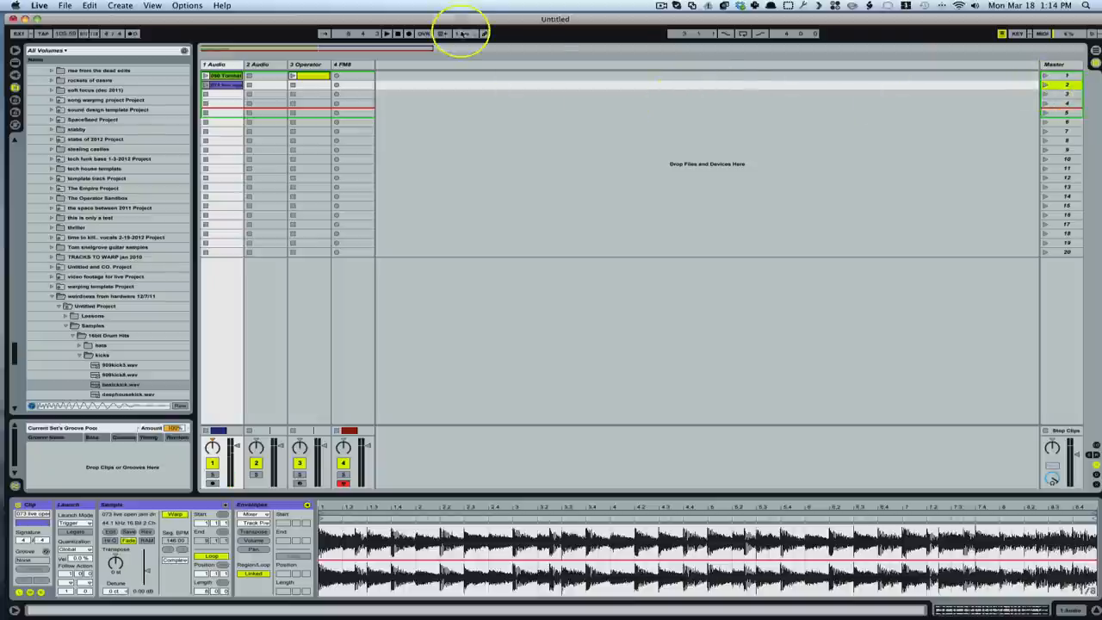
- Inspect the recorded Operator clip in the arrangement, then return to the session
{"action": "left_click", "coordinate": [385, 34]}
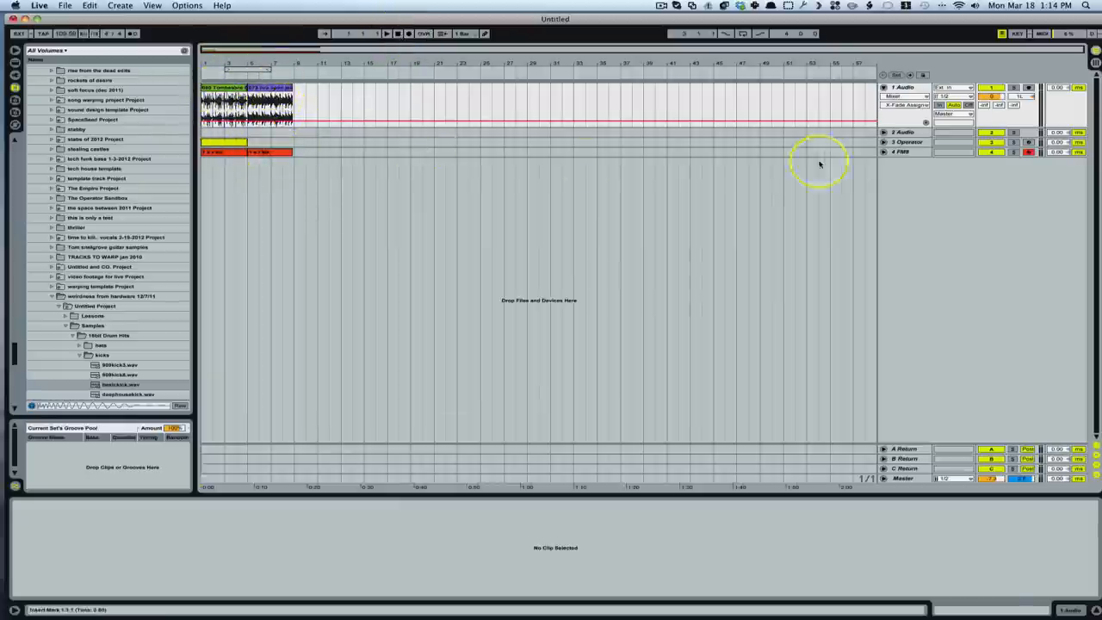
{"action": "left_click", "coordinate": [902, 152]}
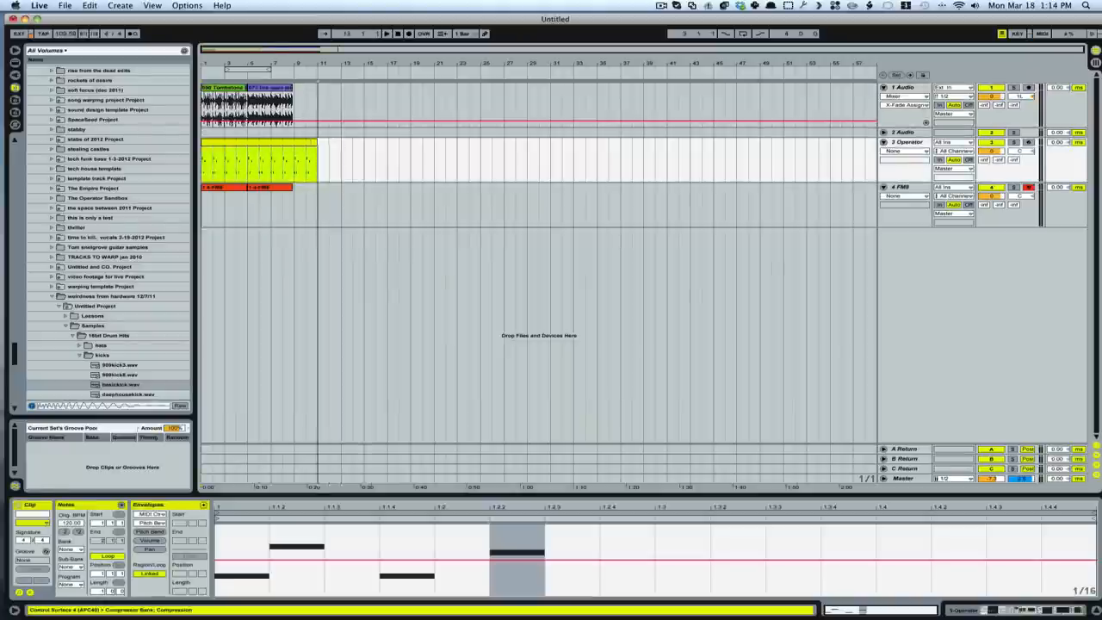
{"action": "left_click_drag", "start_coordinate": [313, 158], "coordinate": [250, 159]}
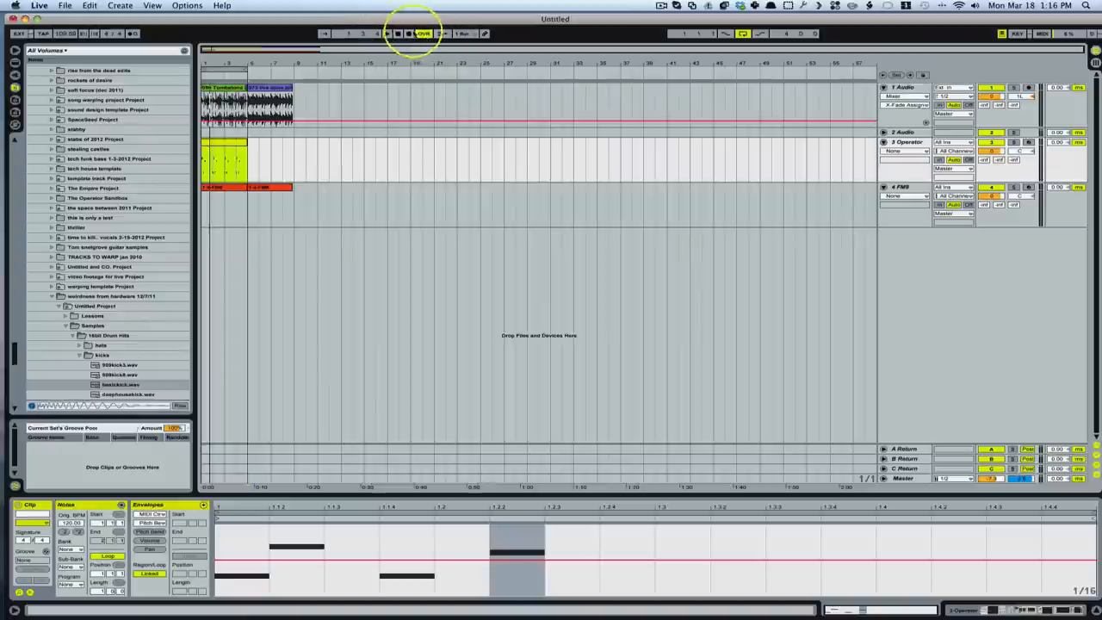
{"action": "left_click", "coordinate": [441, 34]}
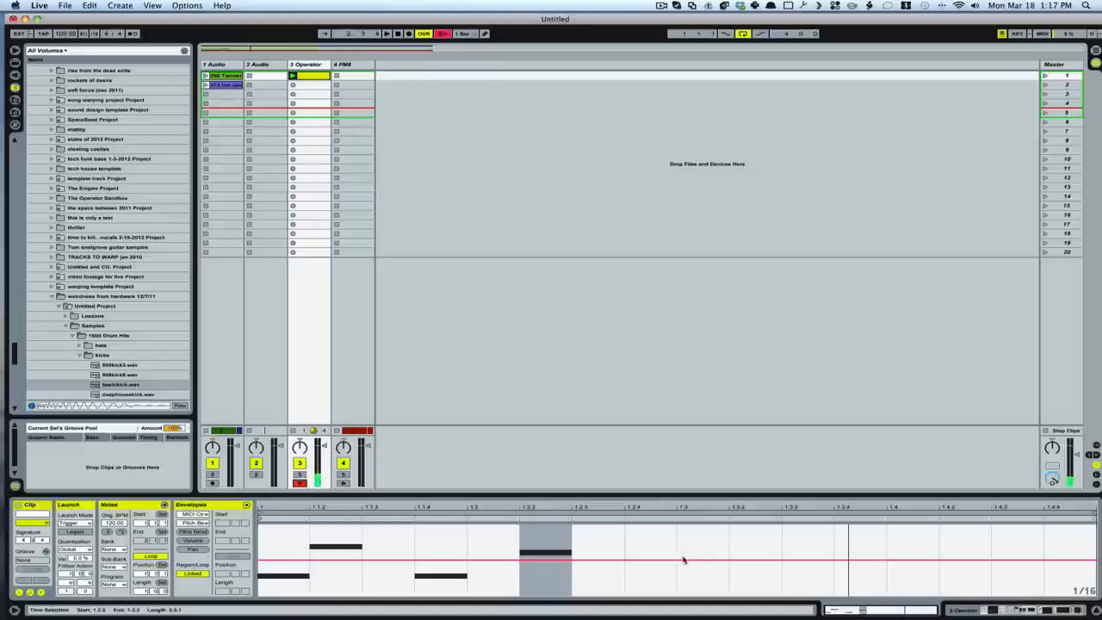
- Launch the Operator MIDI clip and record new notes over it with overdub enabled
{"action": "left_click", "coordinate": [424, 35]}
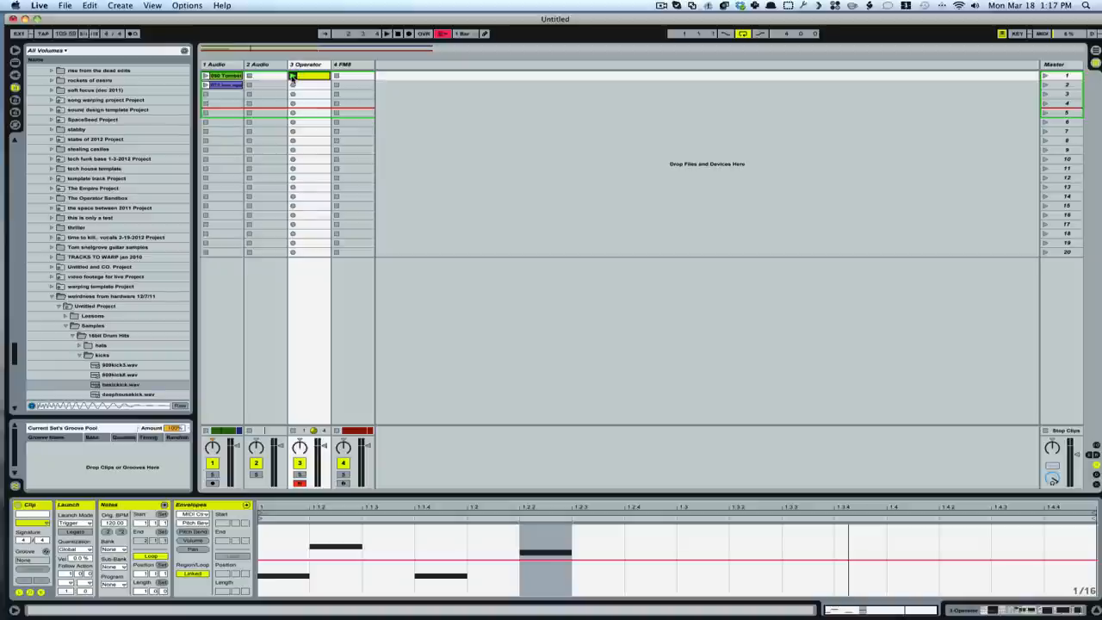
{"action": "left_click", "coordinate": [293, 76]}
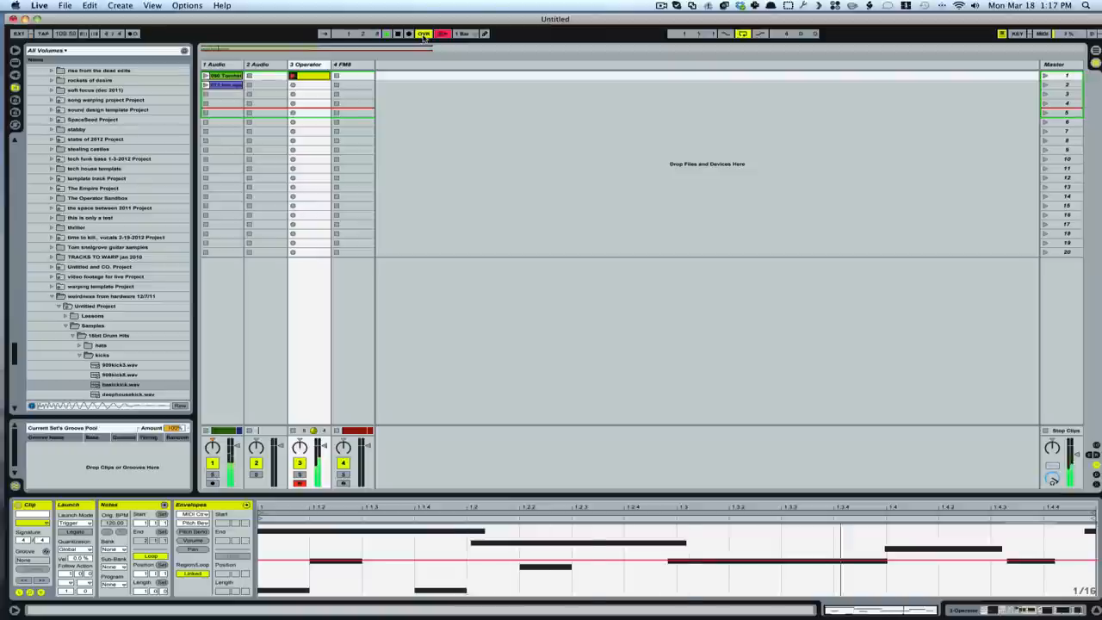
{"action": "left_click", "coordinate": [386, 35]}
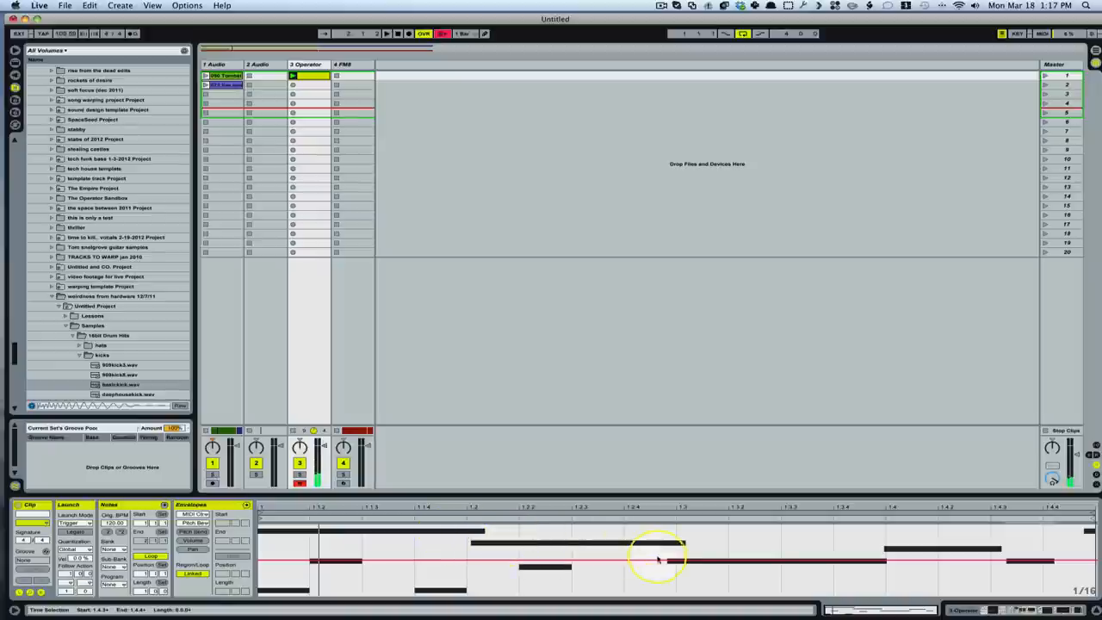
{"action": "mouse_move", "coordinate": [517, 131]}
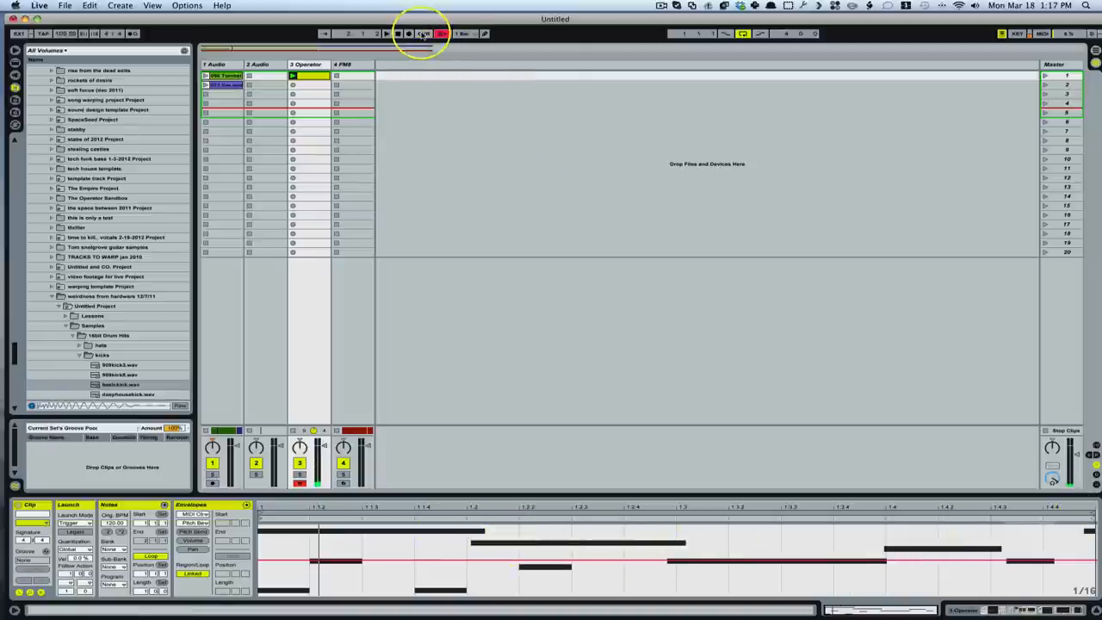
{"action": "left_click", "coordinate": [424, 34]}
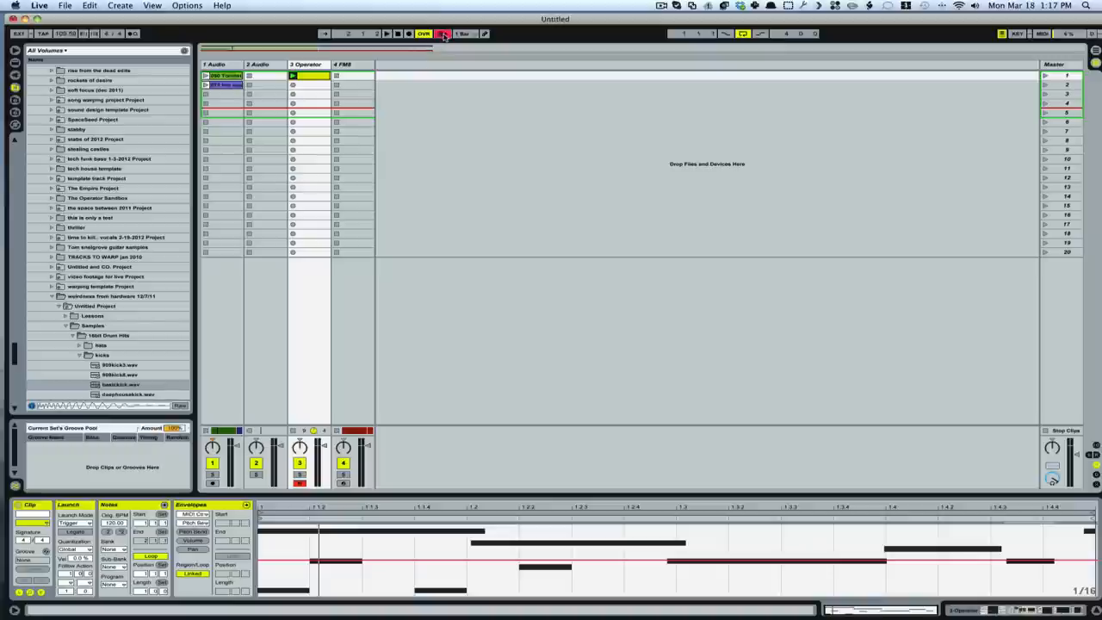
- Stop the overdub recording and switch to the arrangement with the Operator clip
{"action": "left_click", "coordinate": [442, 34]}
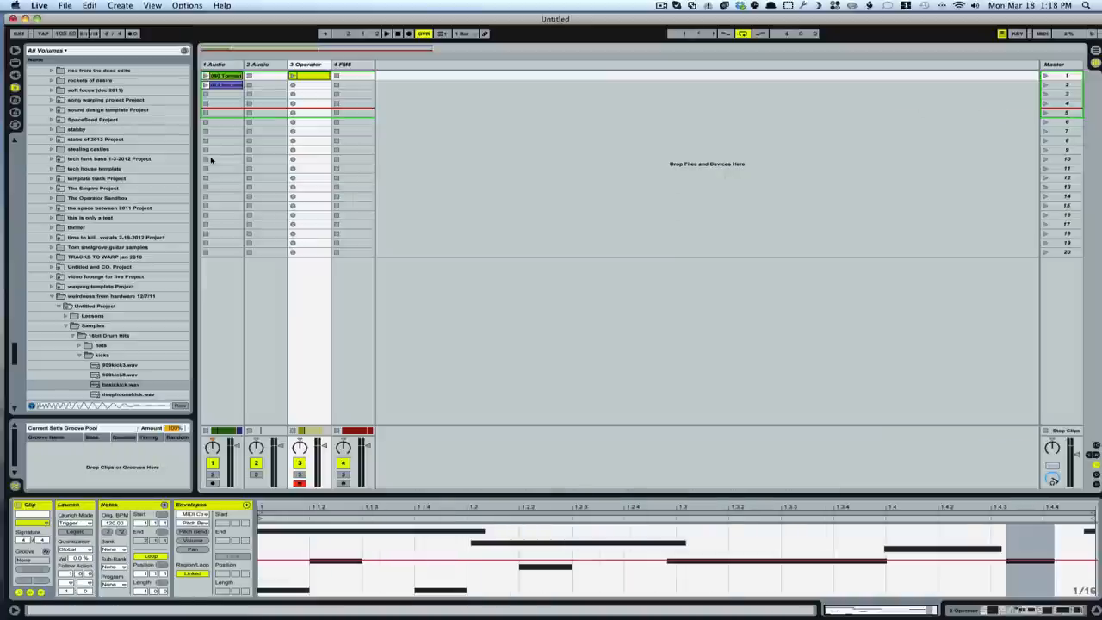
{"action": "left_click", "coordinate": [317, 76]}
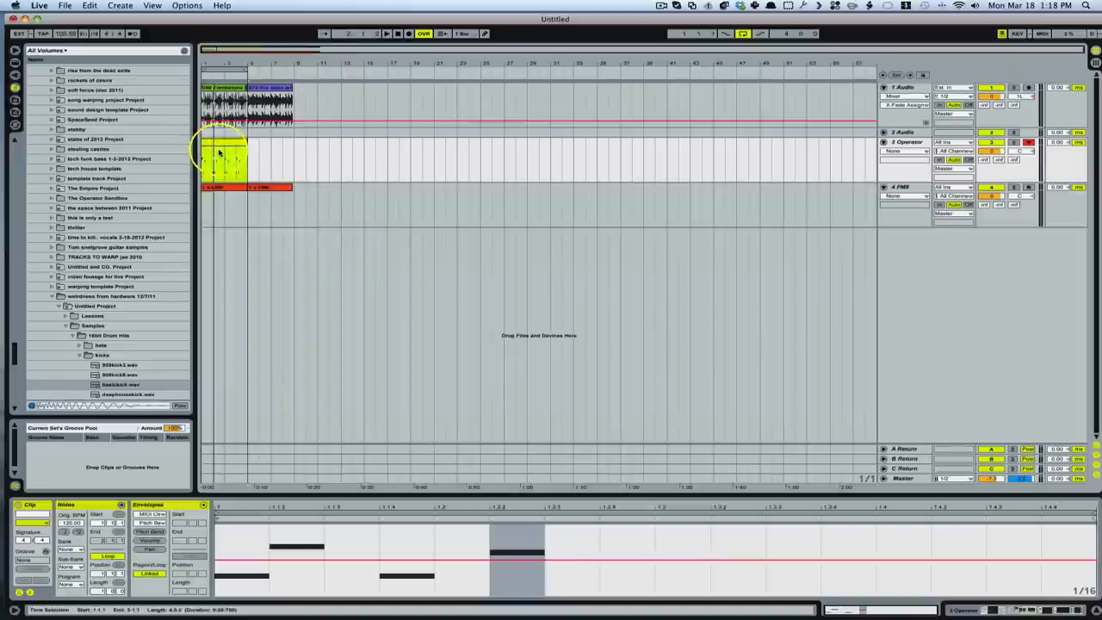
- Select the Operator track's MIDI clip and choose Track Volume as the clip envelope to draw
{"action": "left_click", "coordinate": [224, 152]}
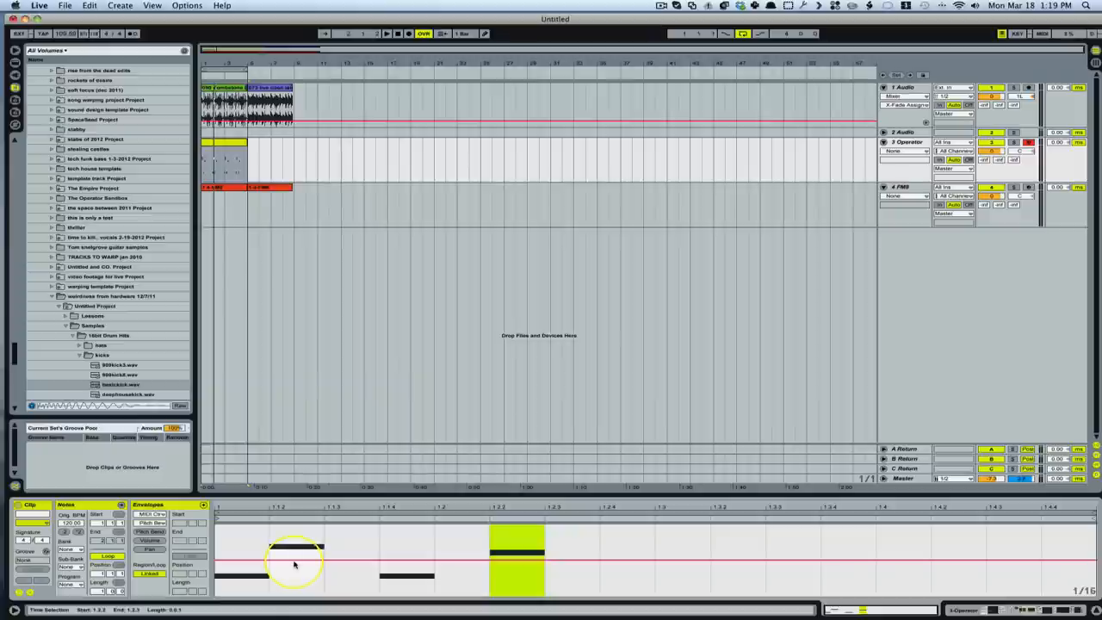
{"action": "left_click", "coordinate": [152, 513]}
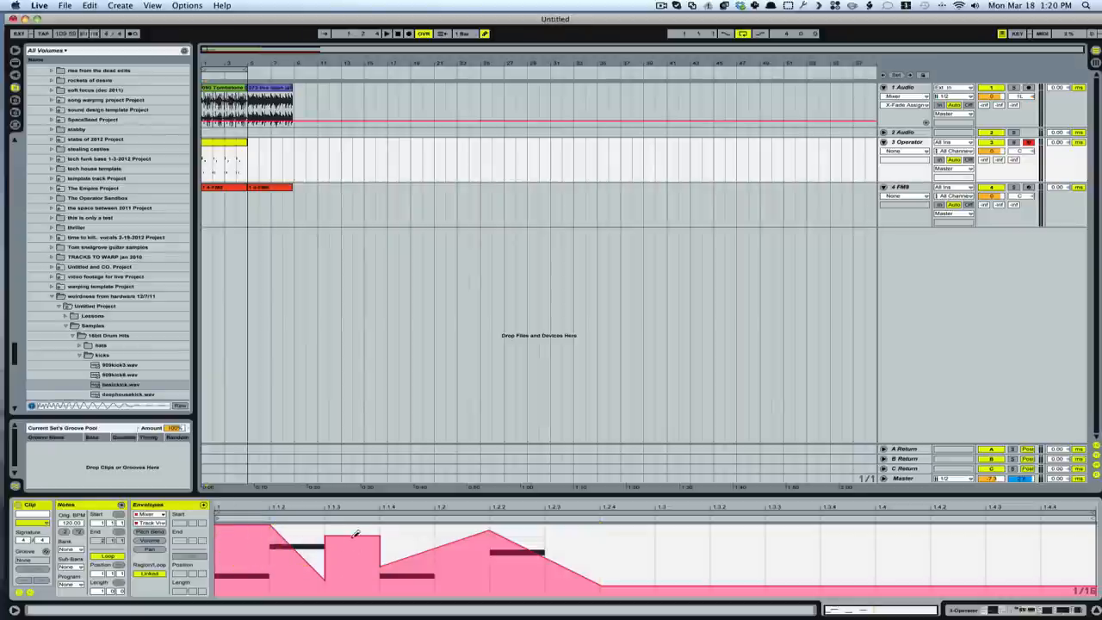
{"action": "mouse_move", "coordinate": [530, 531]}
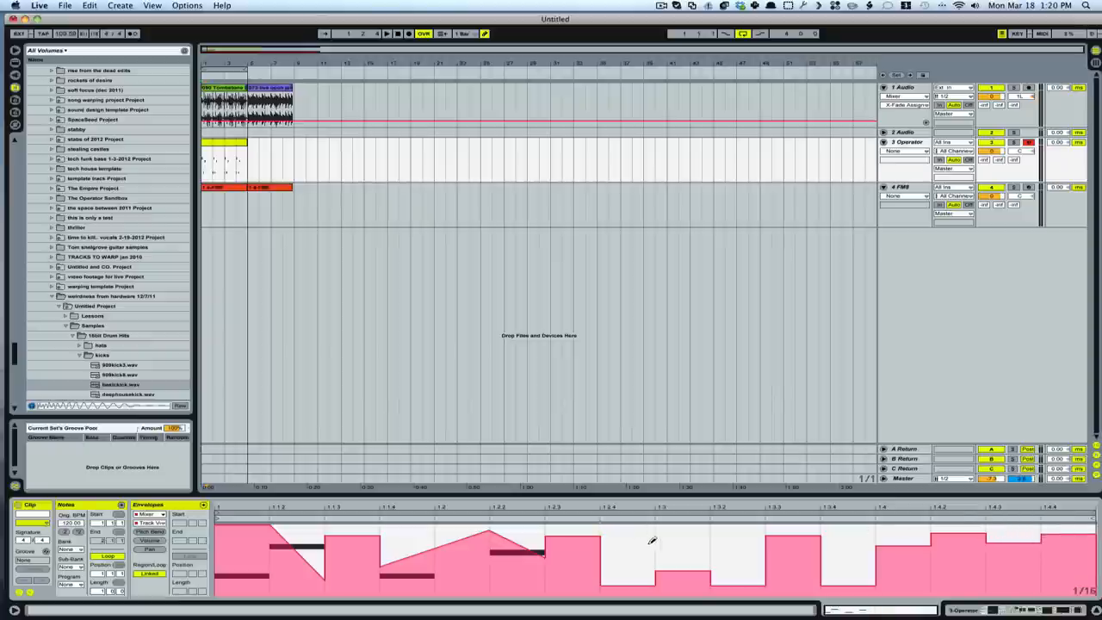
{"action": "mouse_move", "coordinate": [578, 540]}
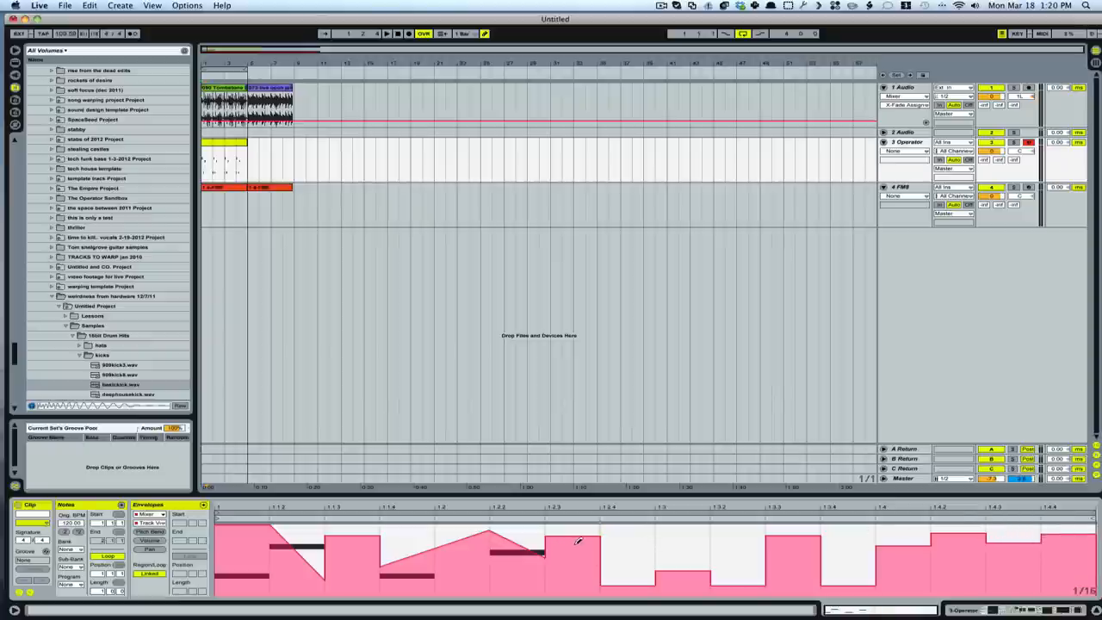